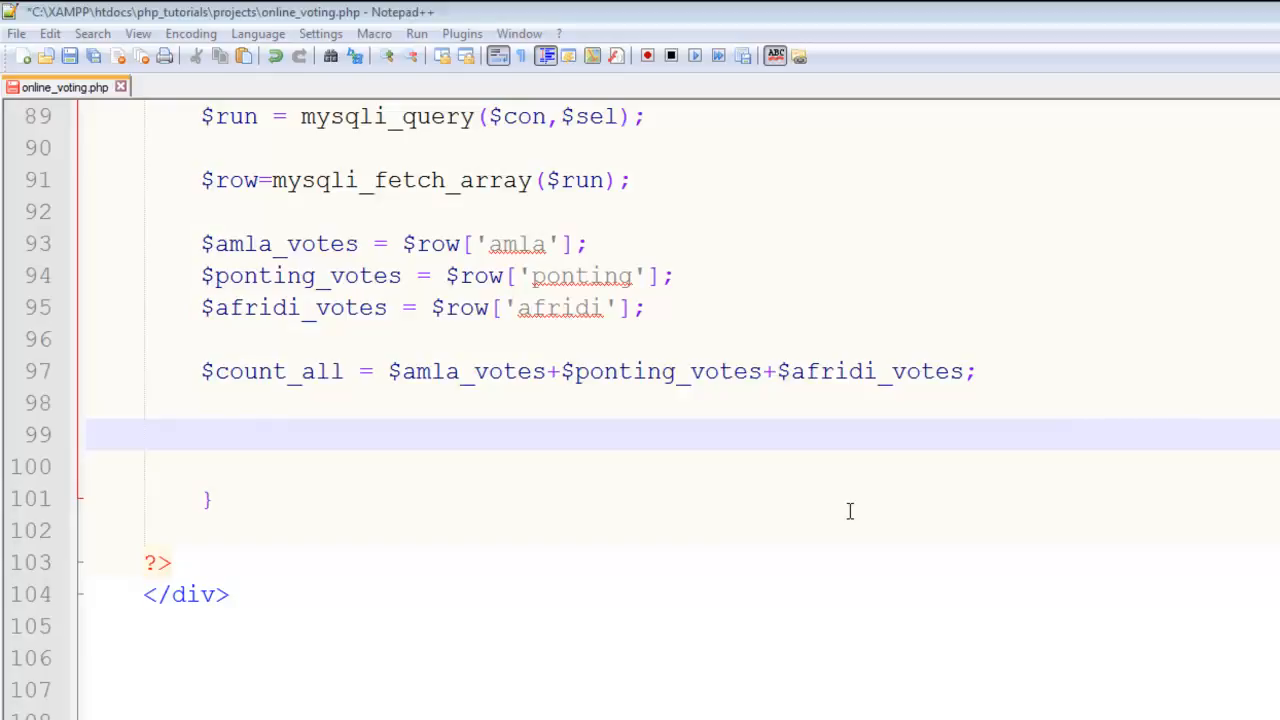
mouse_move(607, 460)
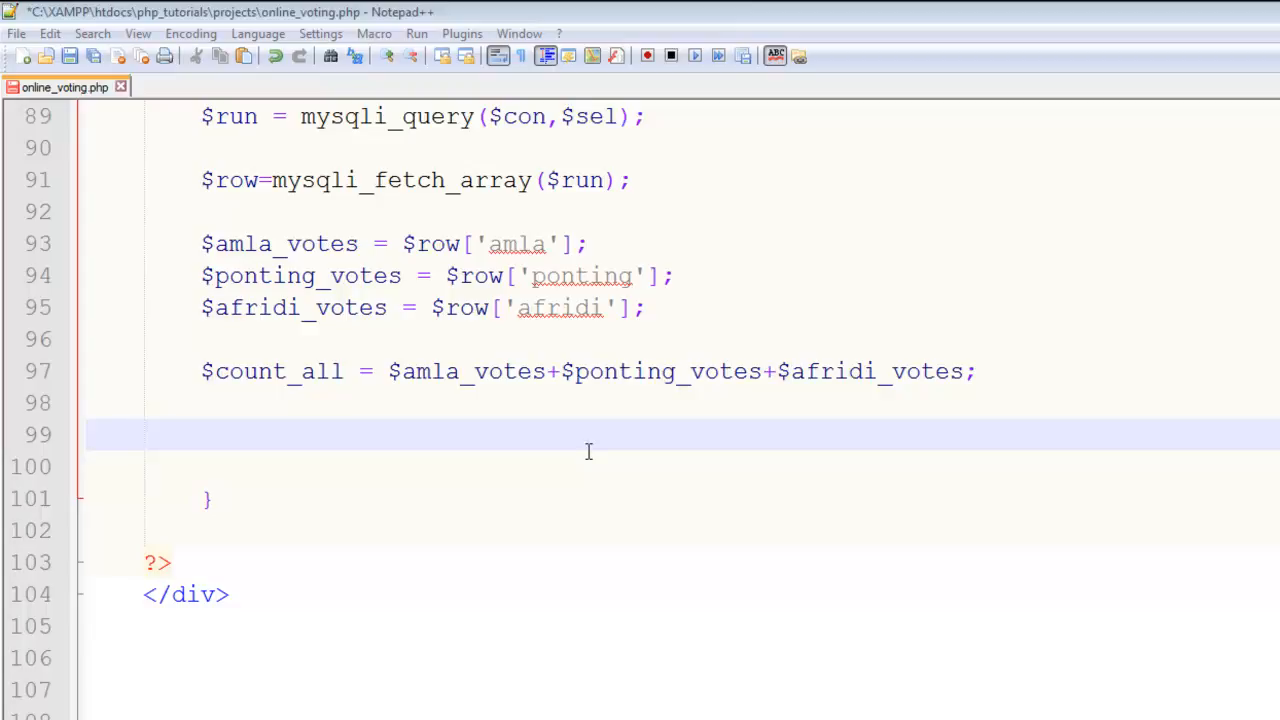
mouse_move(560, 440)
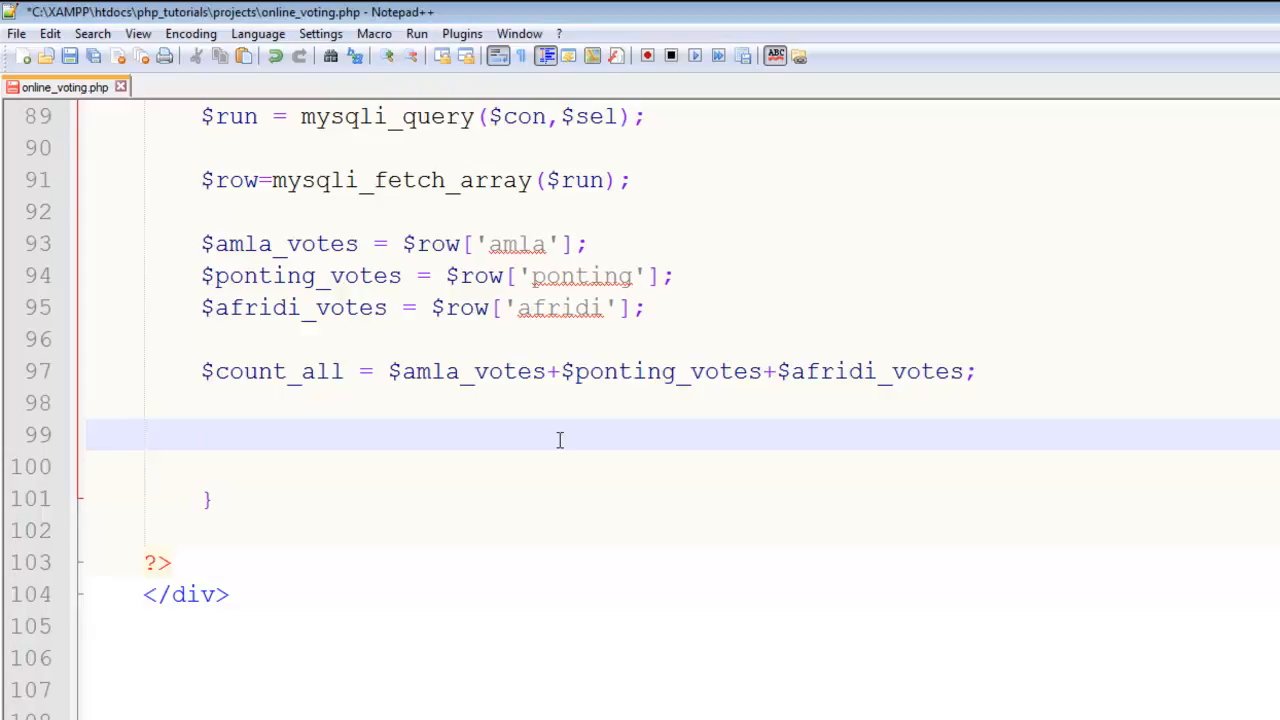
mouse_move(334, 385)
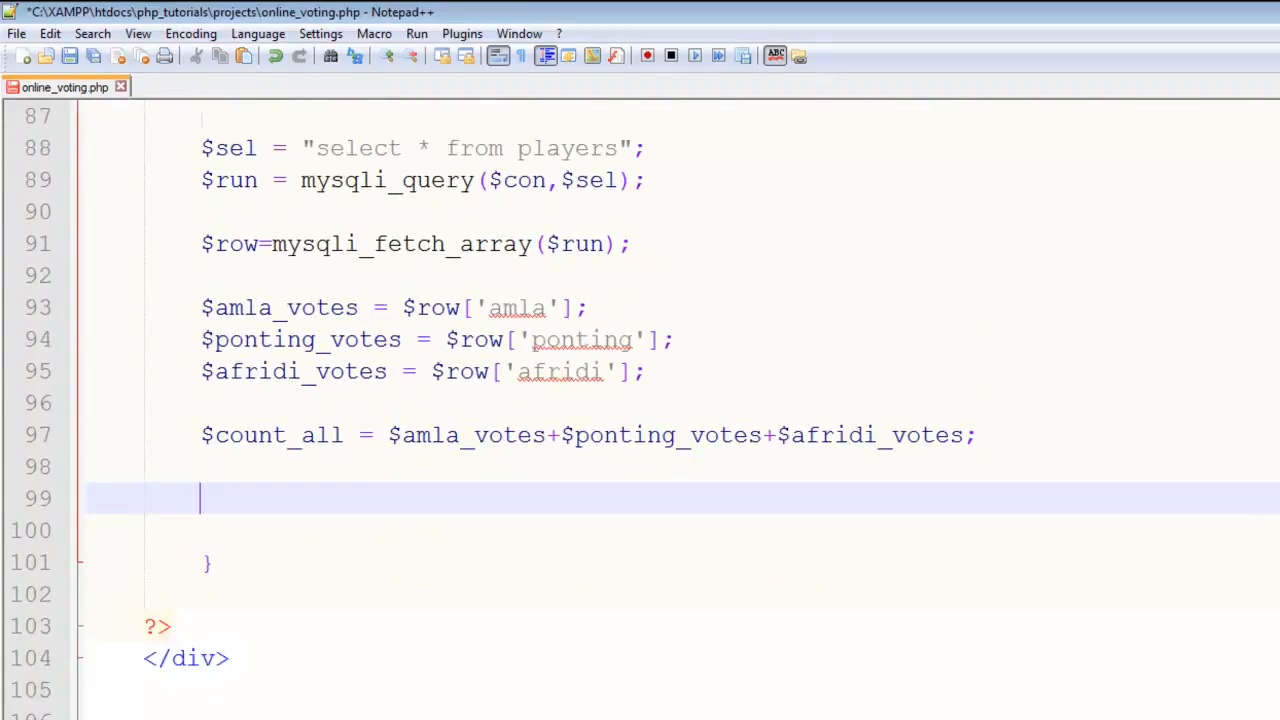
Step: Type $per_amla = $amla_votes*100/$count_all; on blank line 99
scroll("down", 3)
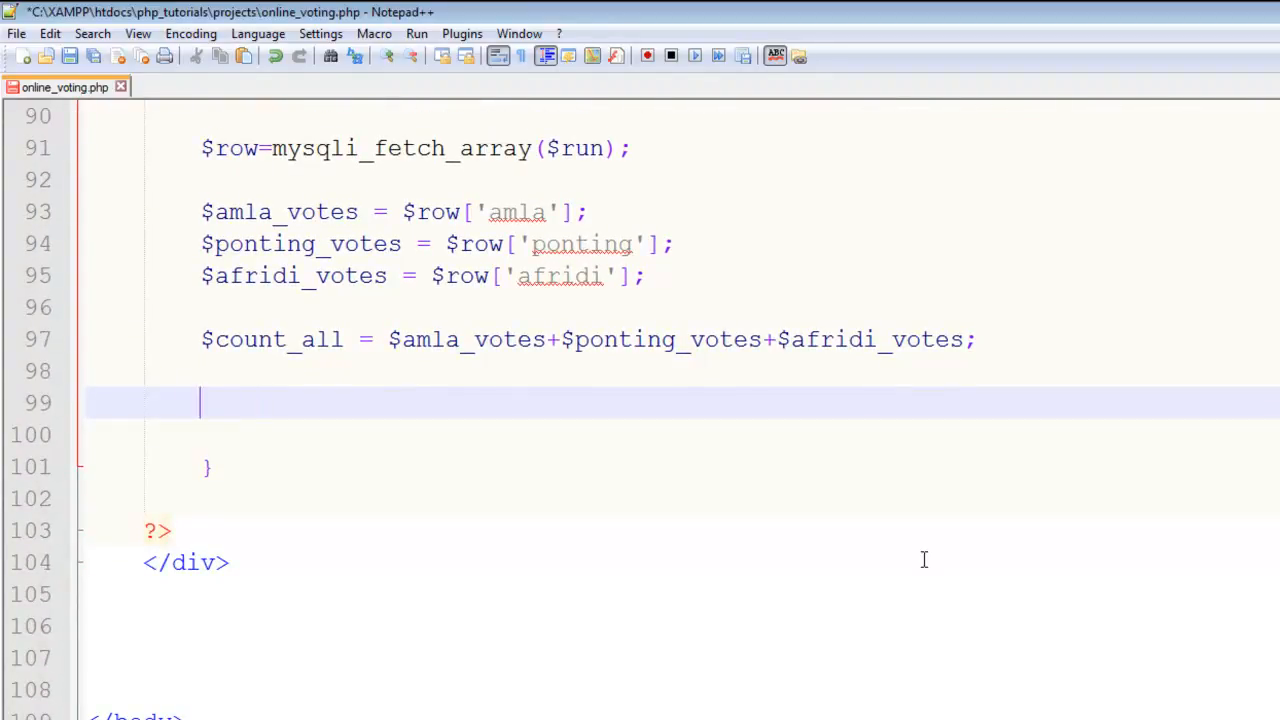
type("$")
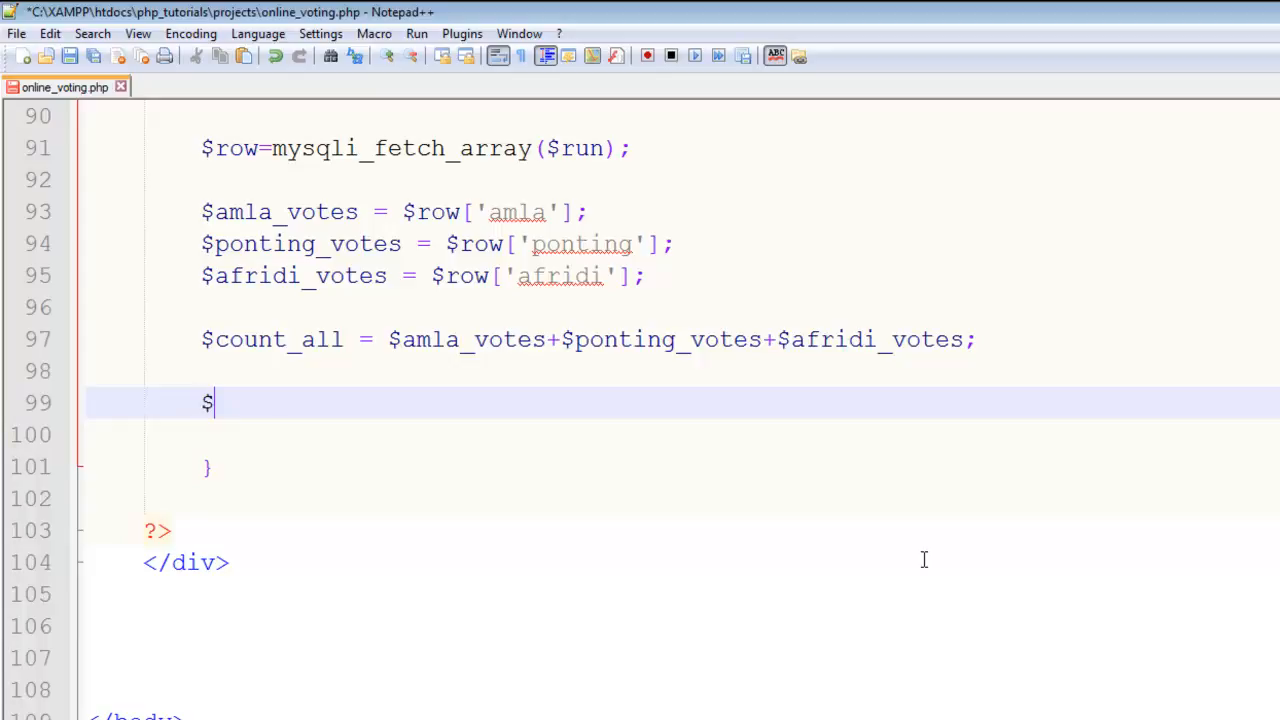
type("per")
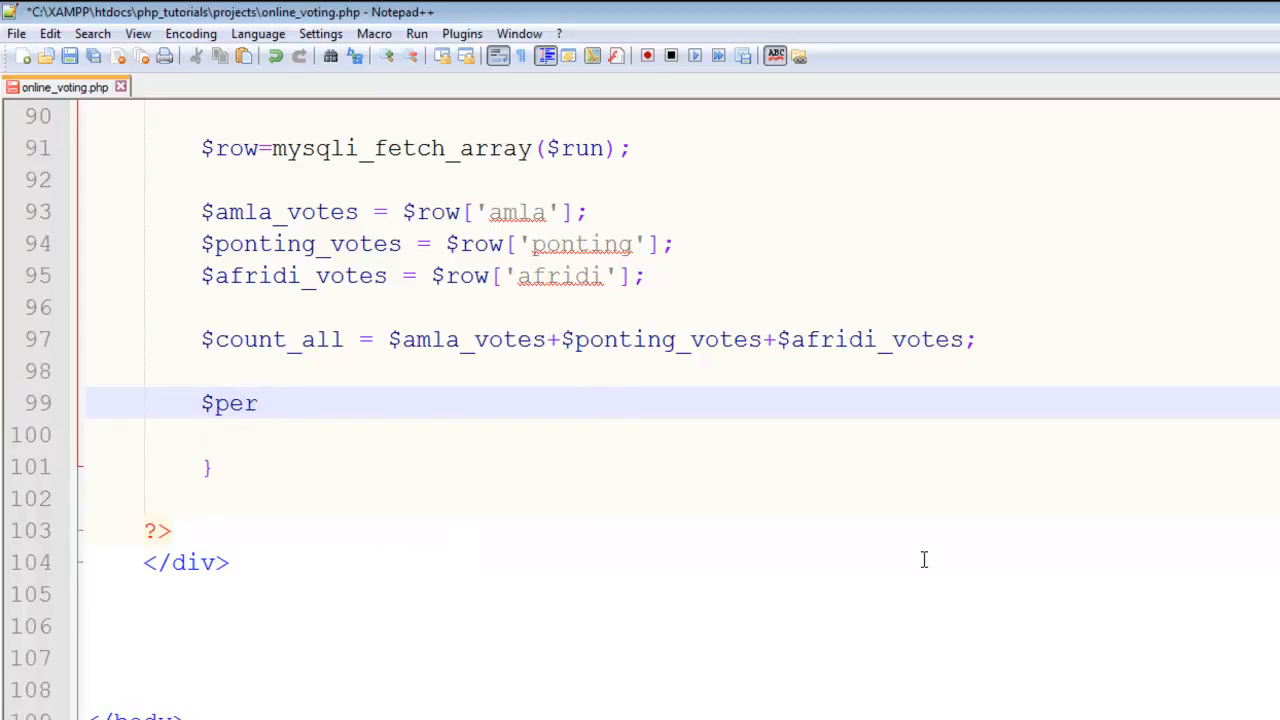
type("_amala")
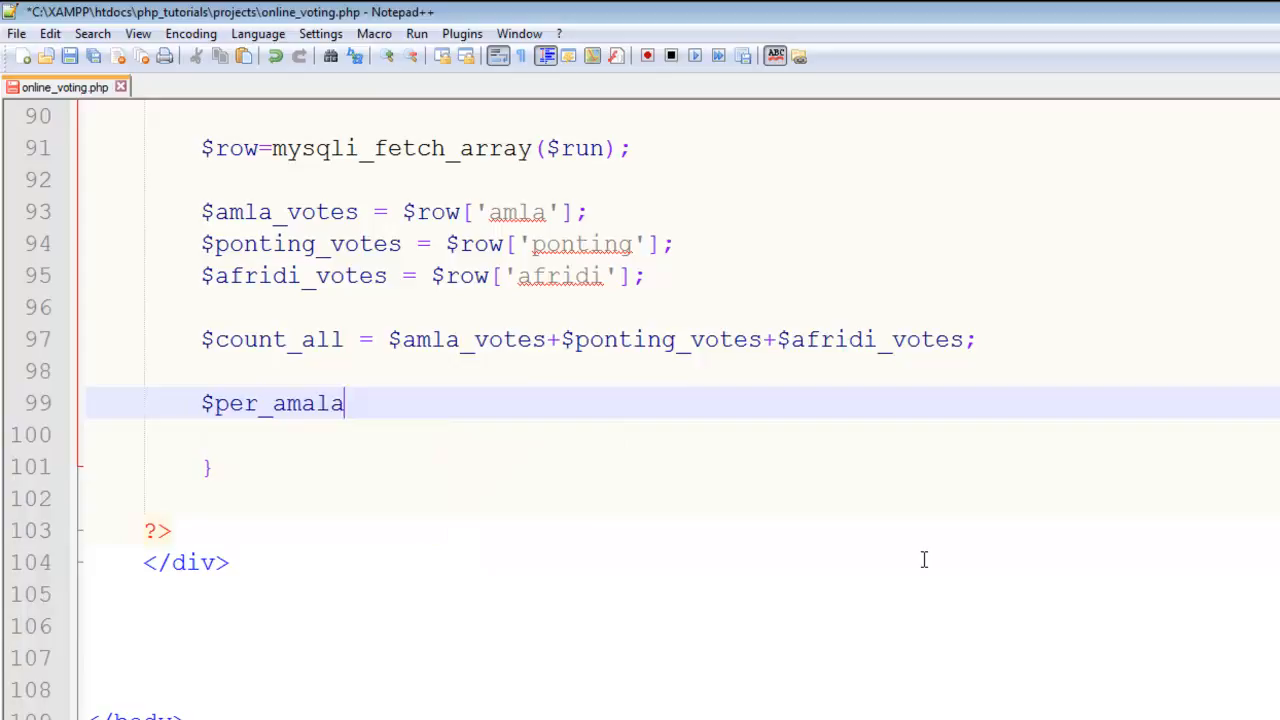
key("Backspace")
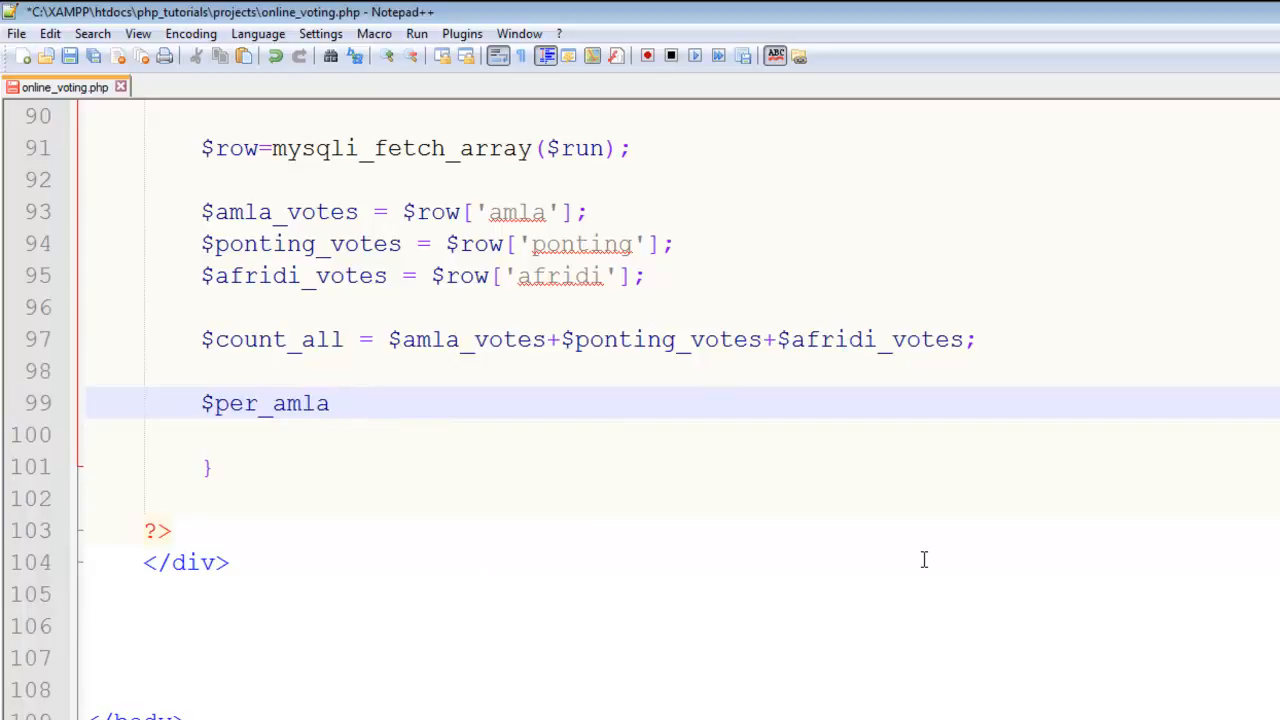
type("=")
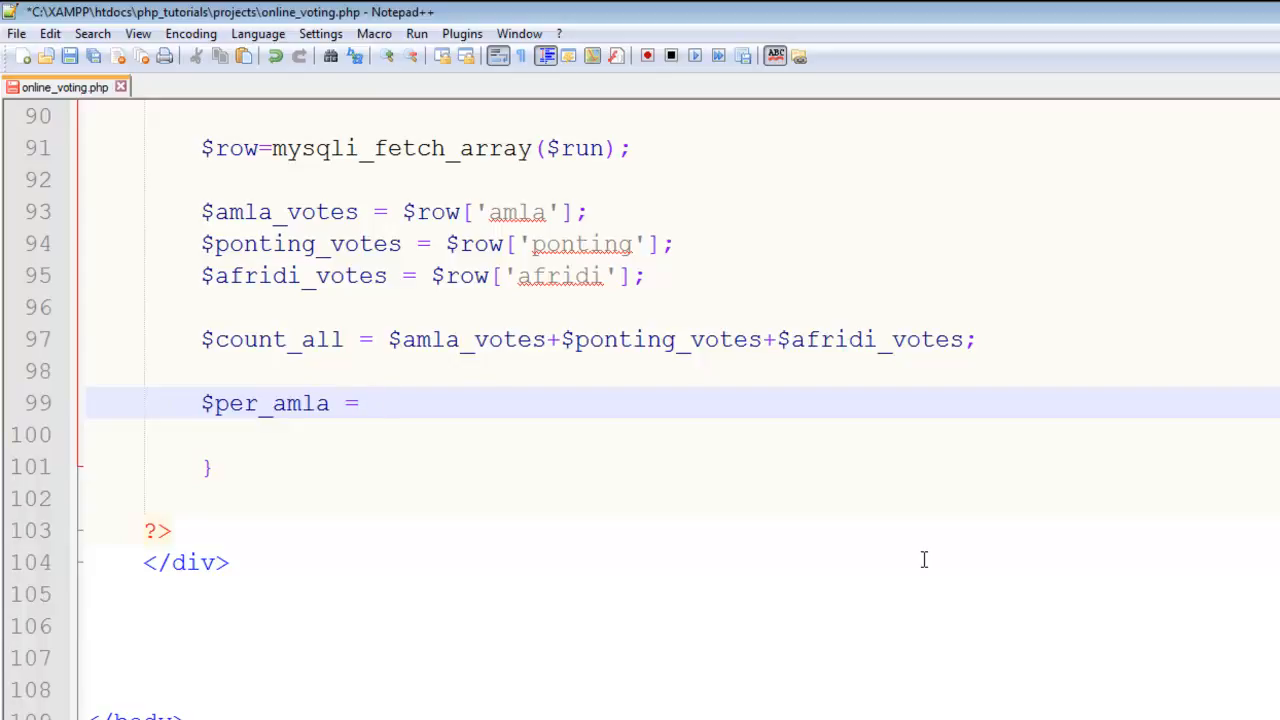
left_click(372, 403)
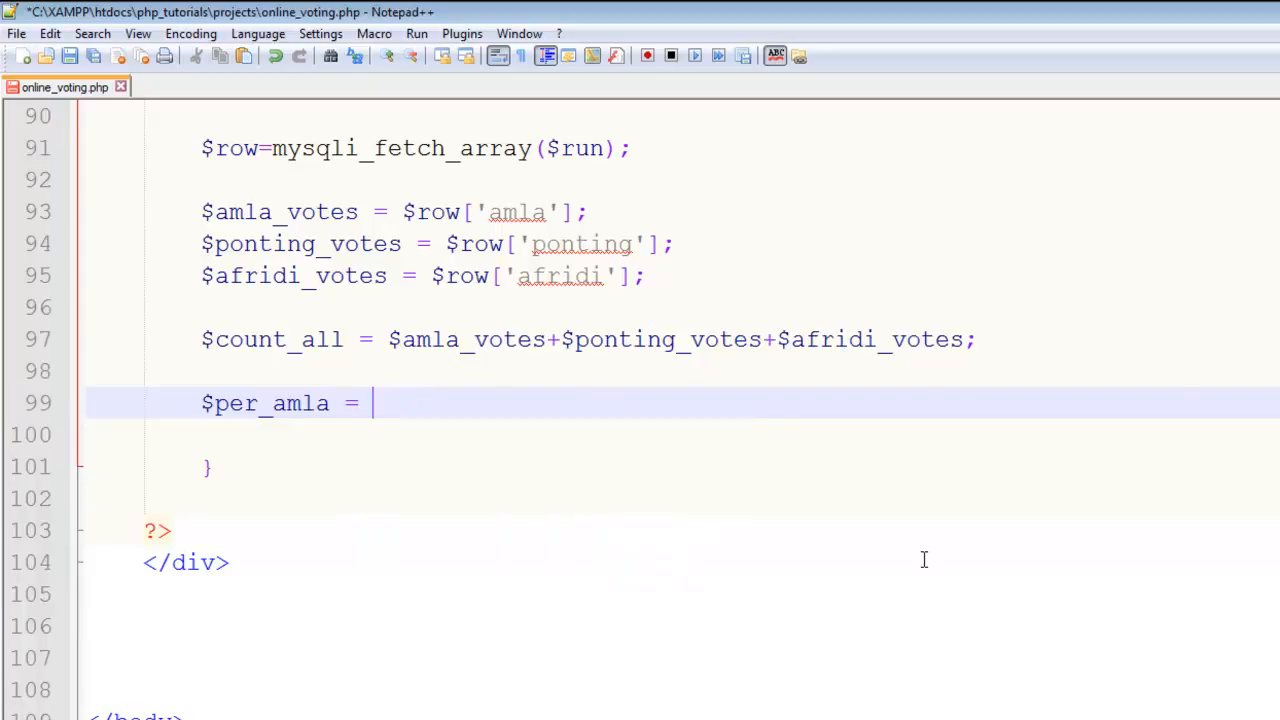
type("$amla")
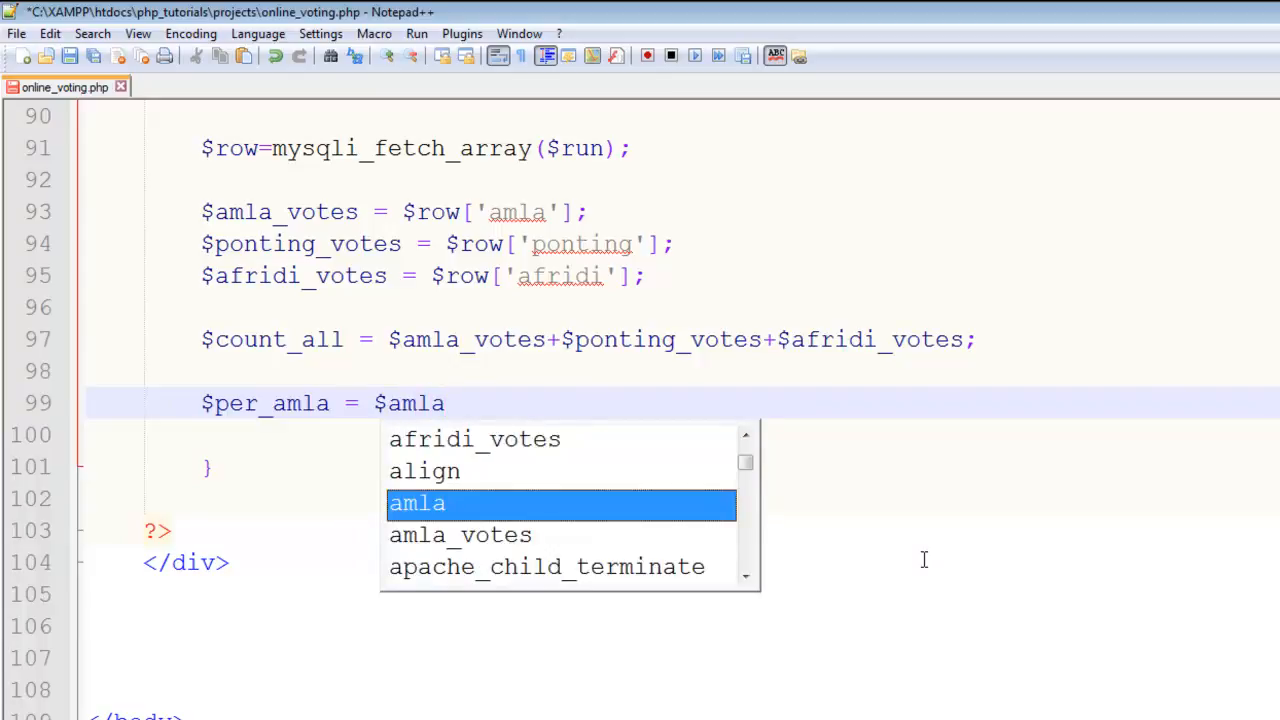
mouse_move(597, 535)
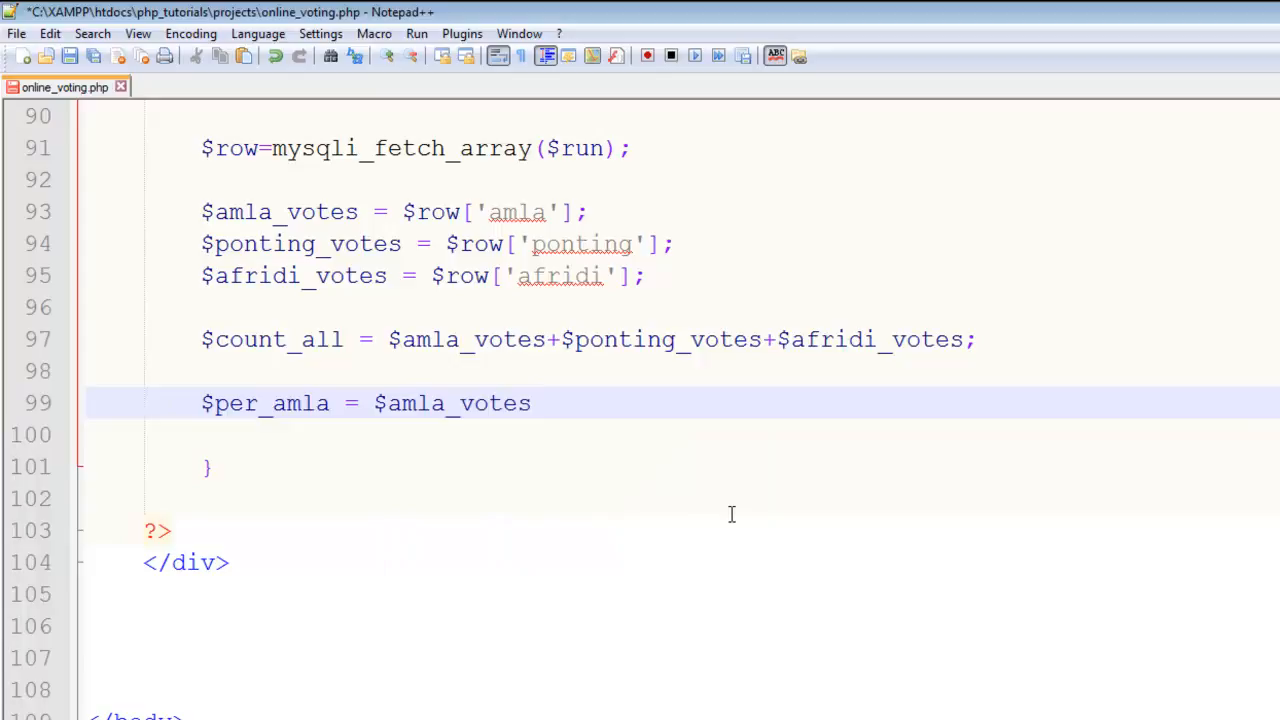
type("*1")
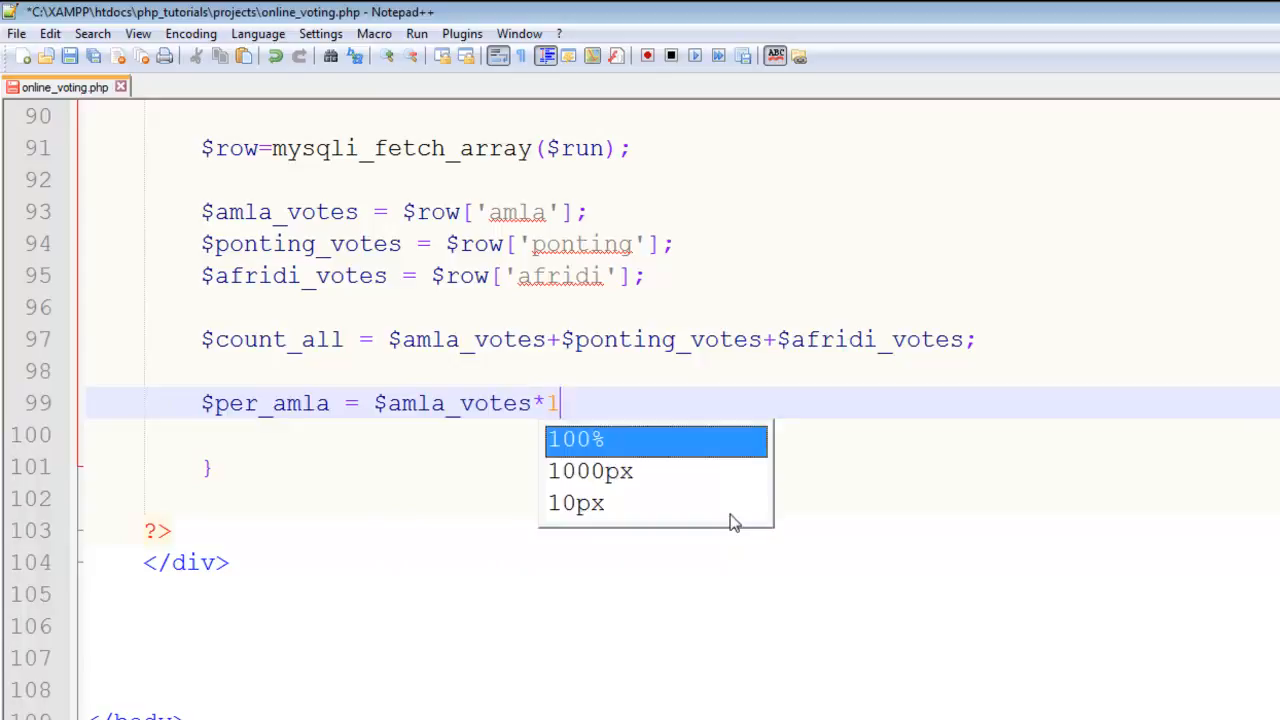
type("00/")
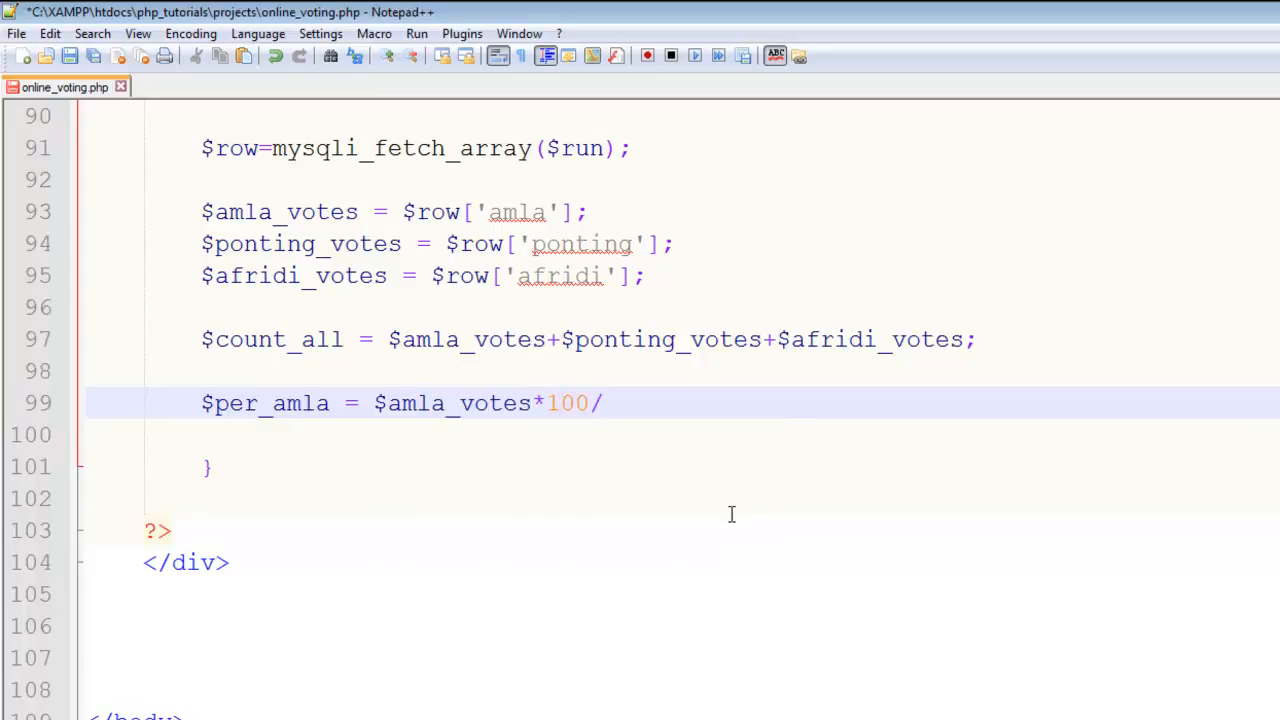
type("$count")
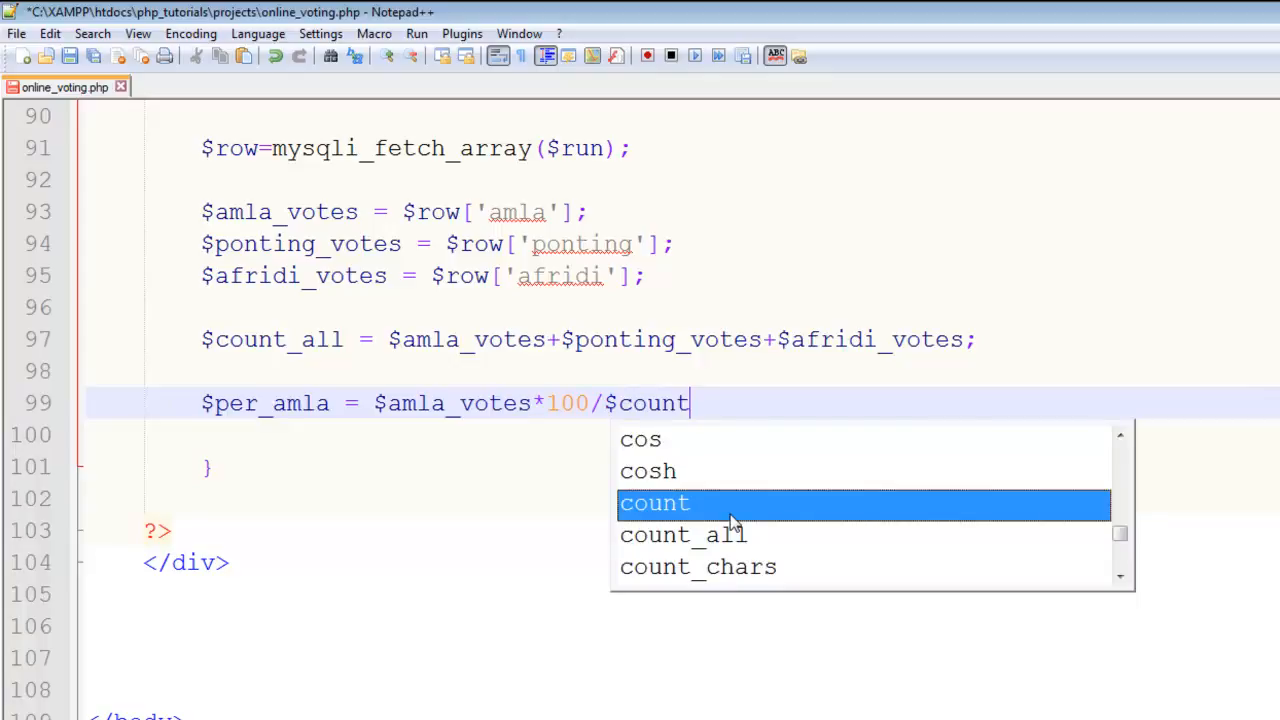
type("_all;")
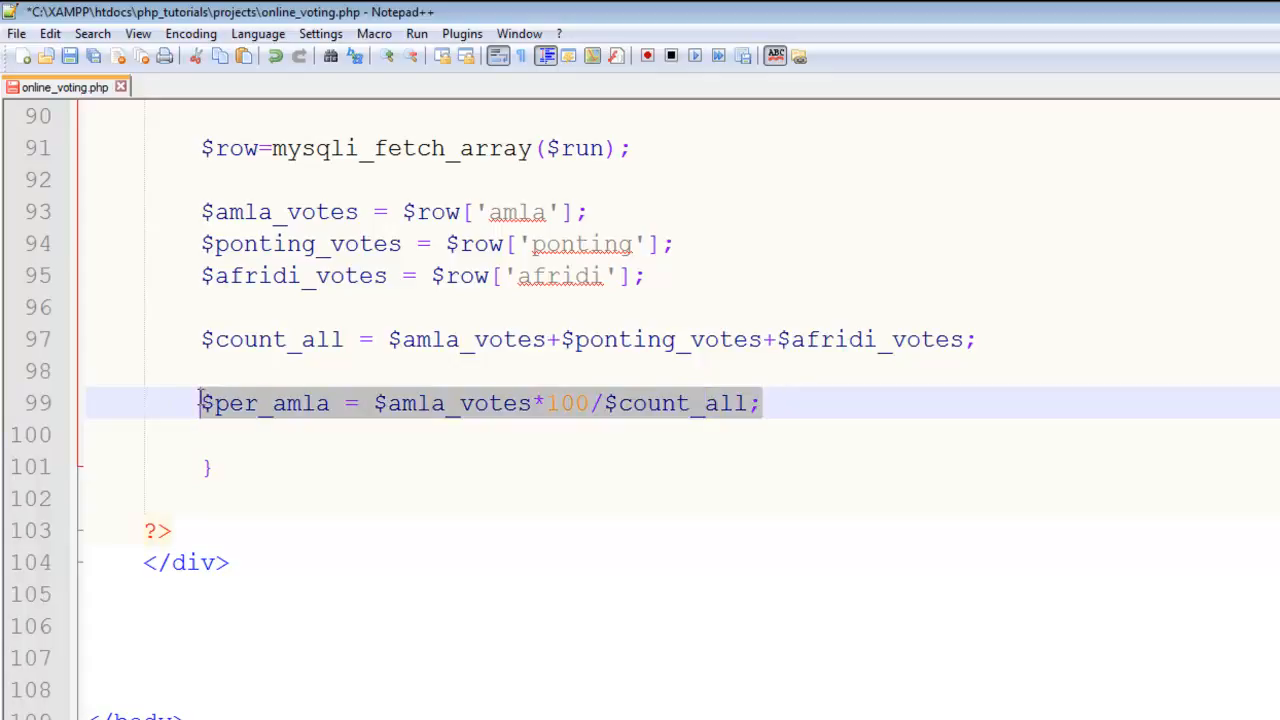
Step: Copy the formula into $per_ponting and $per_afridi lines using $ponting_votes and $afridi_votes
left_click(801, 434)
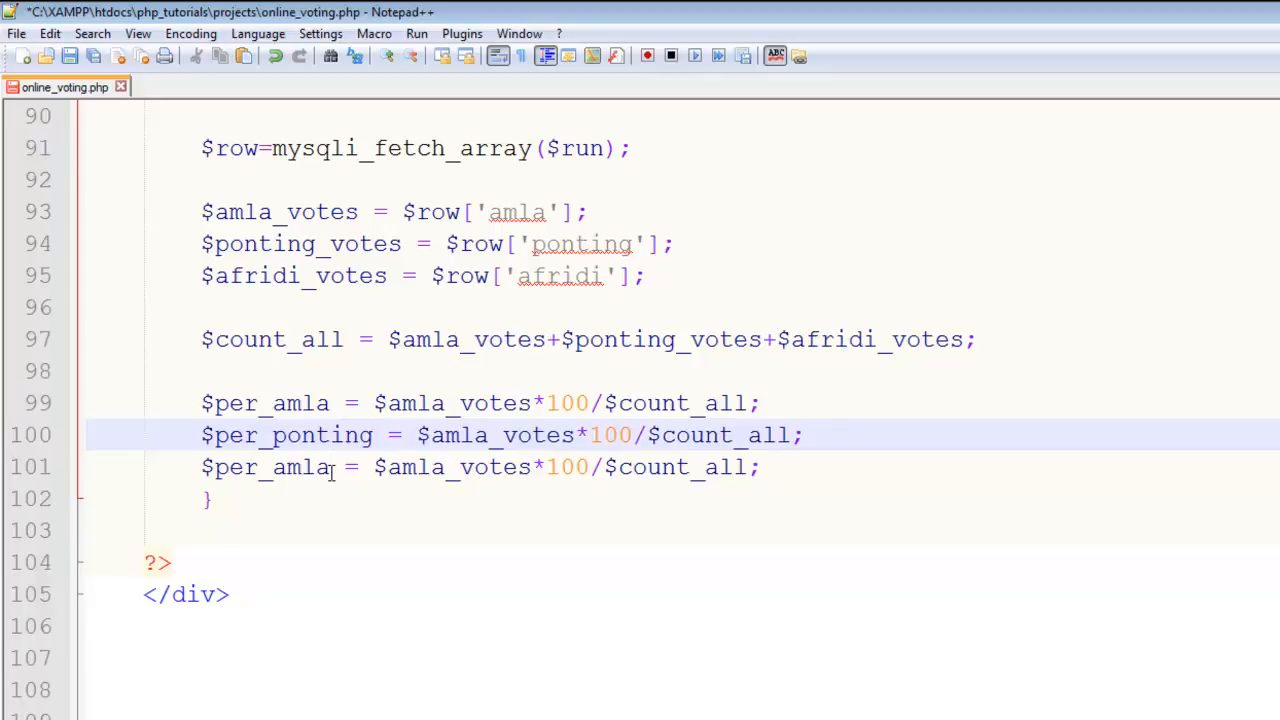
type("pon")
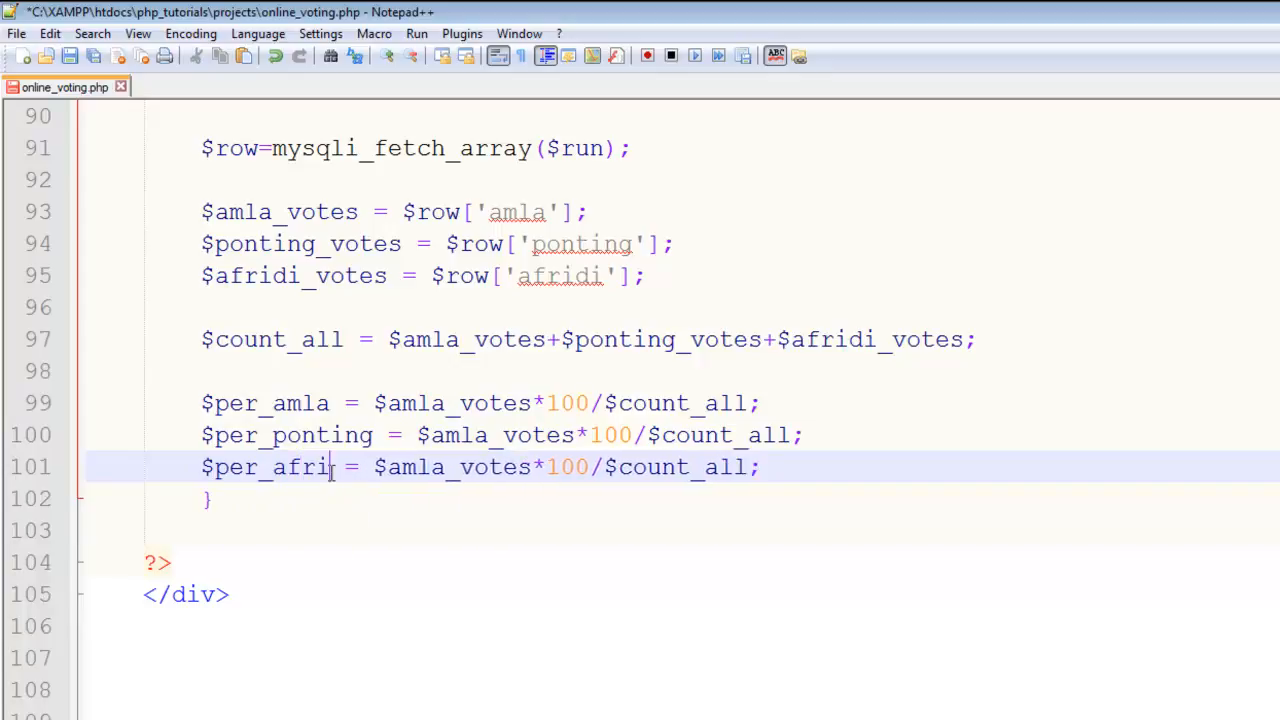
type("di")
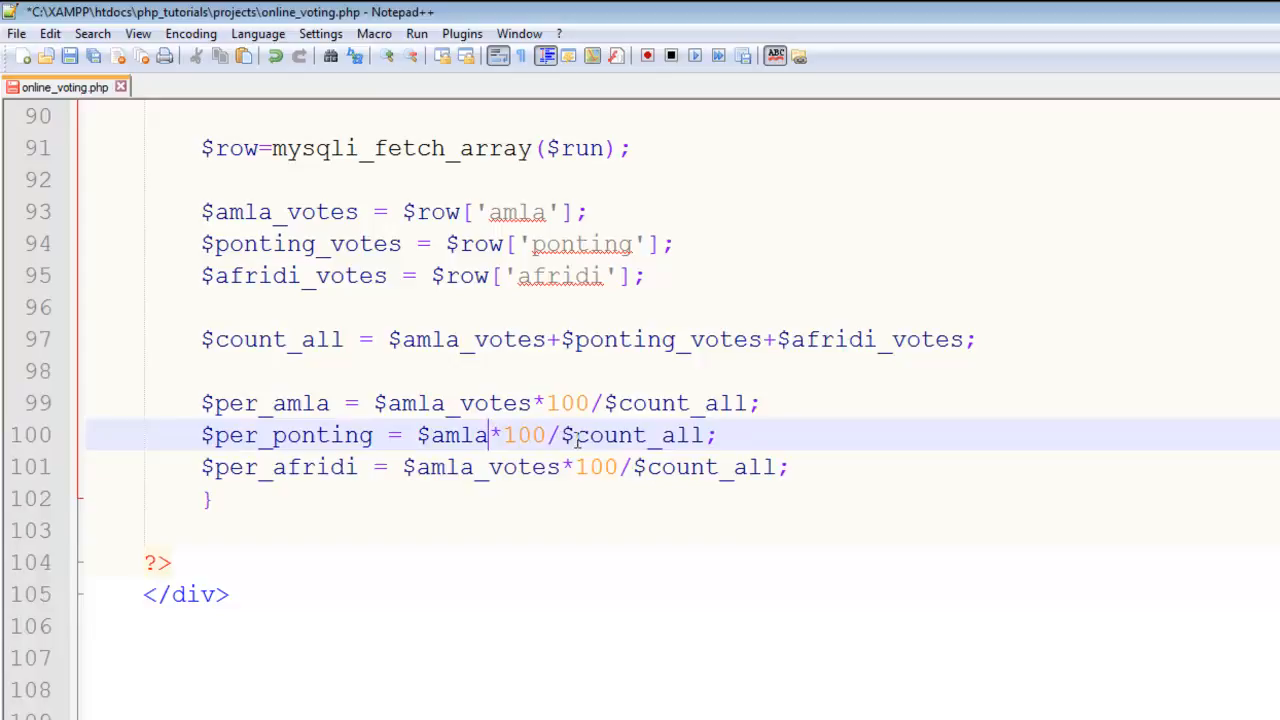
type("ponting_votes")
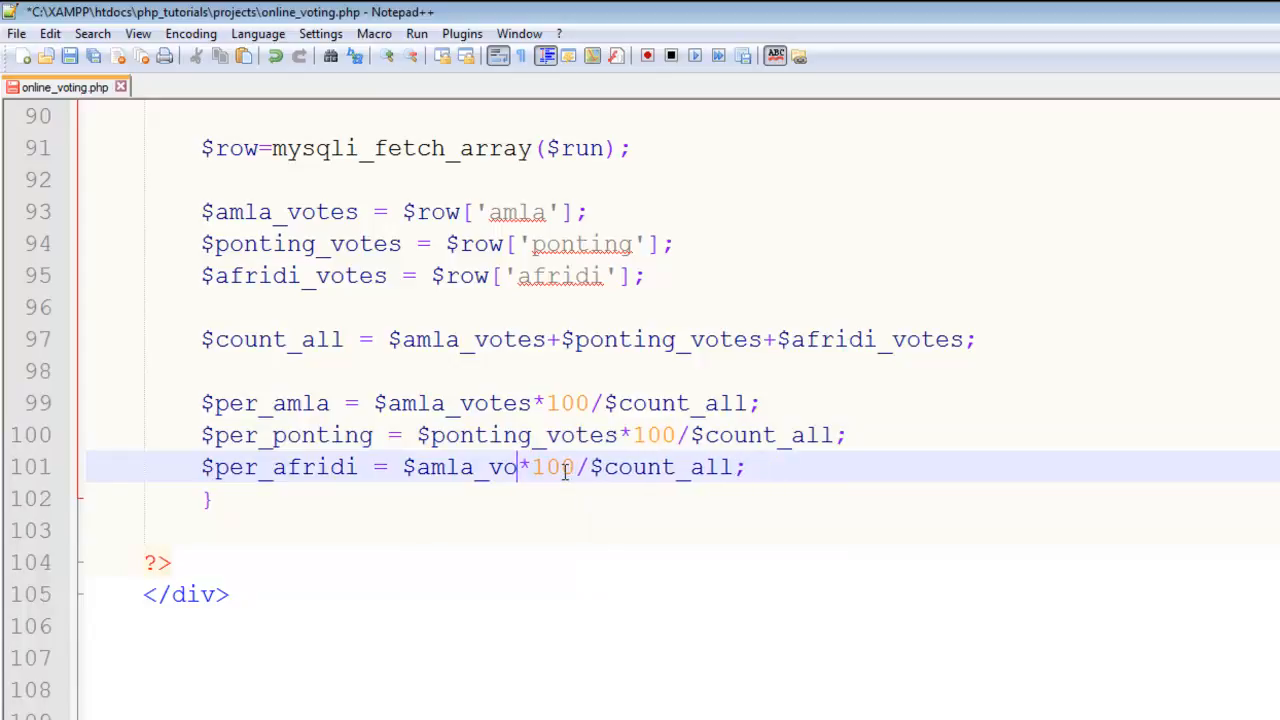
type("afridi")
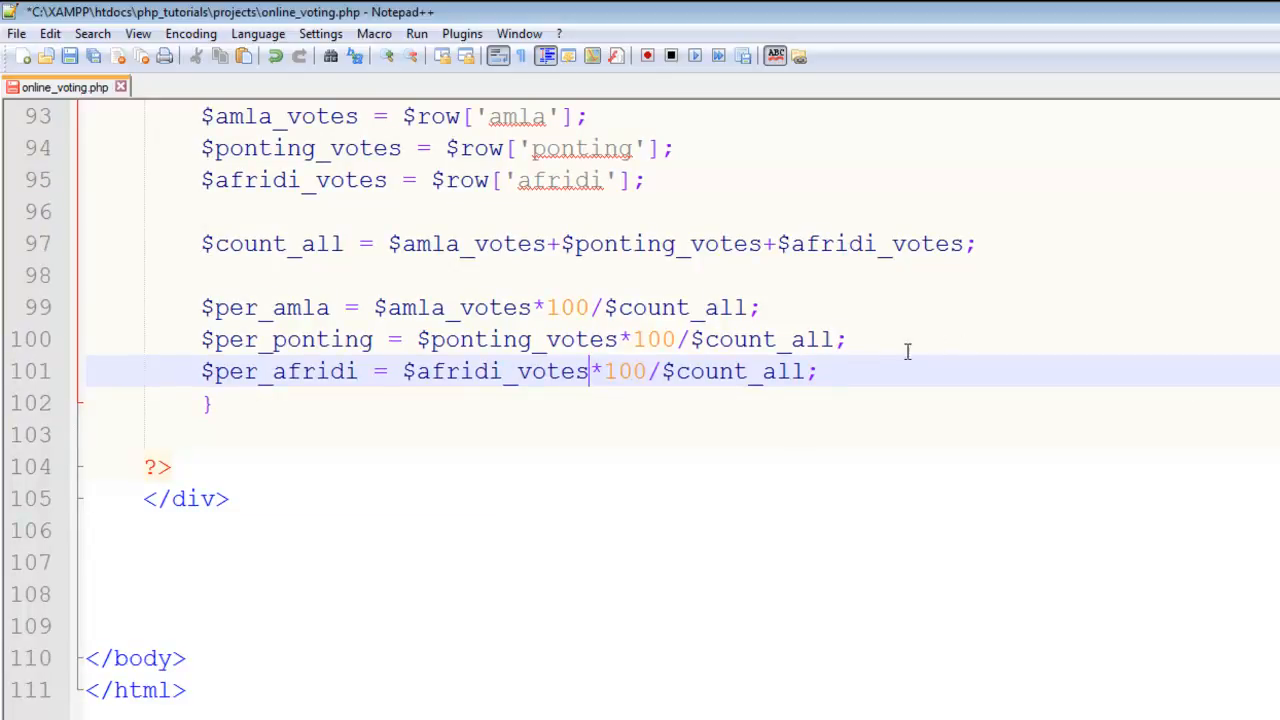
Step: Start a new echo ""; statement below the percentage lines
key("Enter")
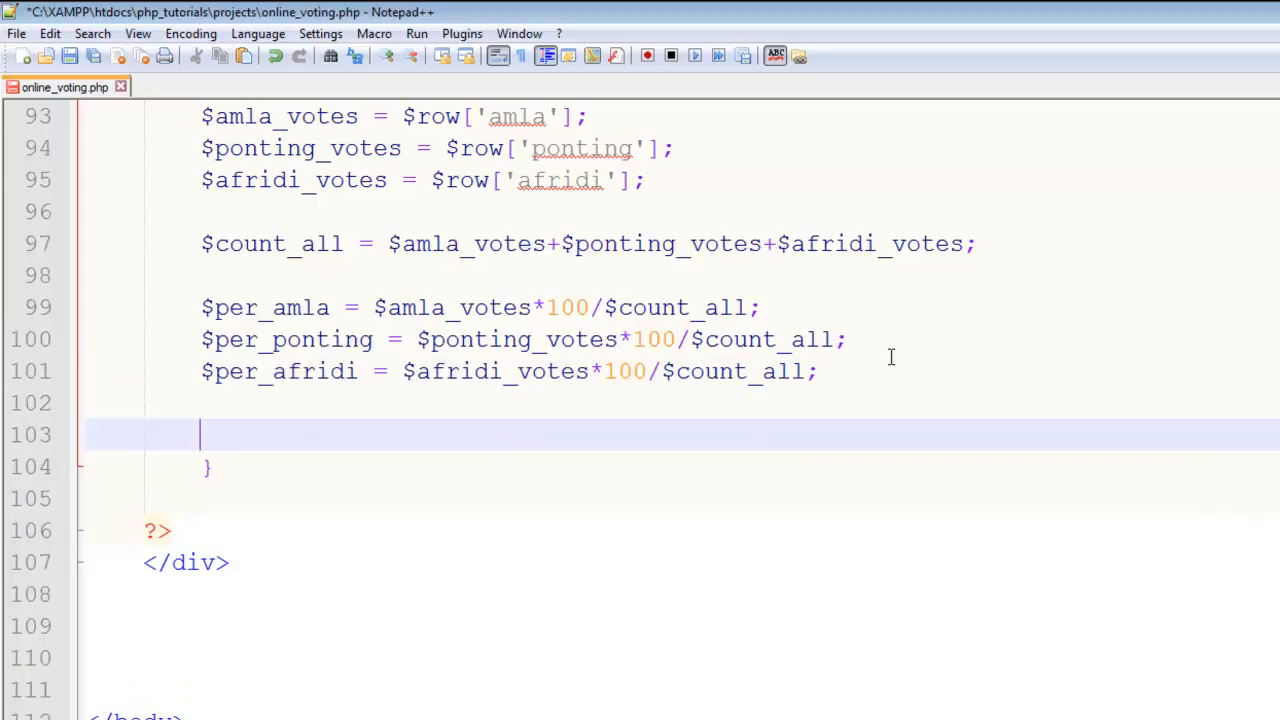
type("echo \"\"")
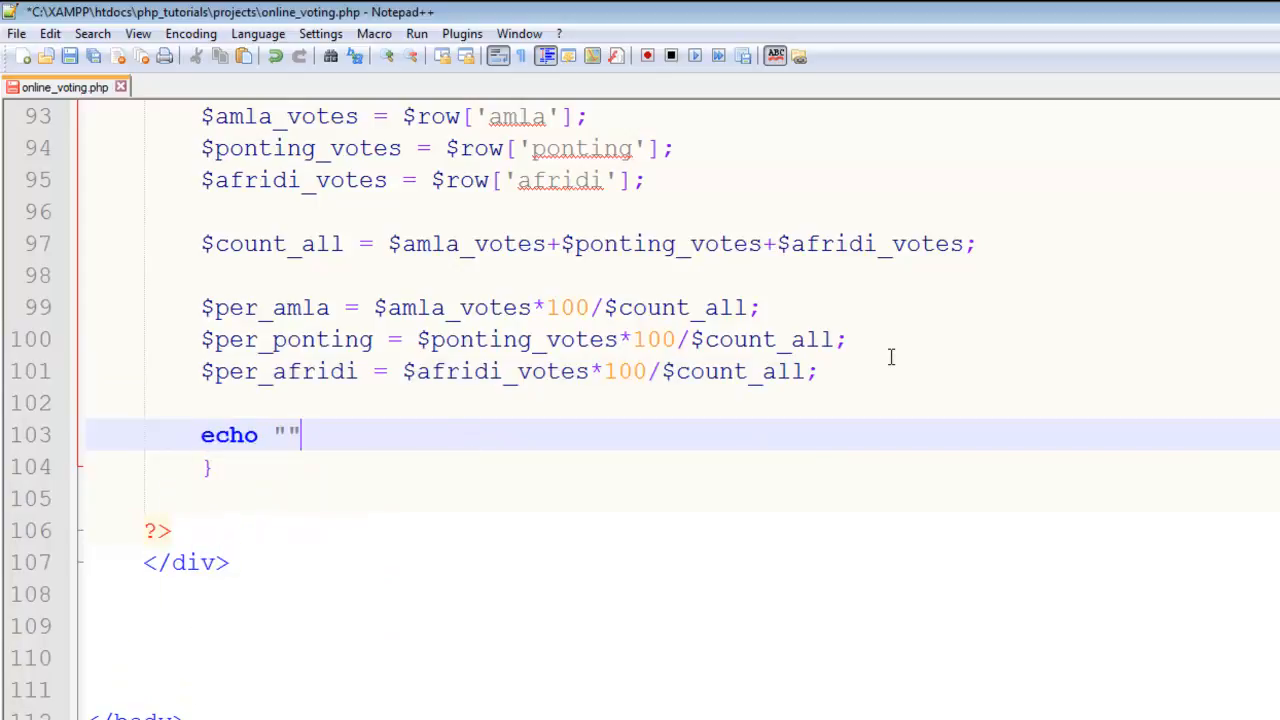
type(";")
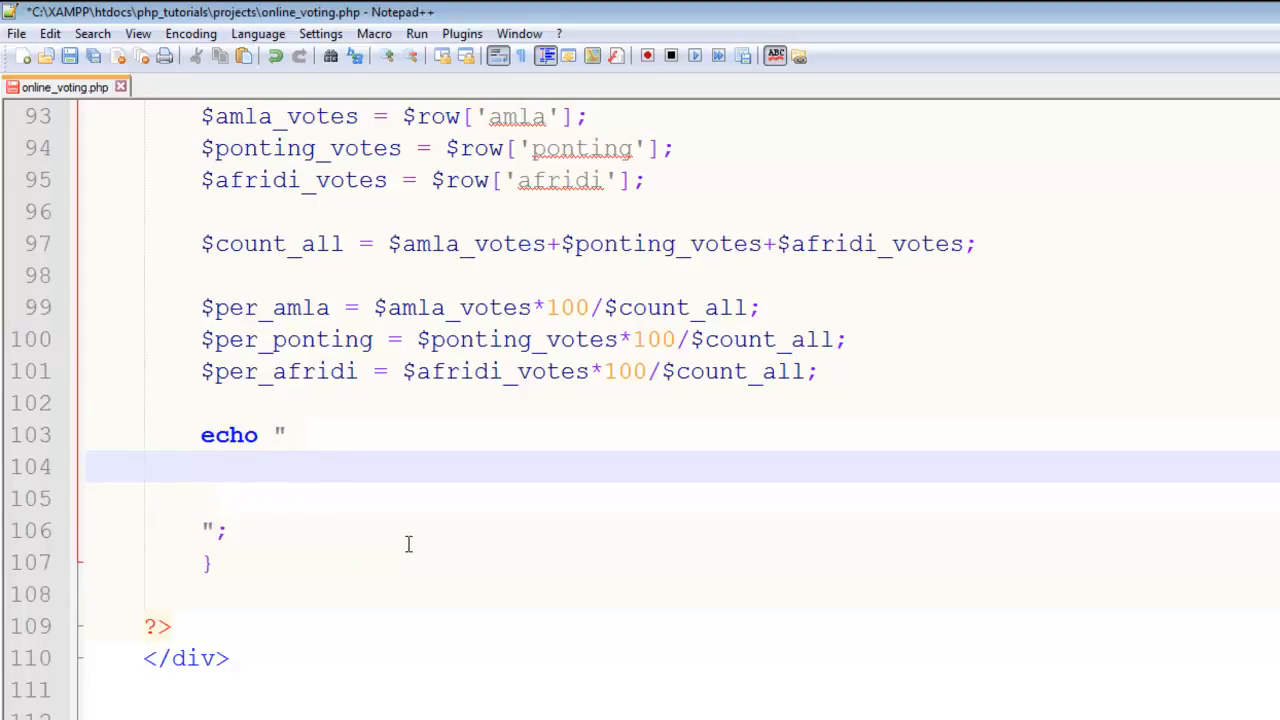
Step: Fill the echo string with a div containing <h2>Results So Far</h2>
type("<di")
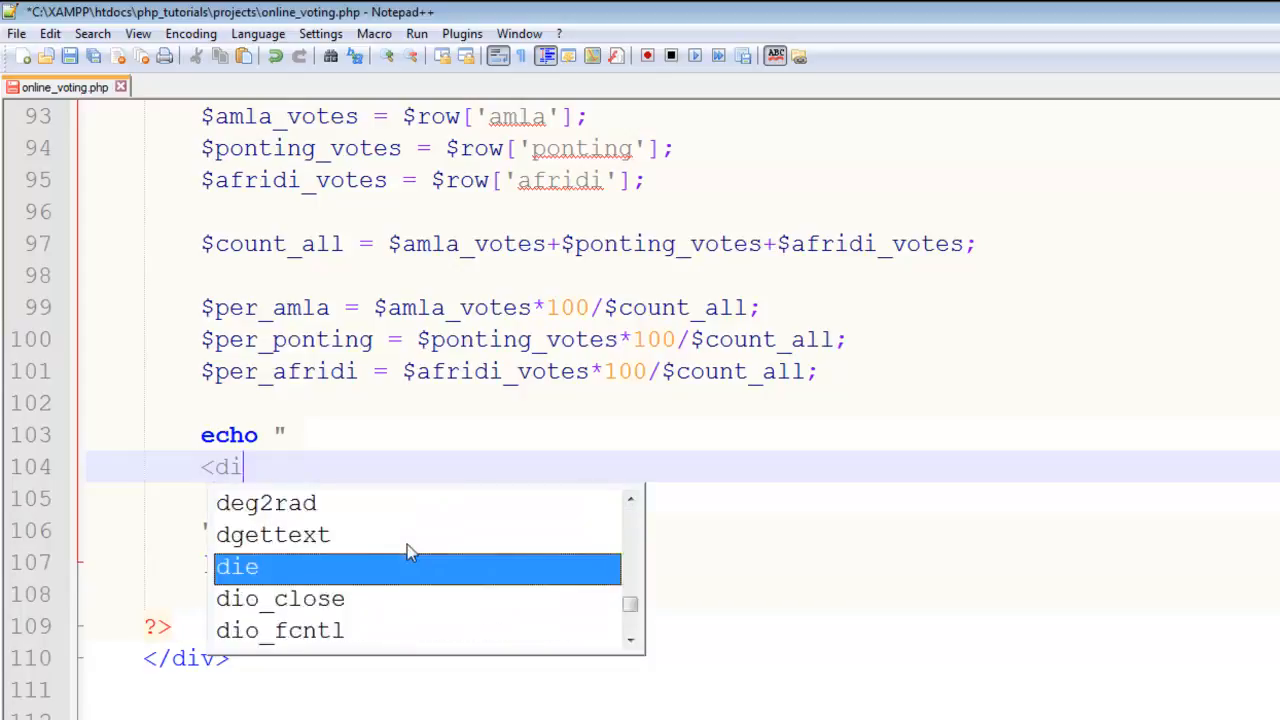
type("v")
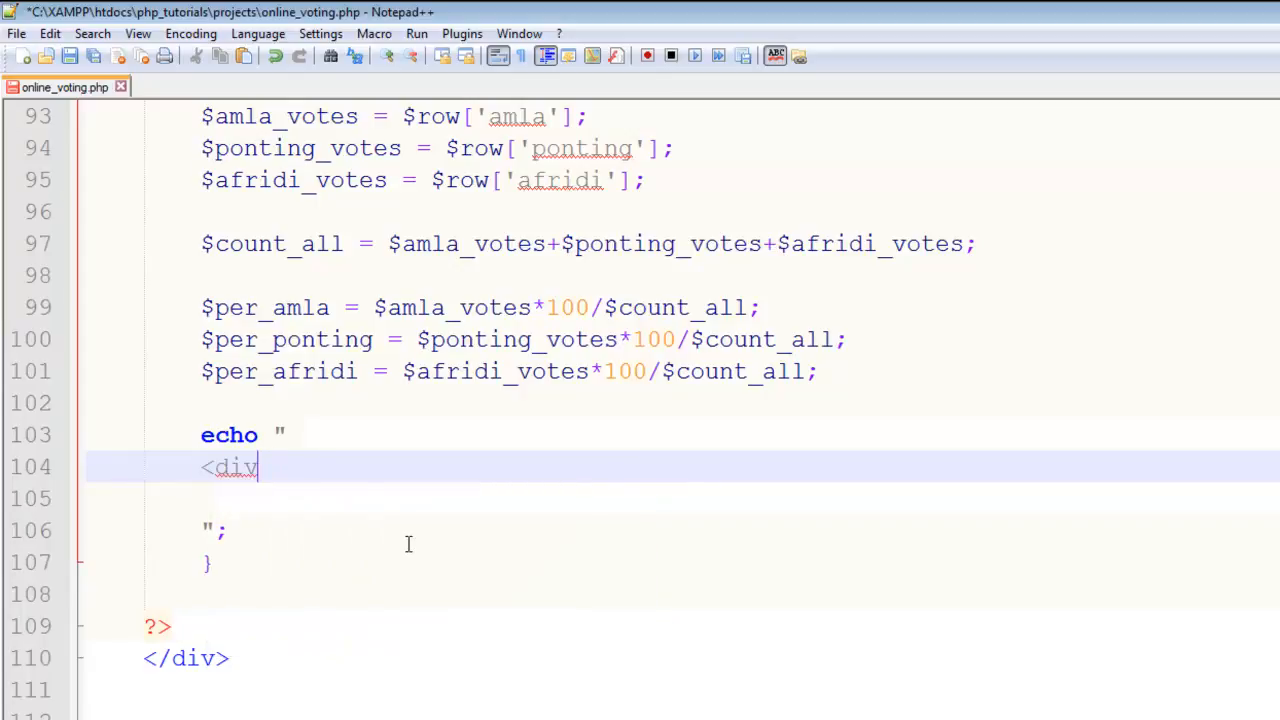
type(">")
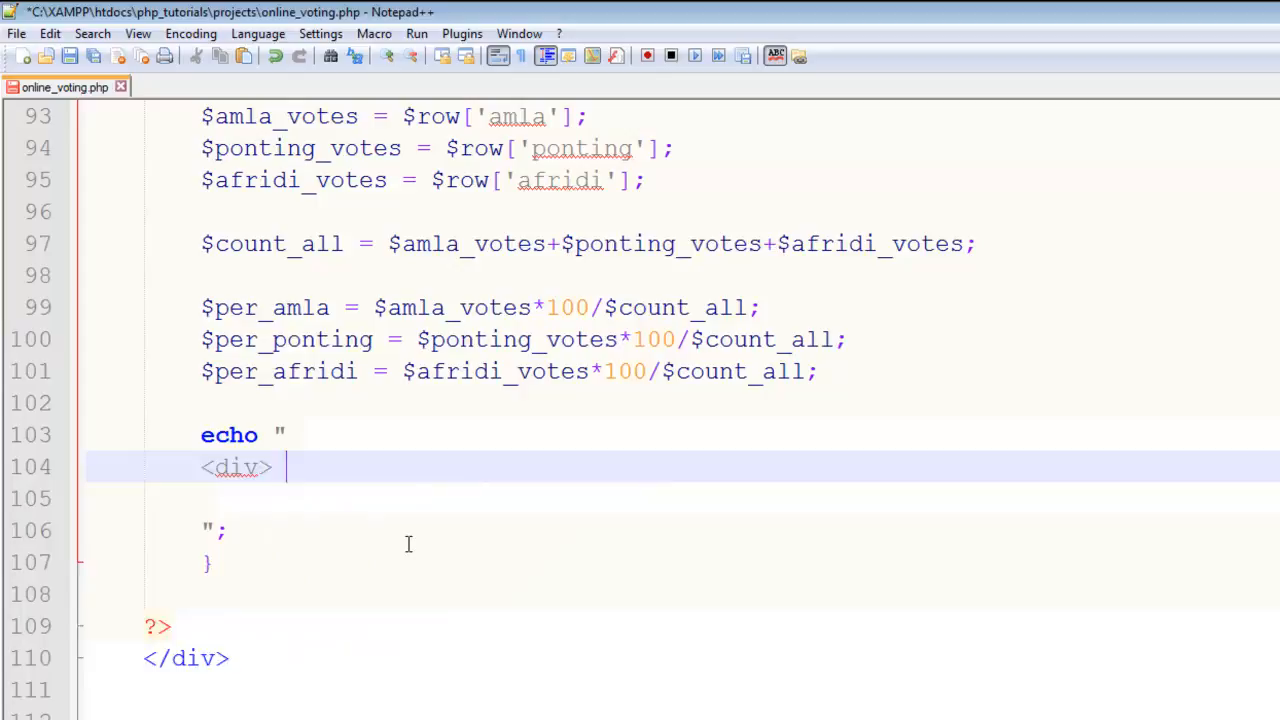
type("</div>")
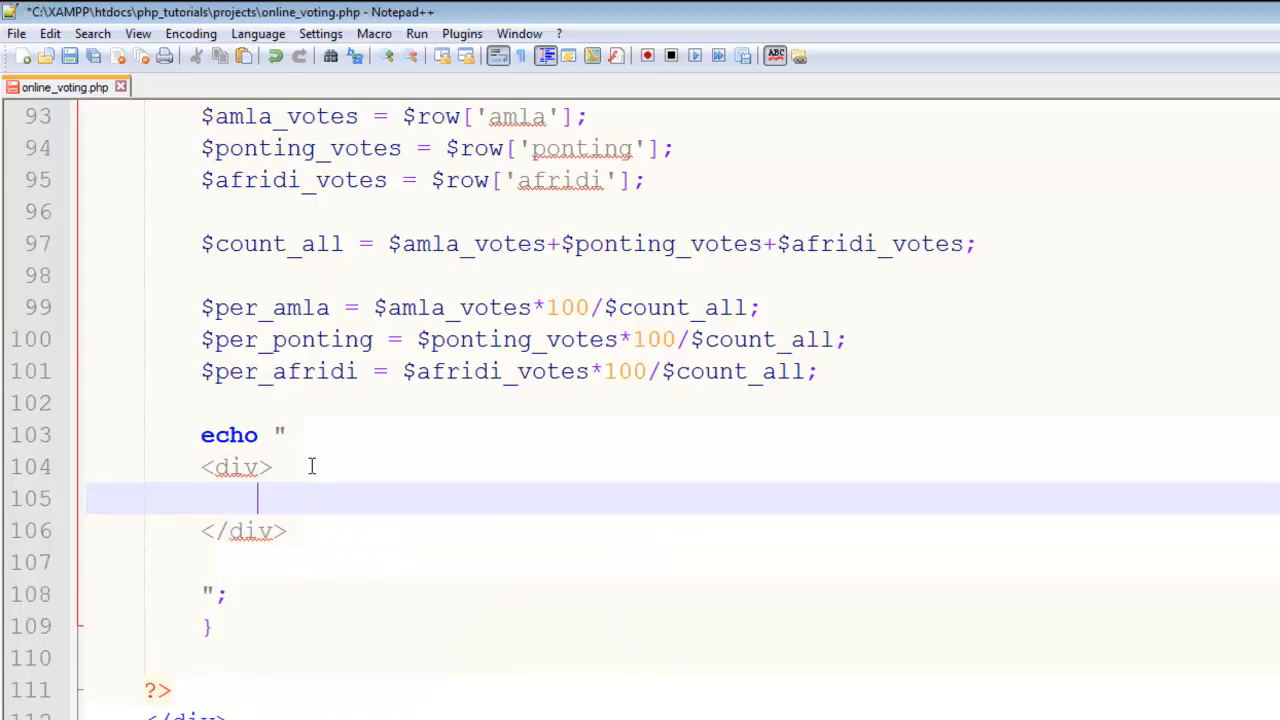
type("<h2>")
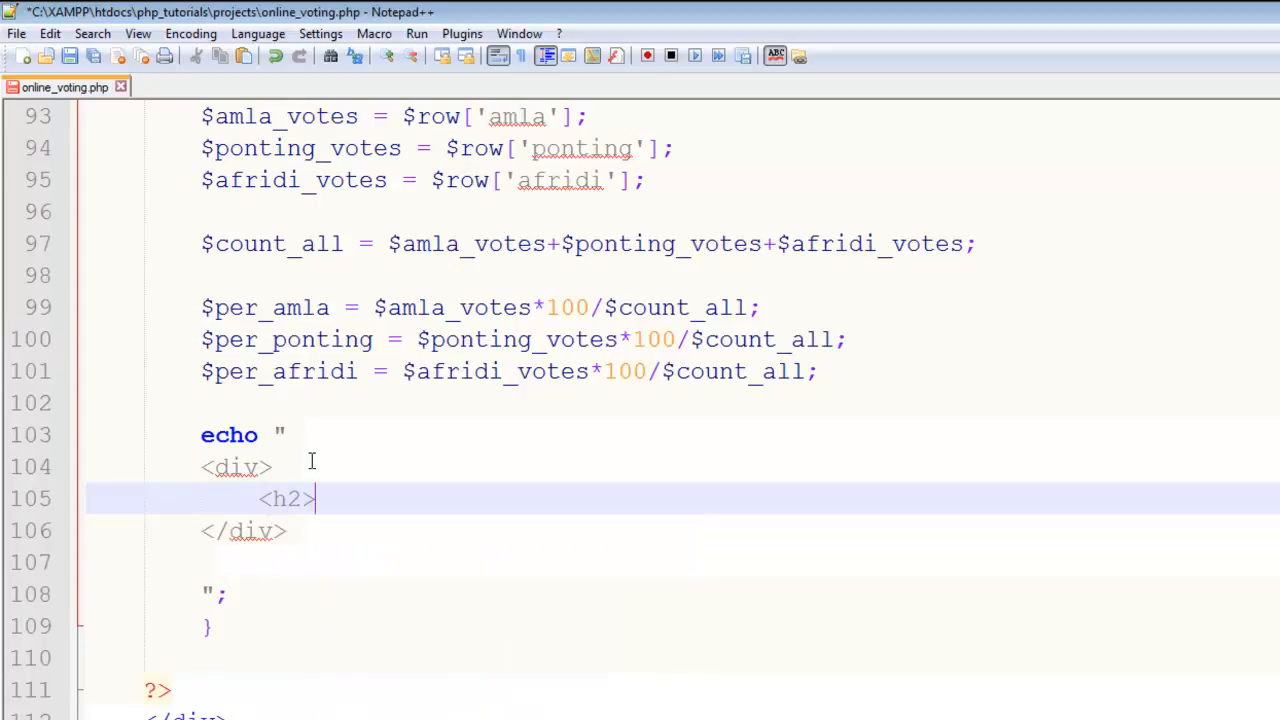
type("Results So Far")
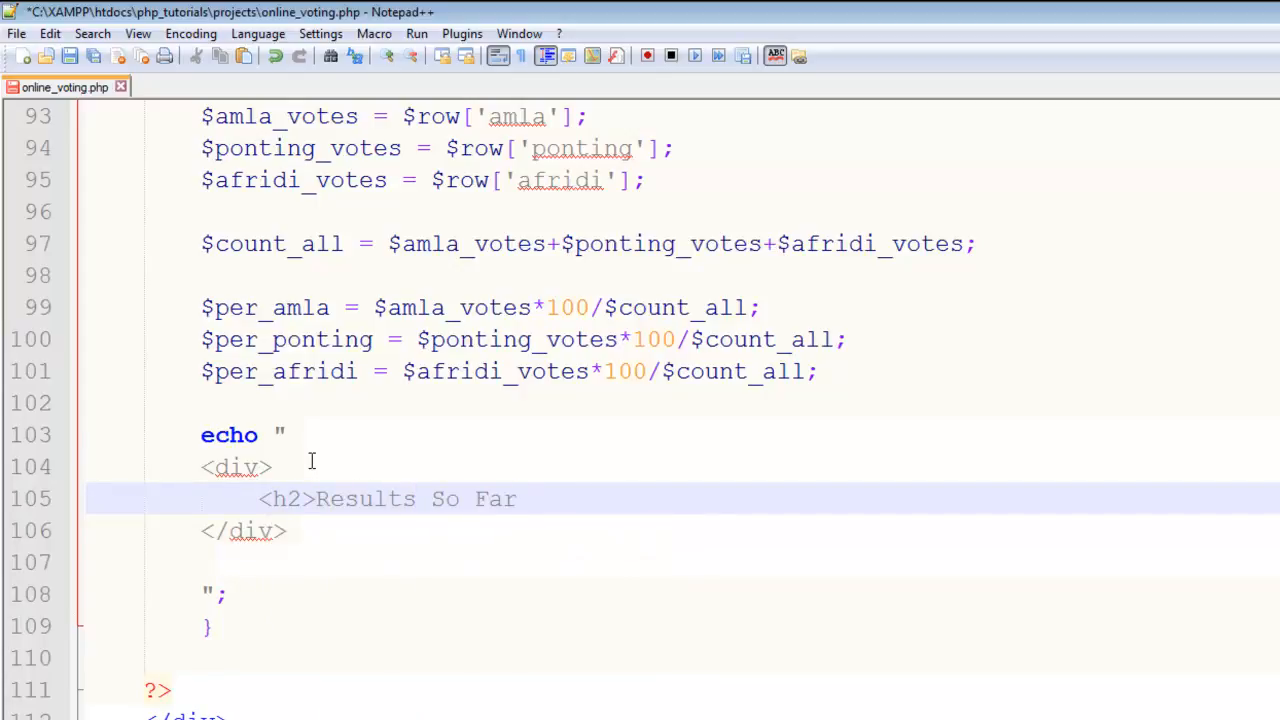
type("</h2>")
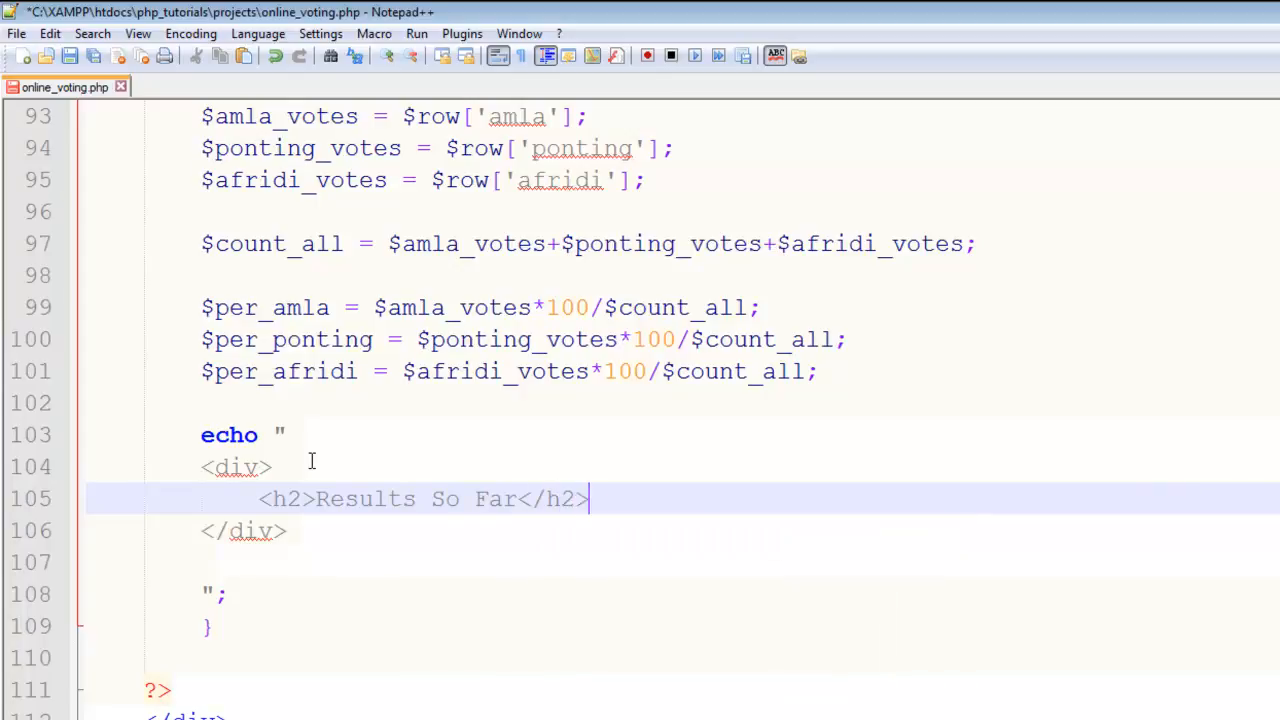
mouse_move(590, 528)
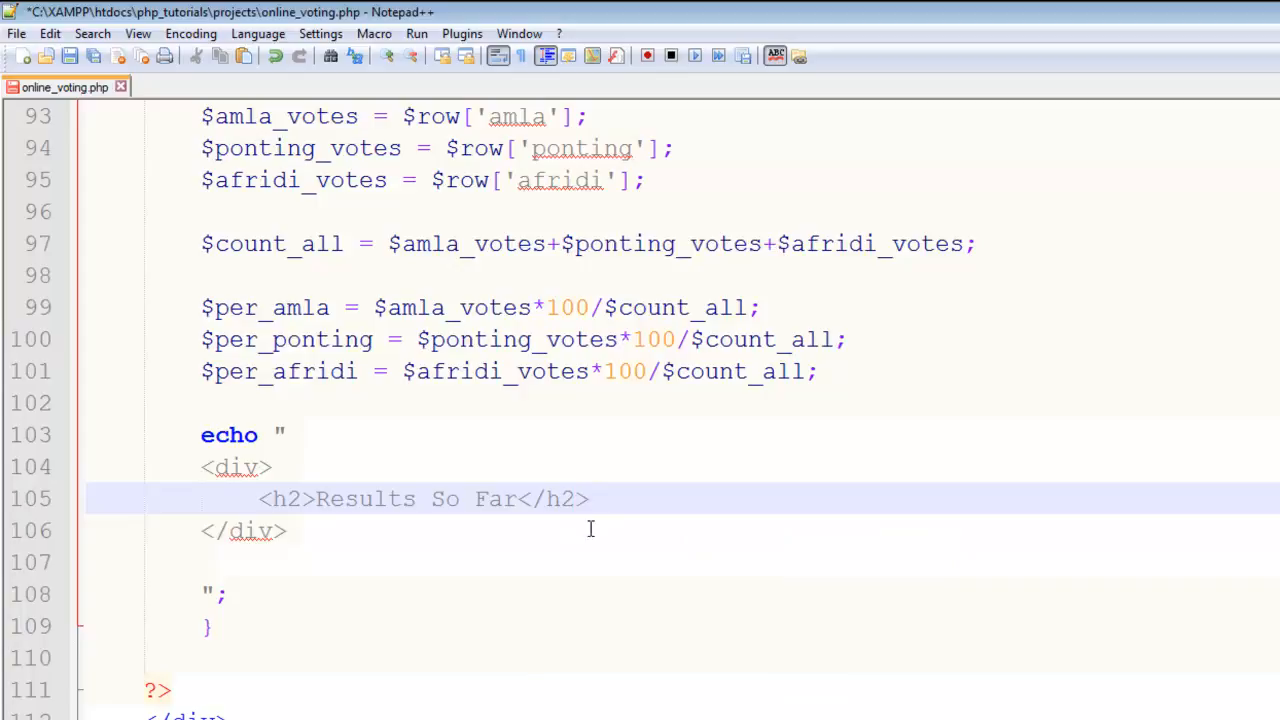
mouse_move(629, 533)
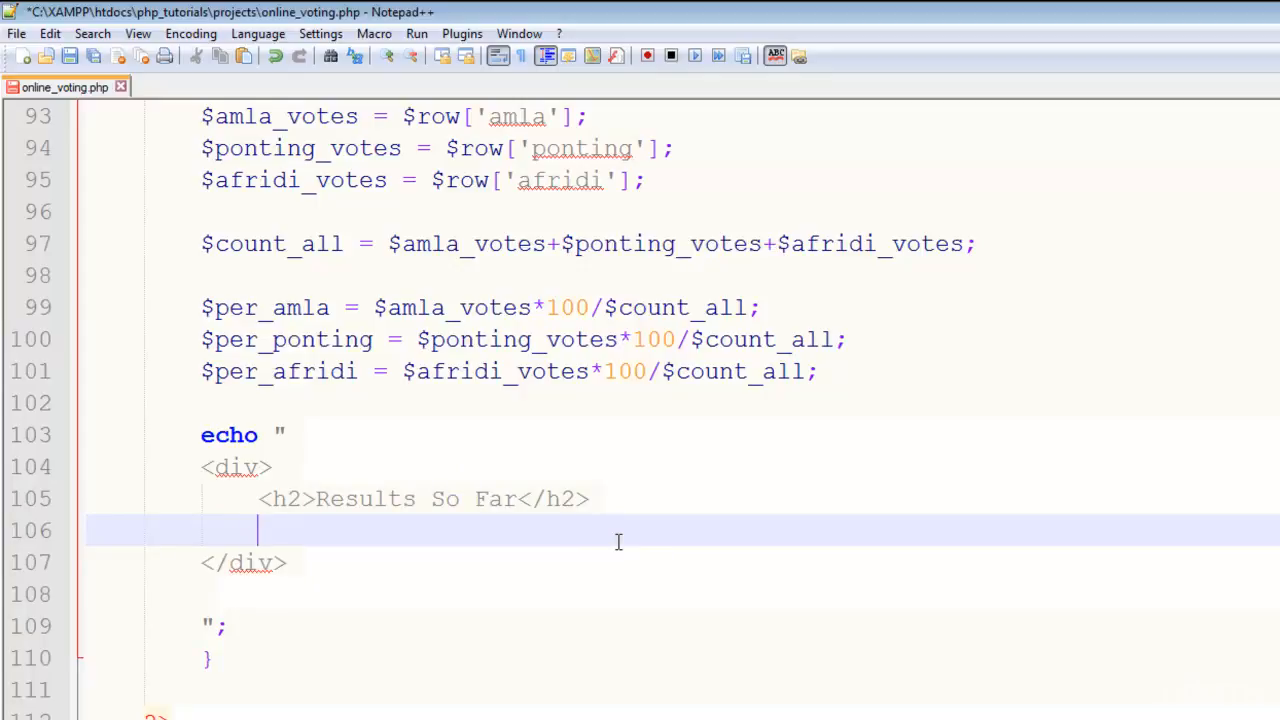
Step: Add a paragraph showing $amla ($per_amla) under the heading
type("<p>")
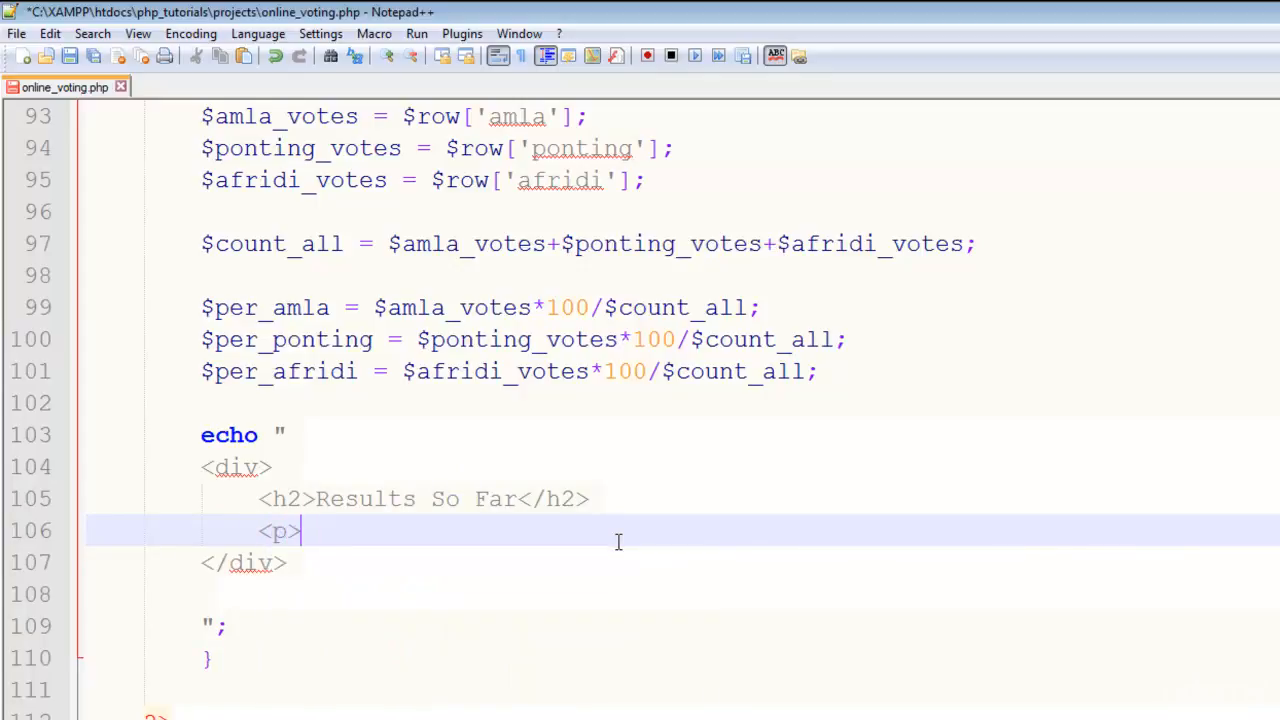
type("e")
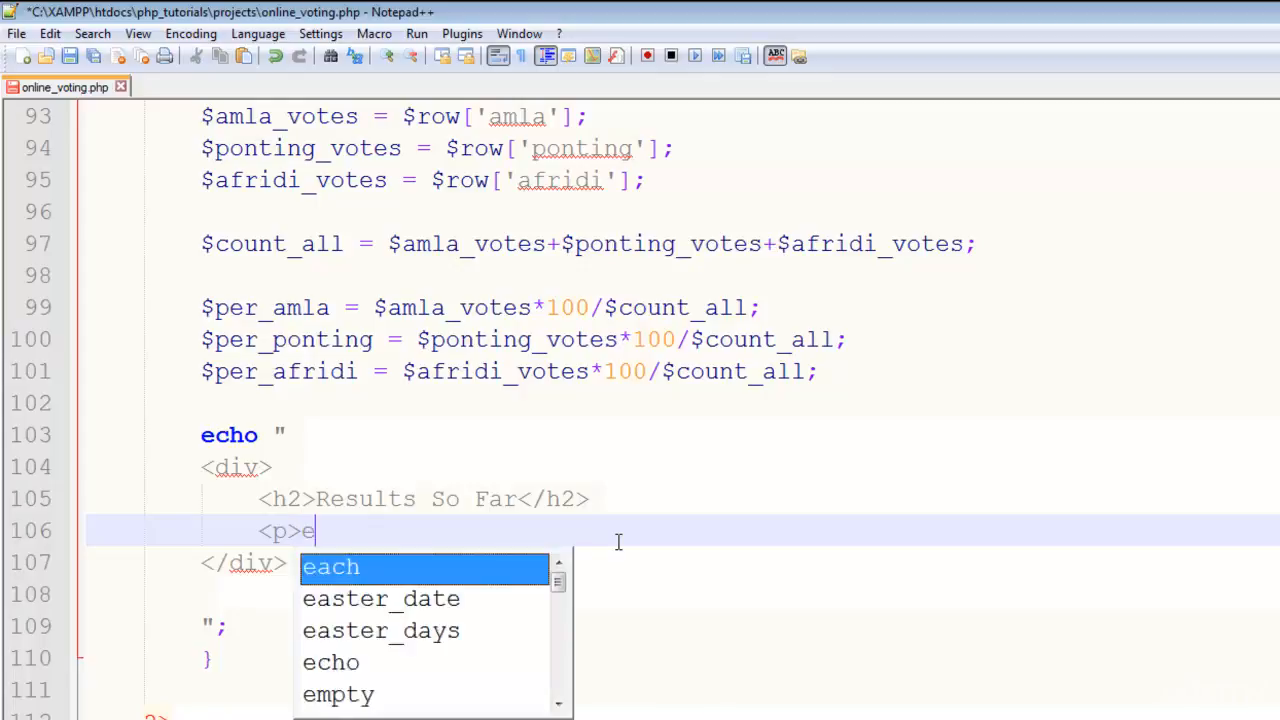
key("Backspace")
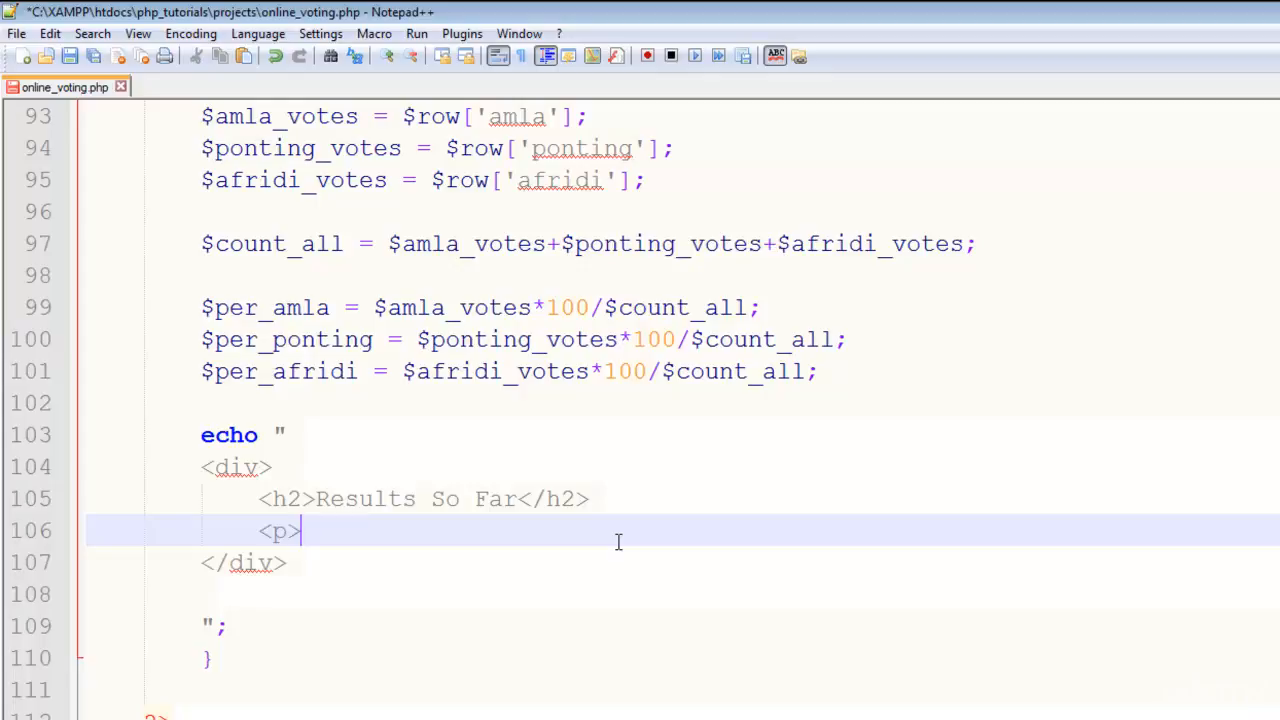
type("$")
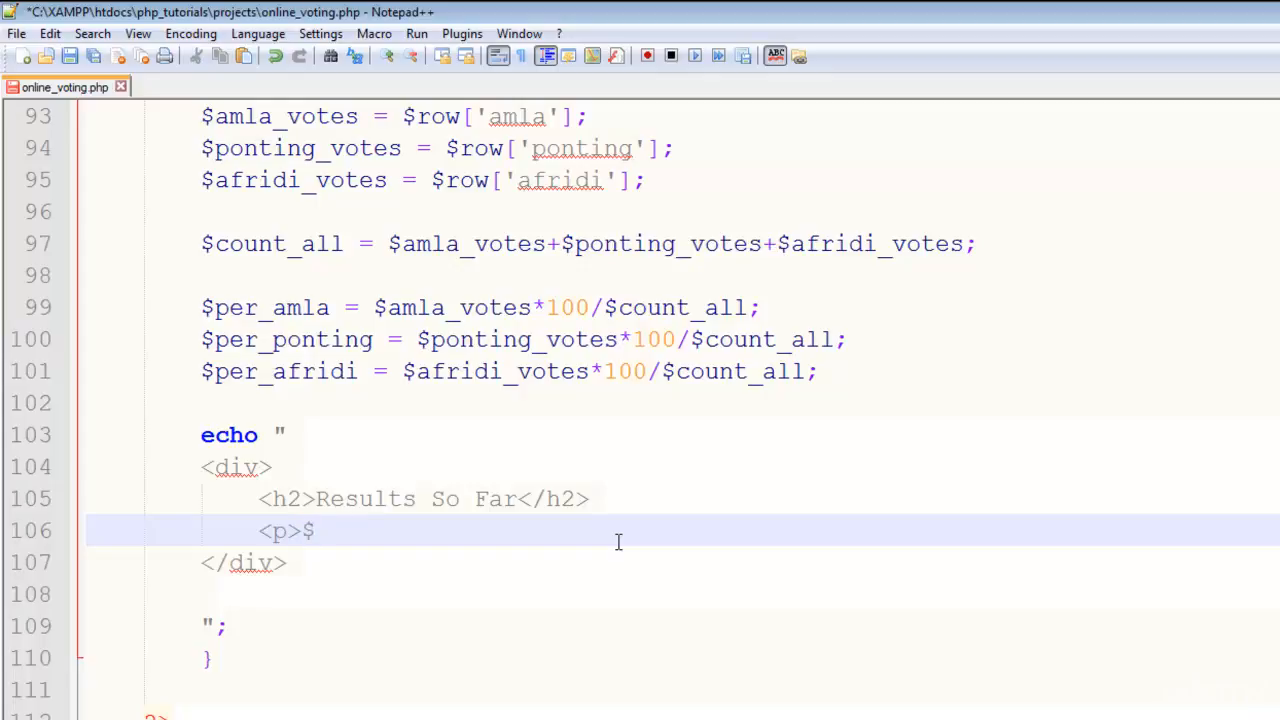
type("amla")
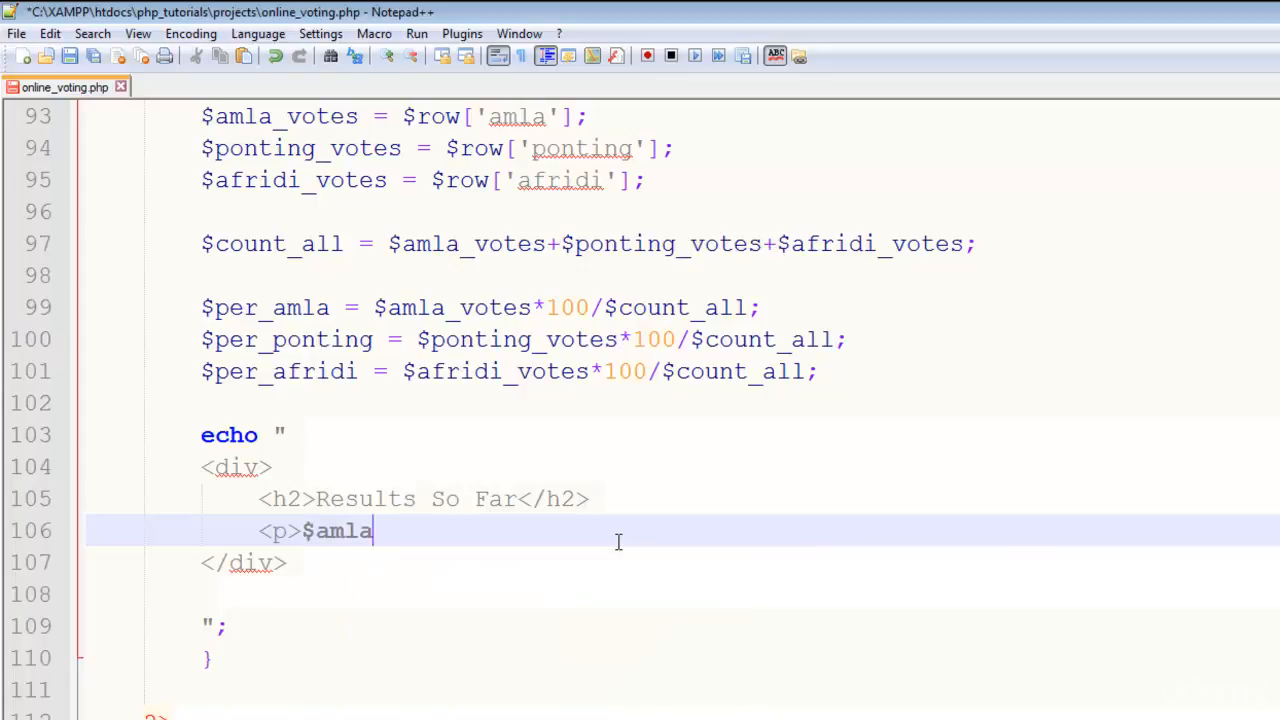
type("($")
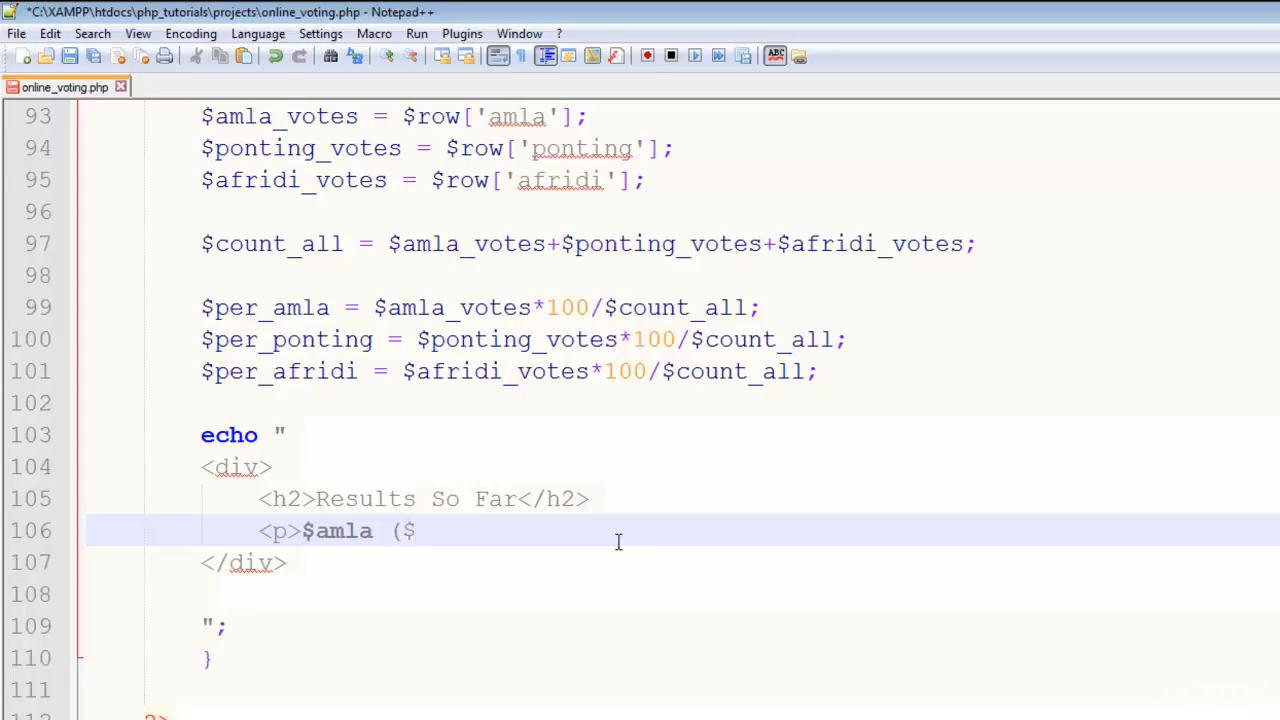
type("per")
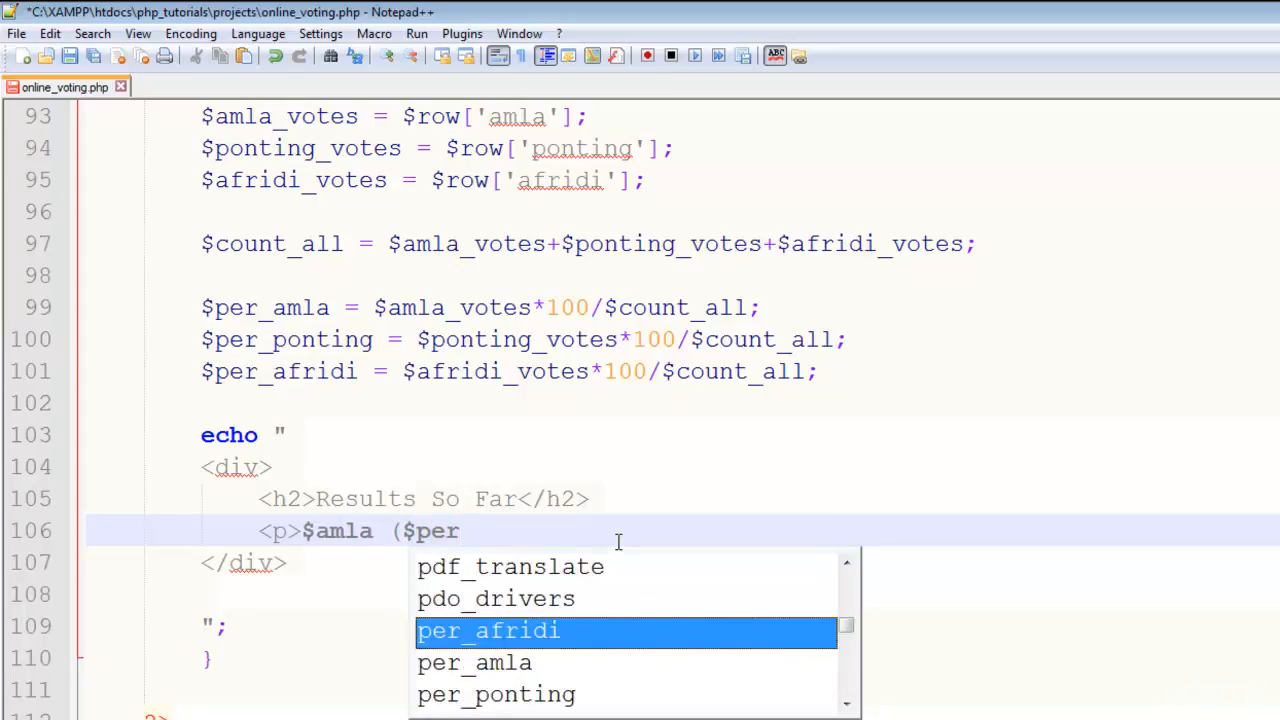
type("_amla")
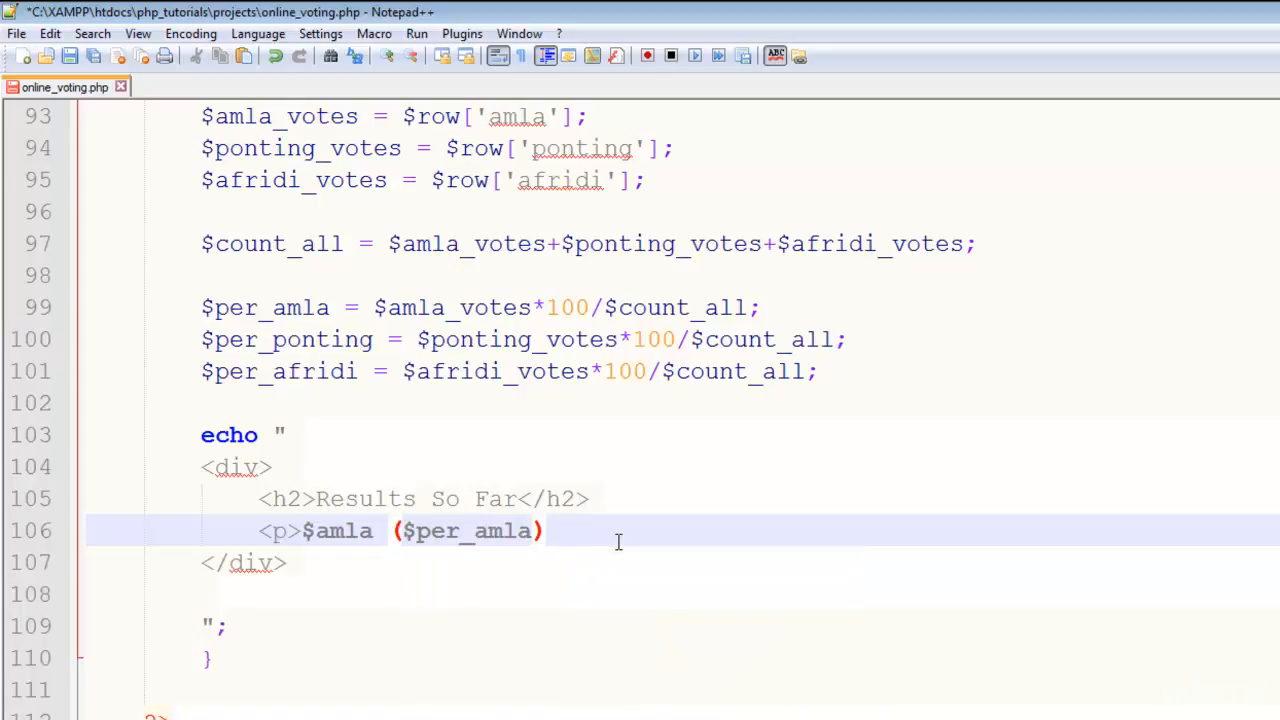
type("</p>")
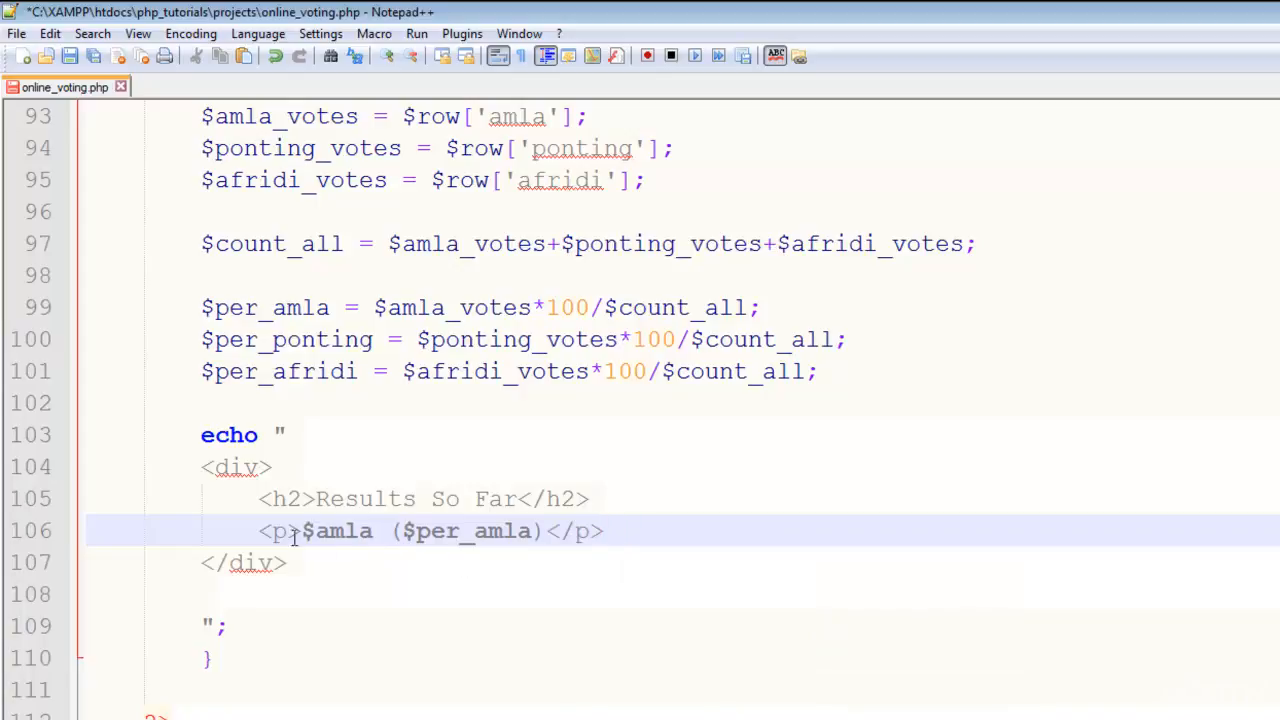
Step: Style the paragraph white on black, 400px wide, 10px padding, making three copies
left_click_drag(258, 531, 604, 531)
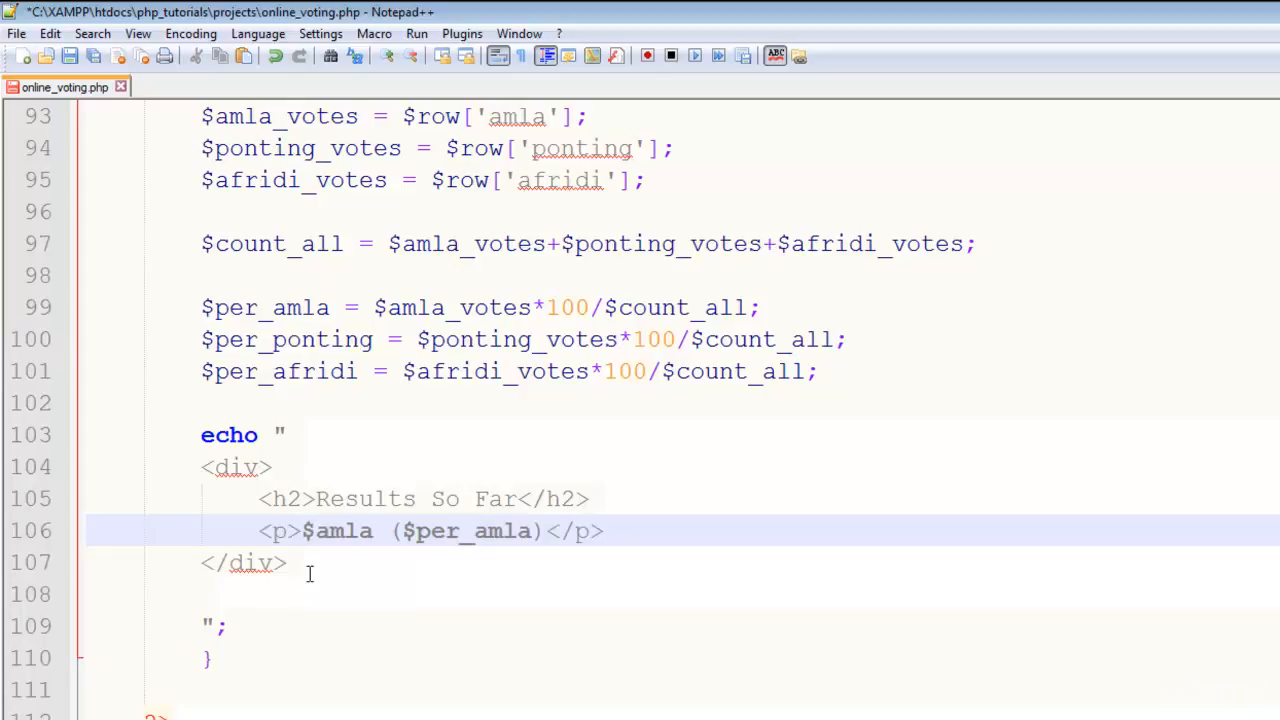
type("style='")
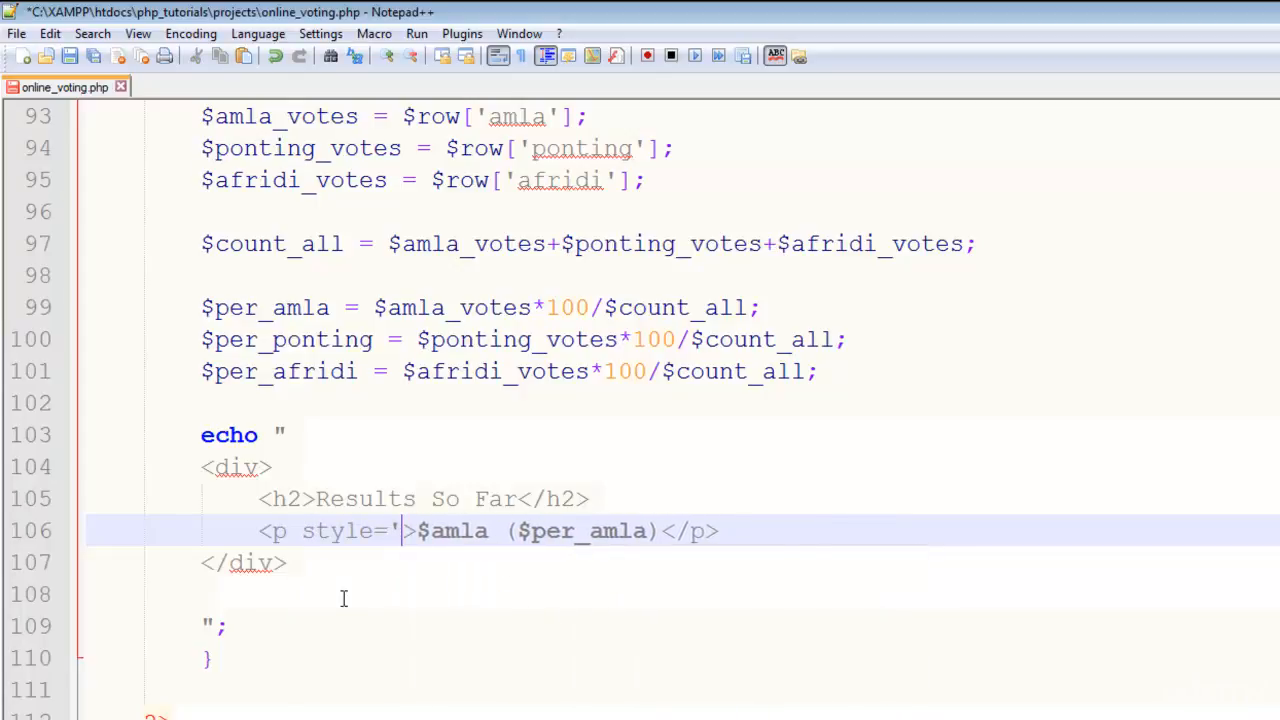
type("background:")
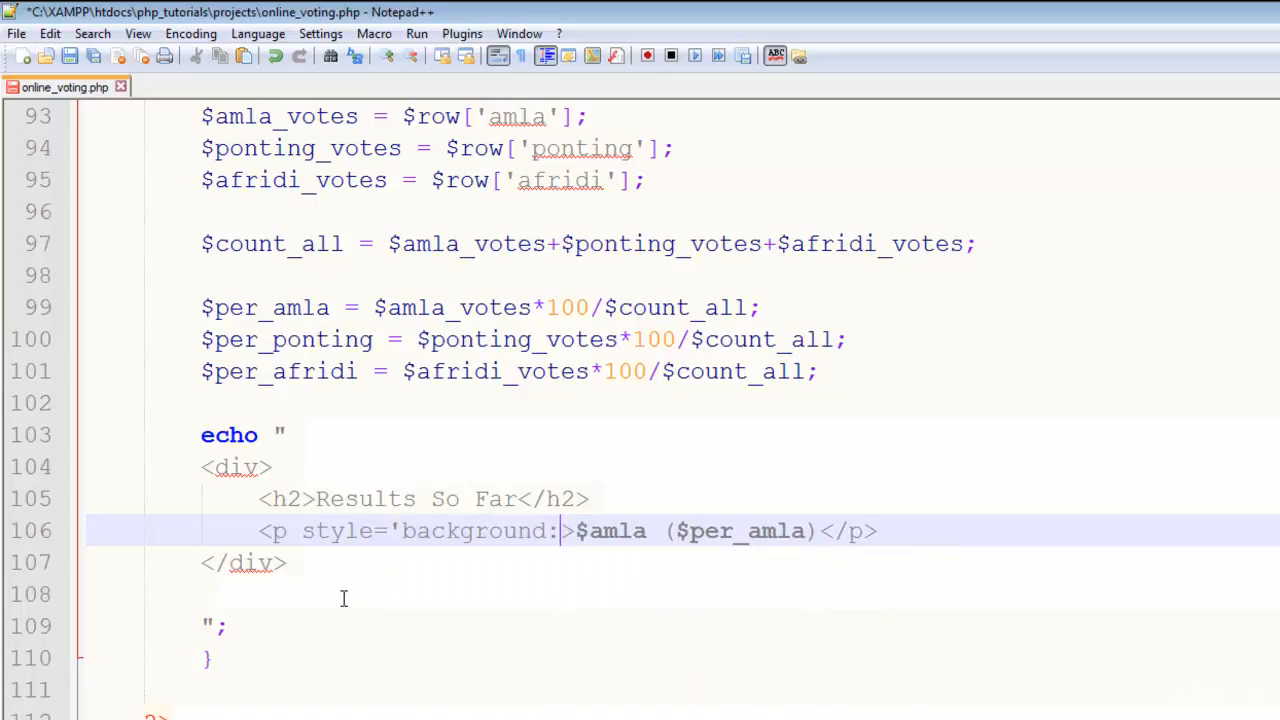
type("black;")
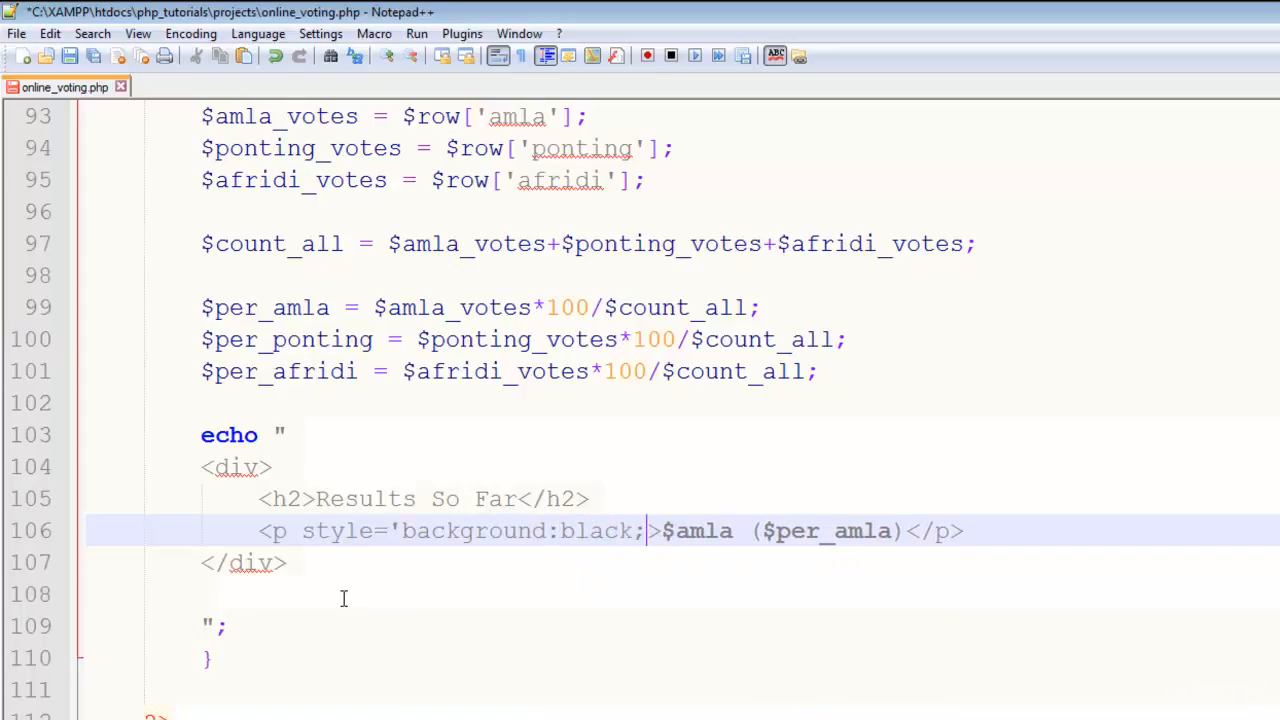
type("width='")
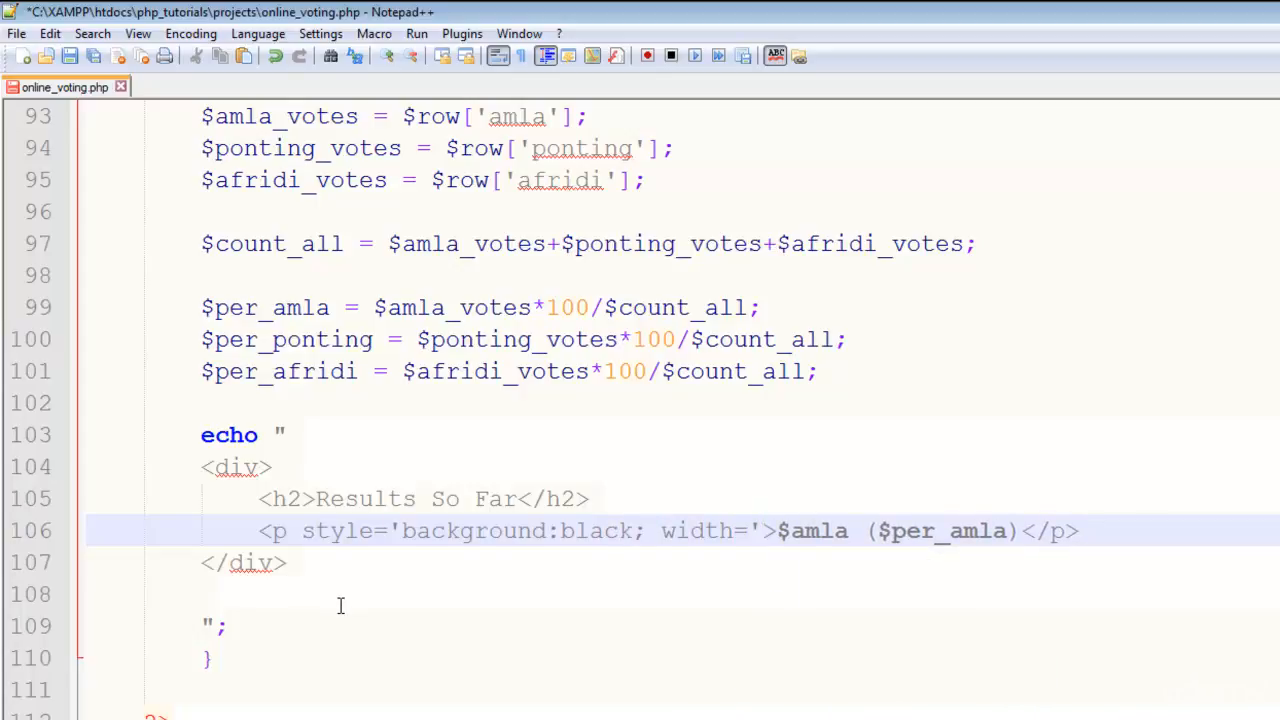
type("400")
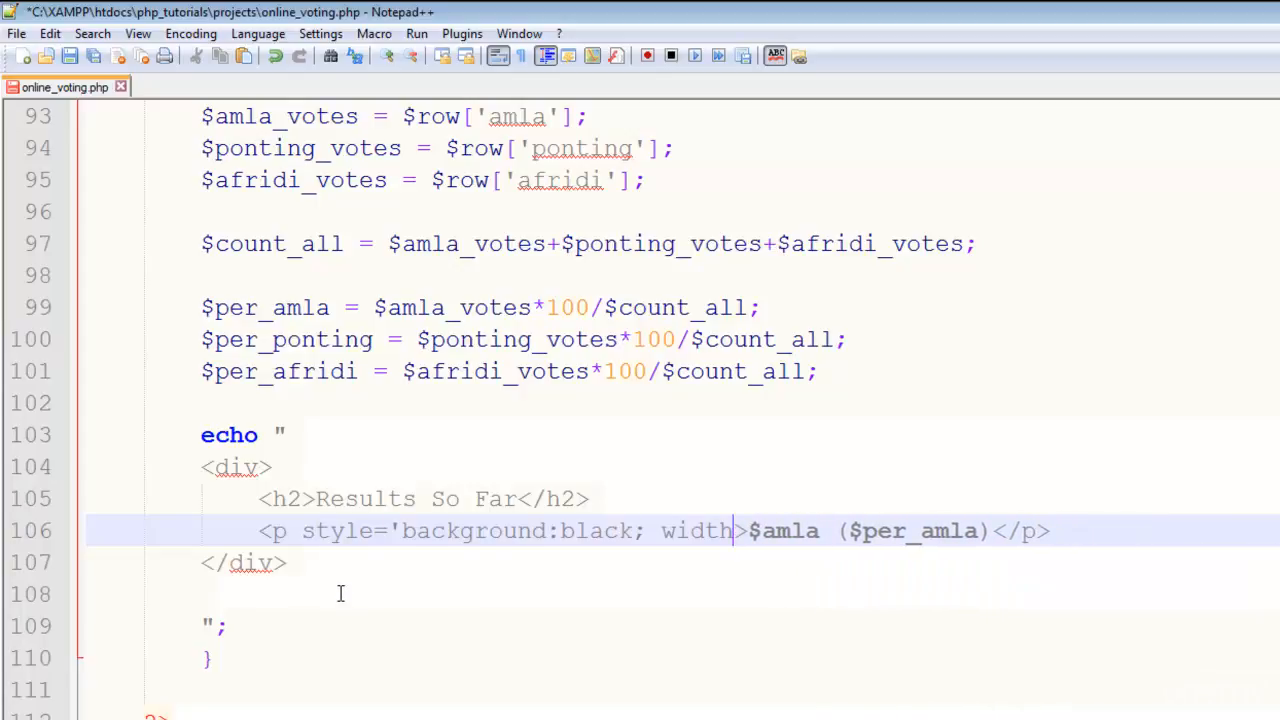
type(":400px")
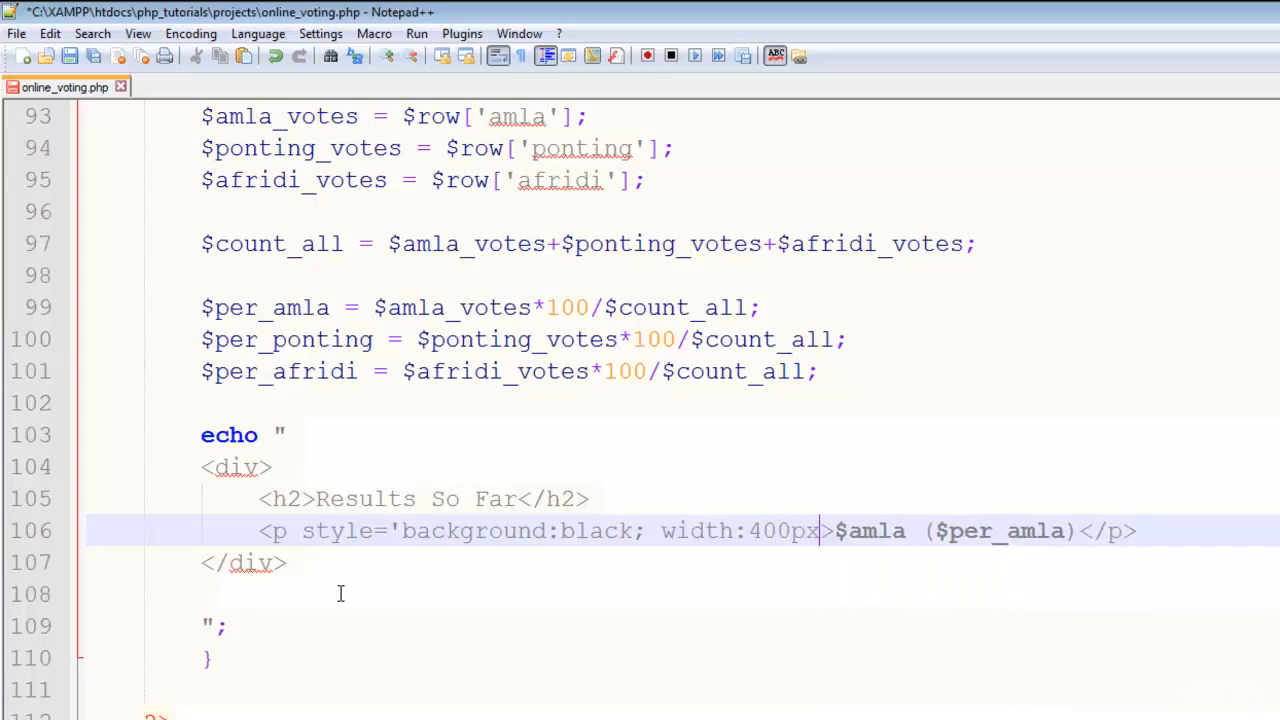
type("padding:10px;'")
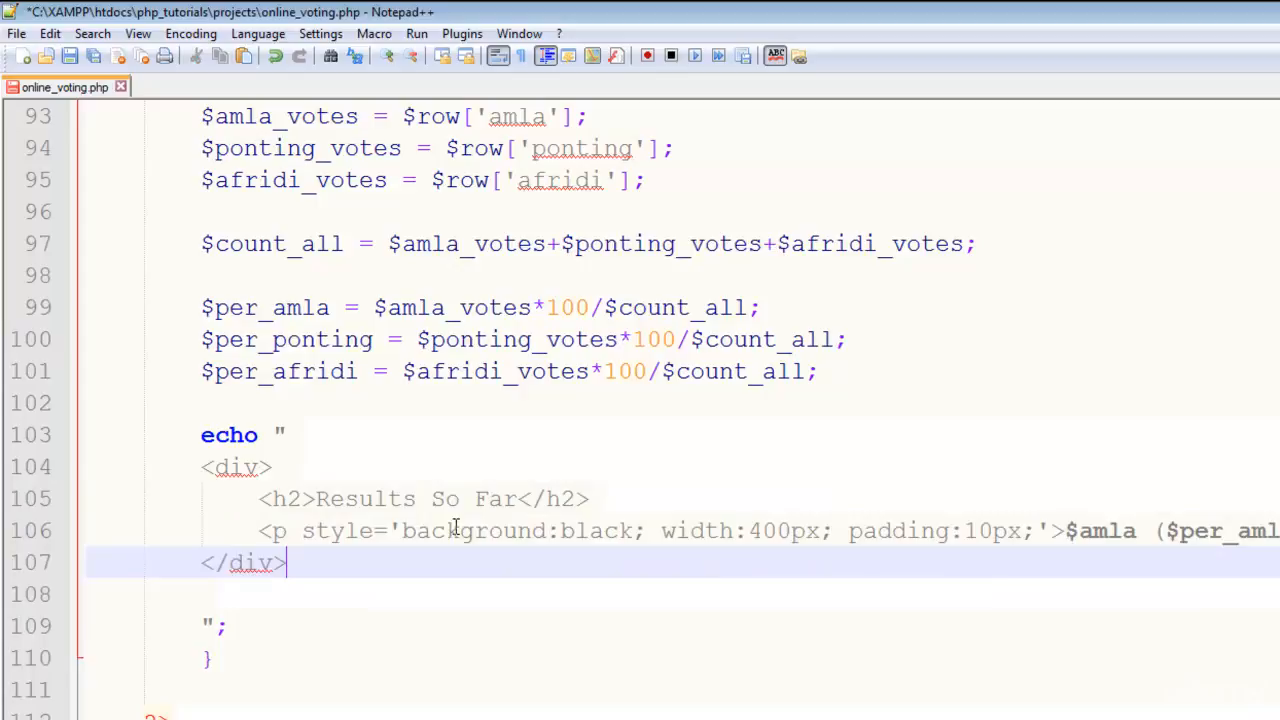
type("color:white;")
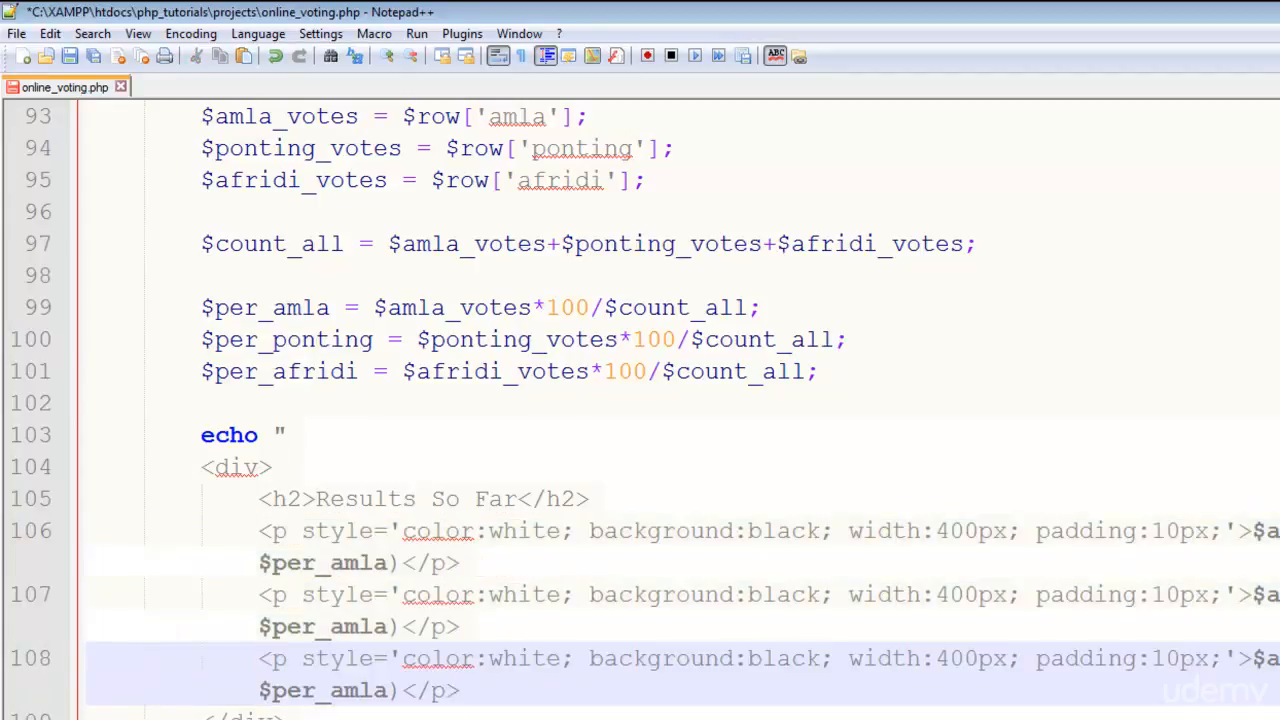
Step: Change lines 107–108 to $ponting_votes ($per_ponting) and $afridi_votes ($per_afridi)
scroll("down", 3)
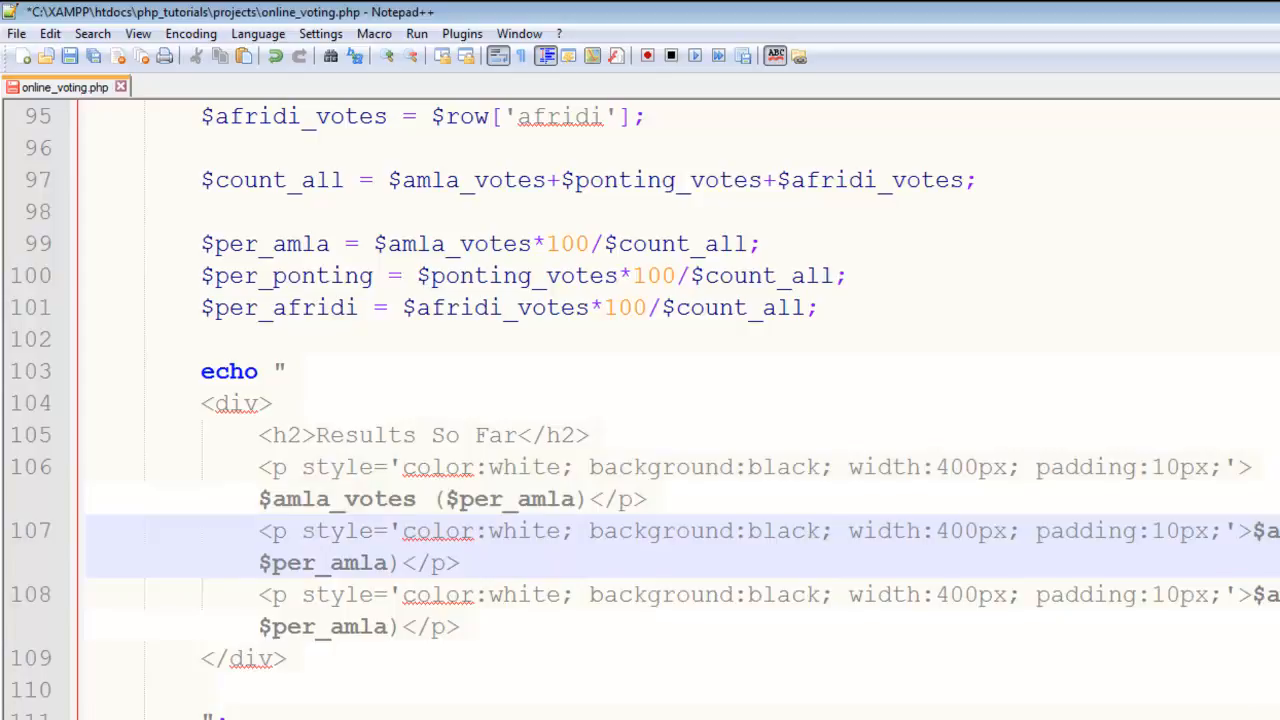
type("p")
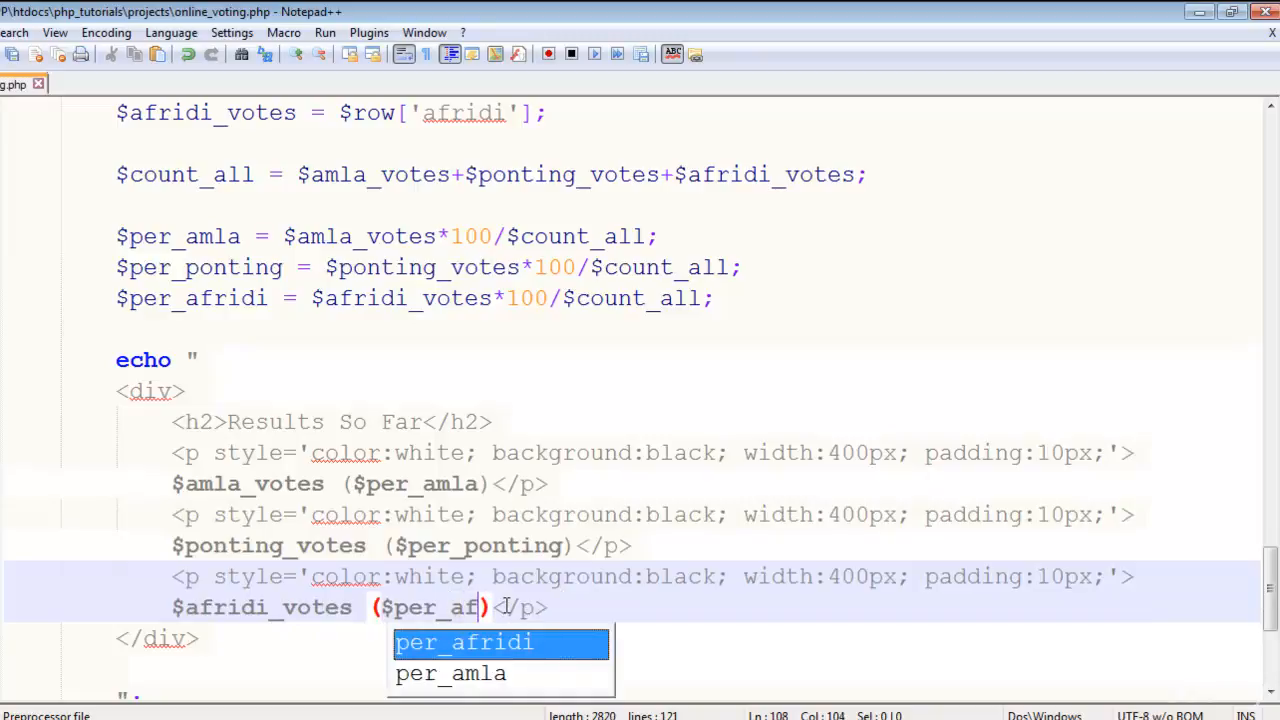
double_click(463, 642)
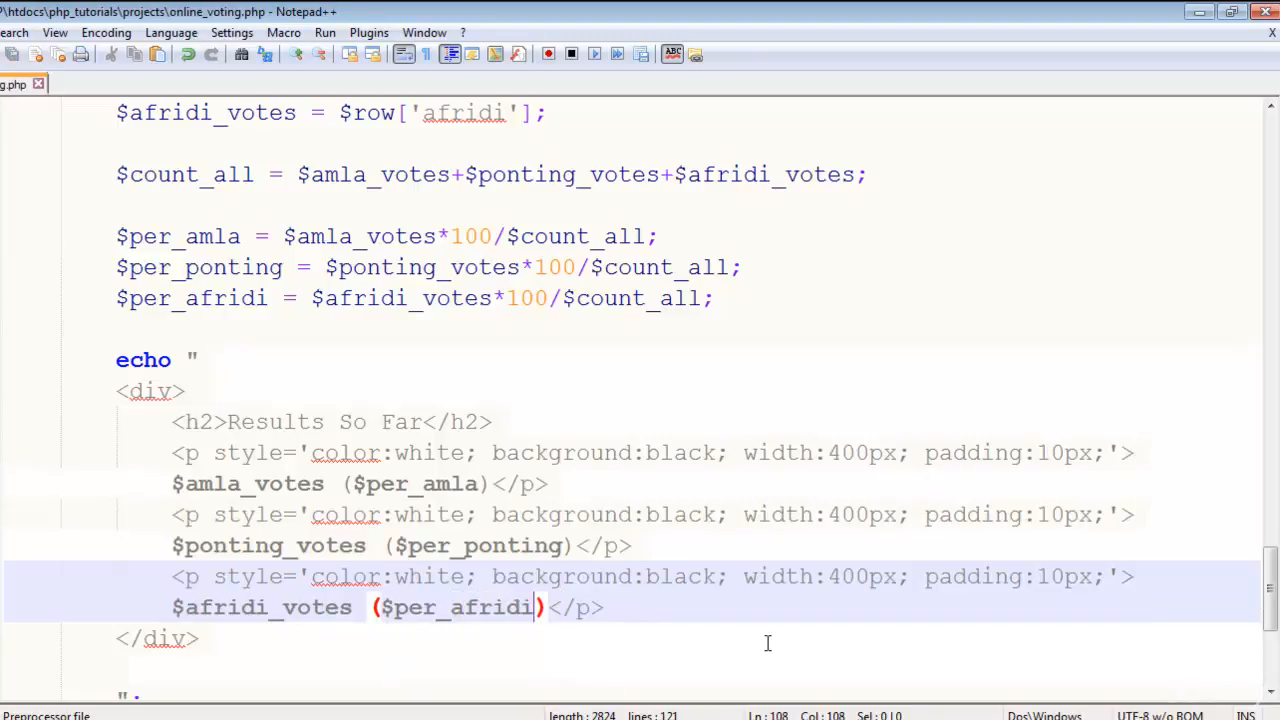
scroll("down", 3)
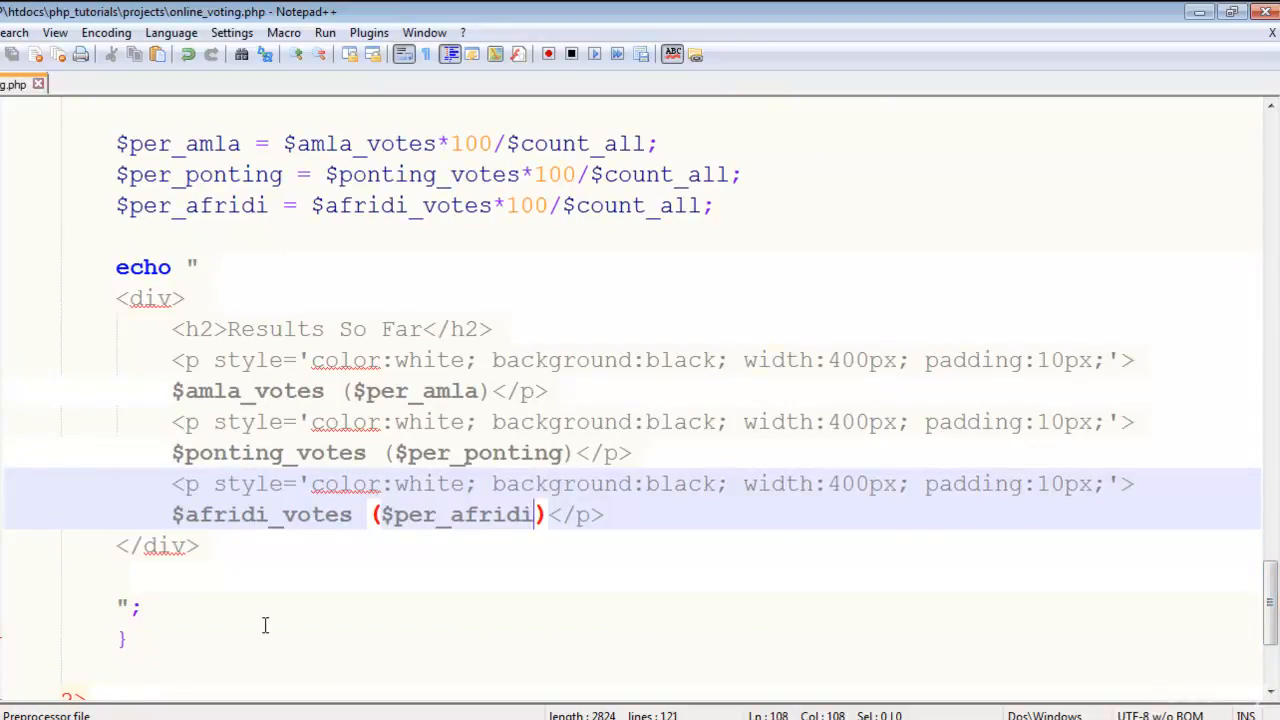
Step: In Chrome, vote for a player and view the result bars showing 9, 3 and 2 votes
left_click(207, 13)
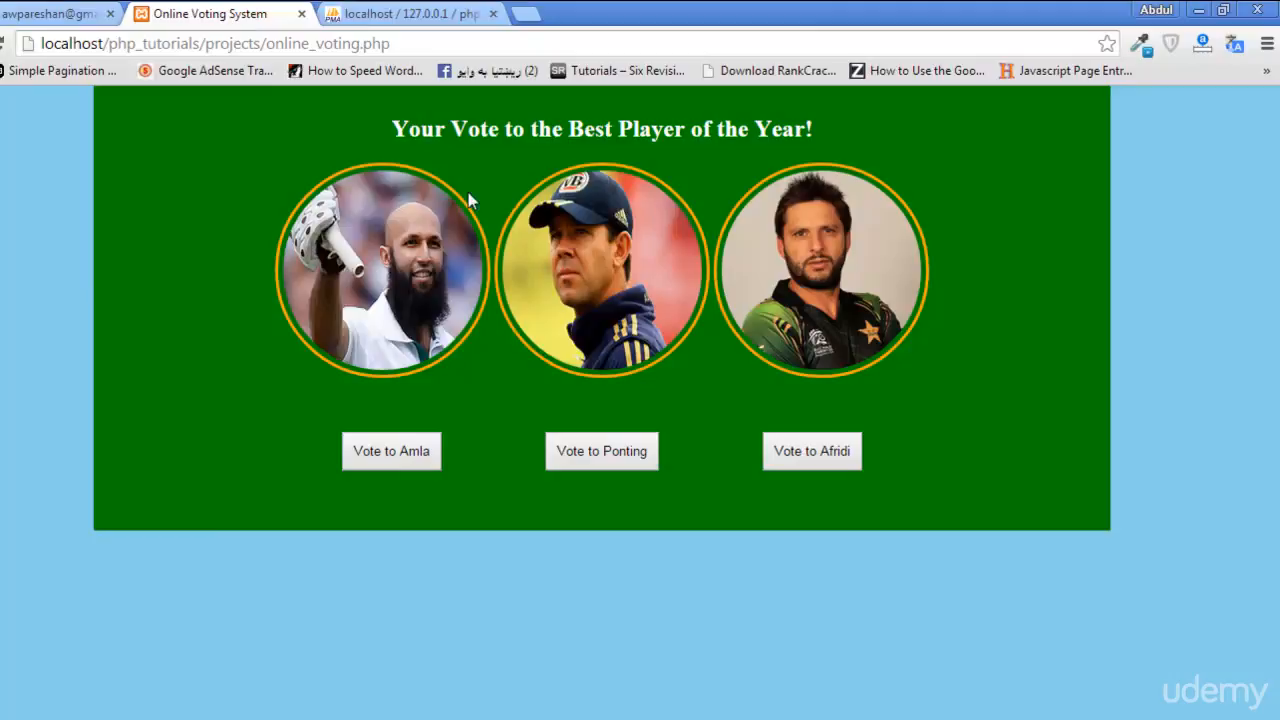
mouse_move(332, 480)
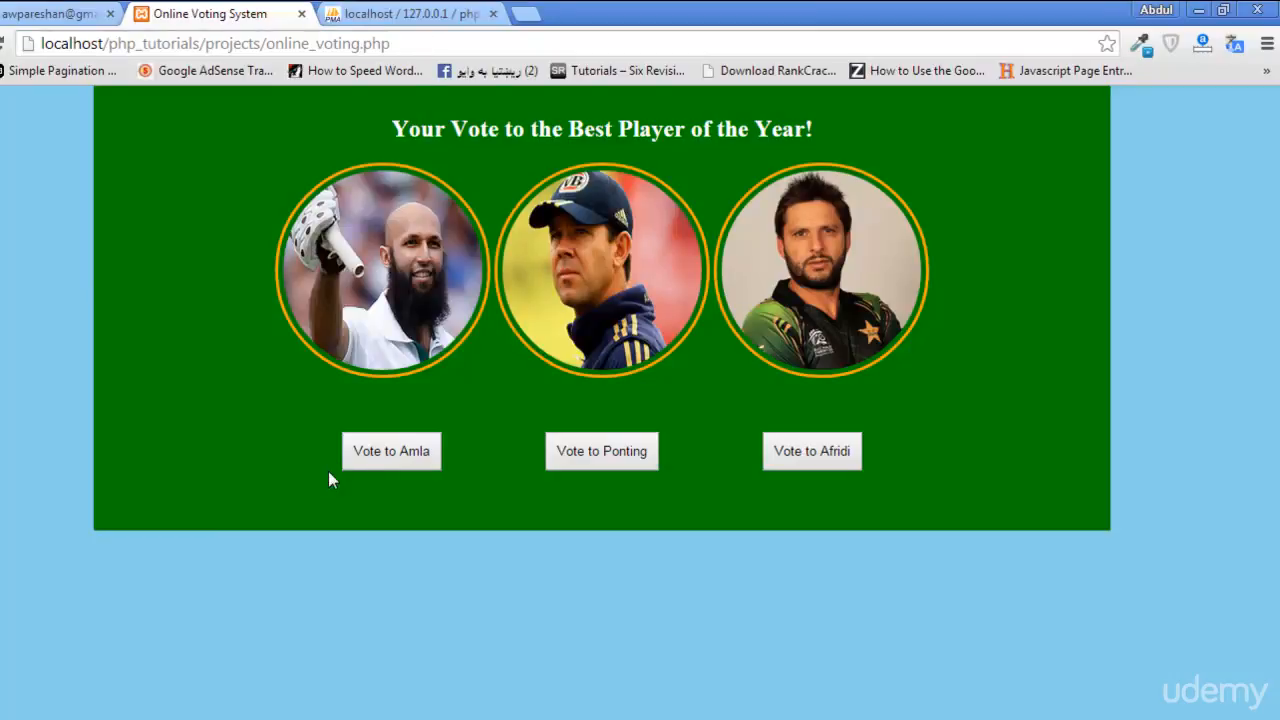
left_click(391, 451)
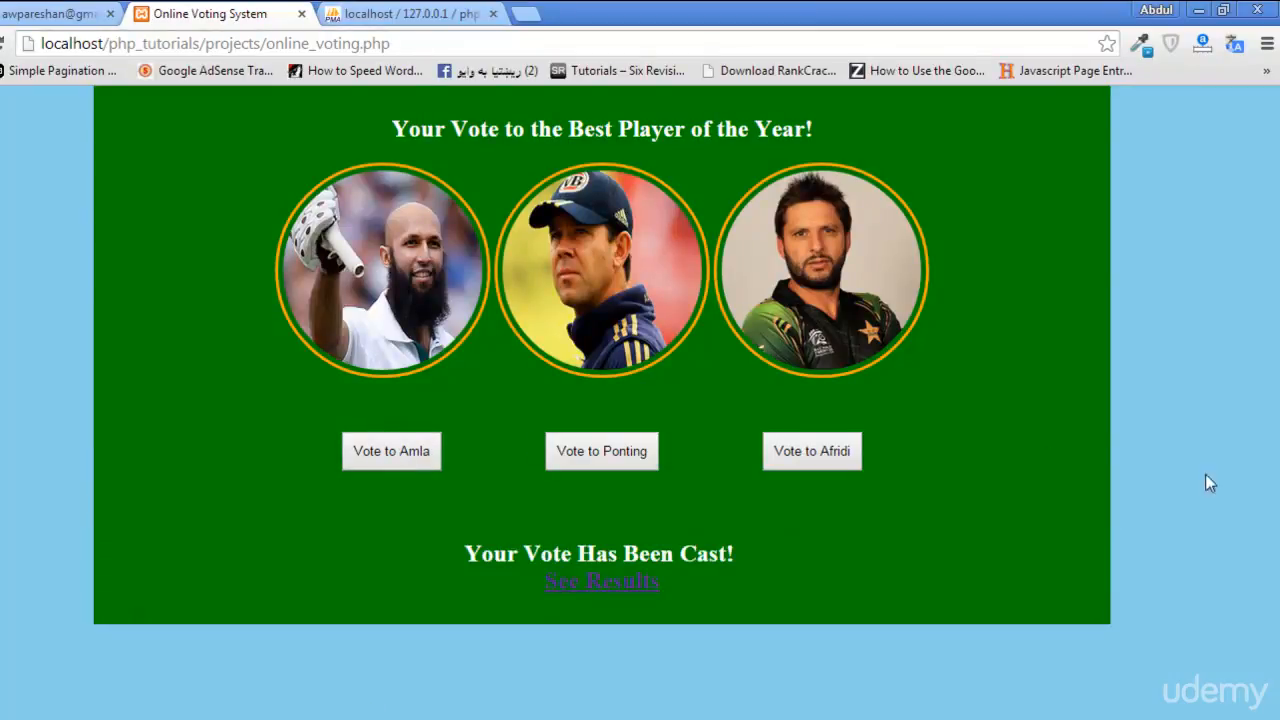
left_click(601, 581)
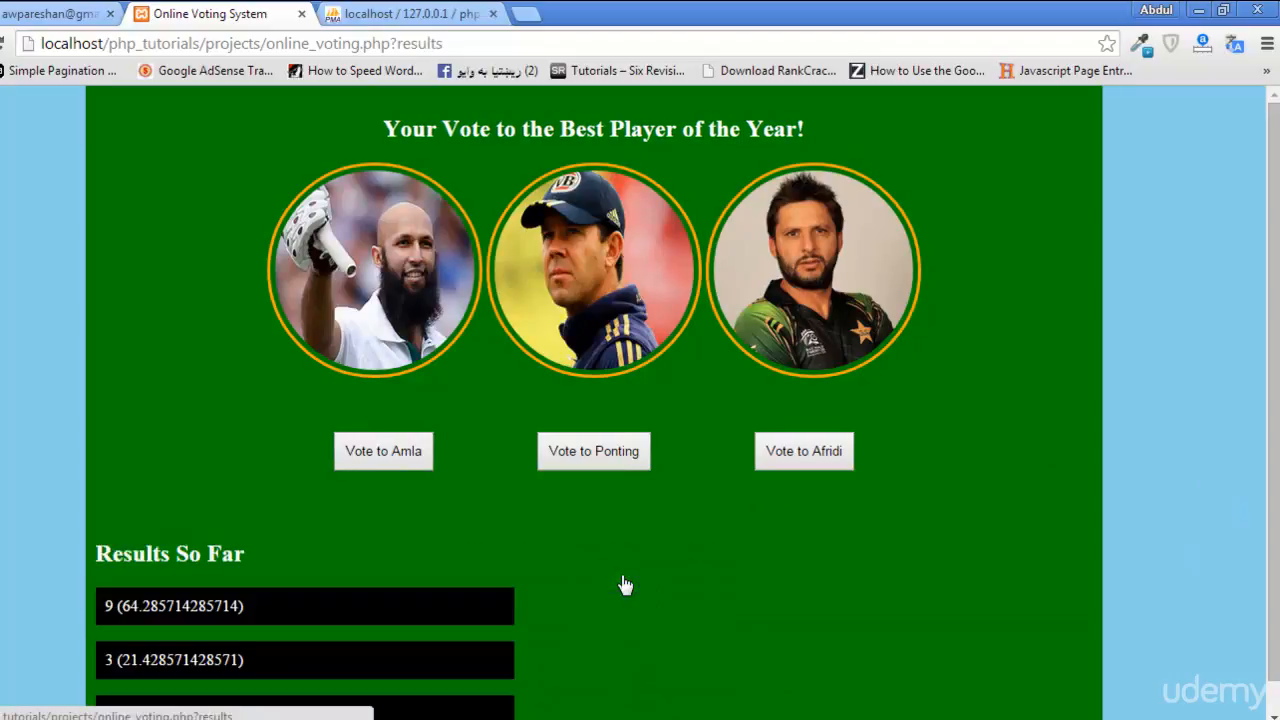
scroll("down", 3)
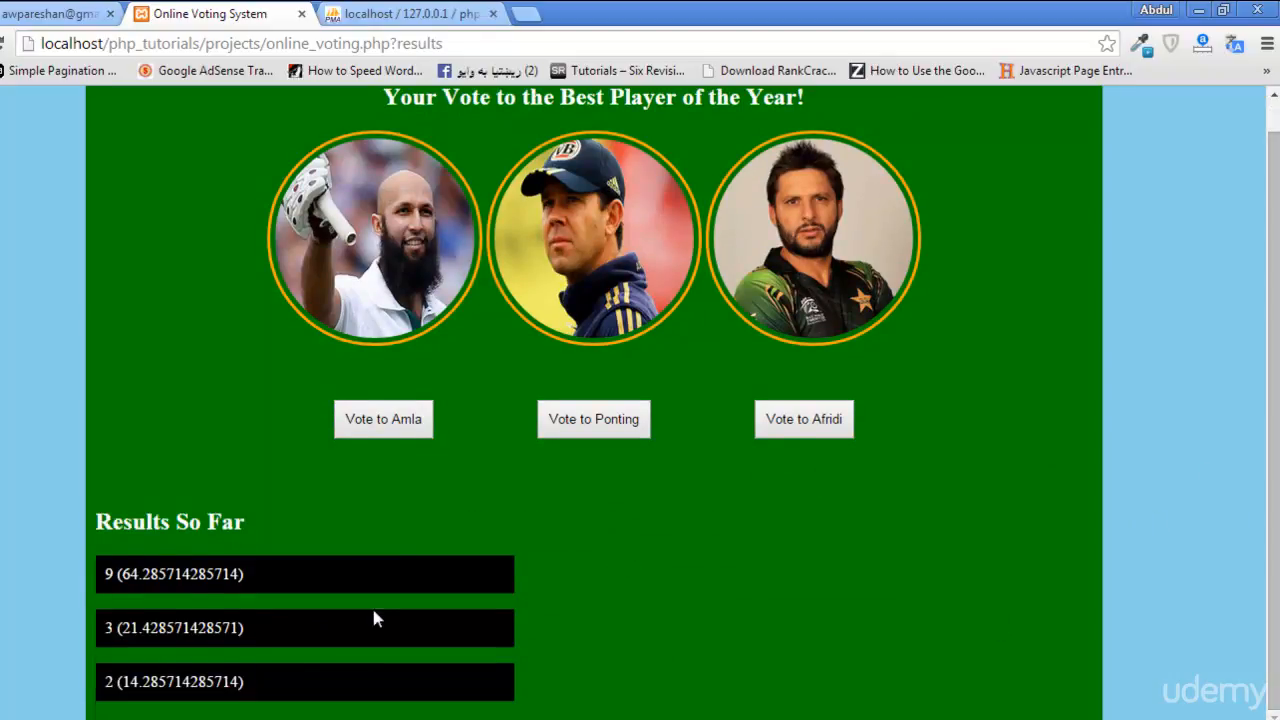
mouse_move(148, 595)
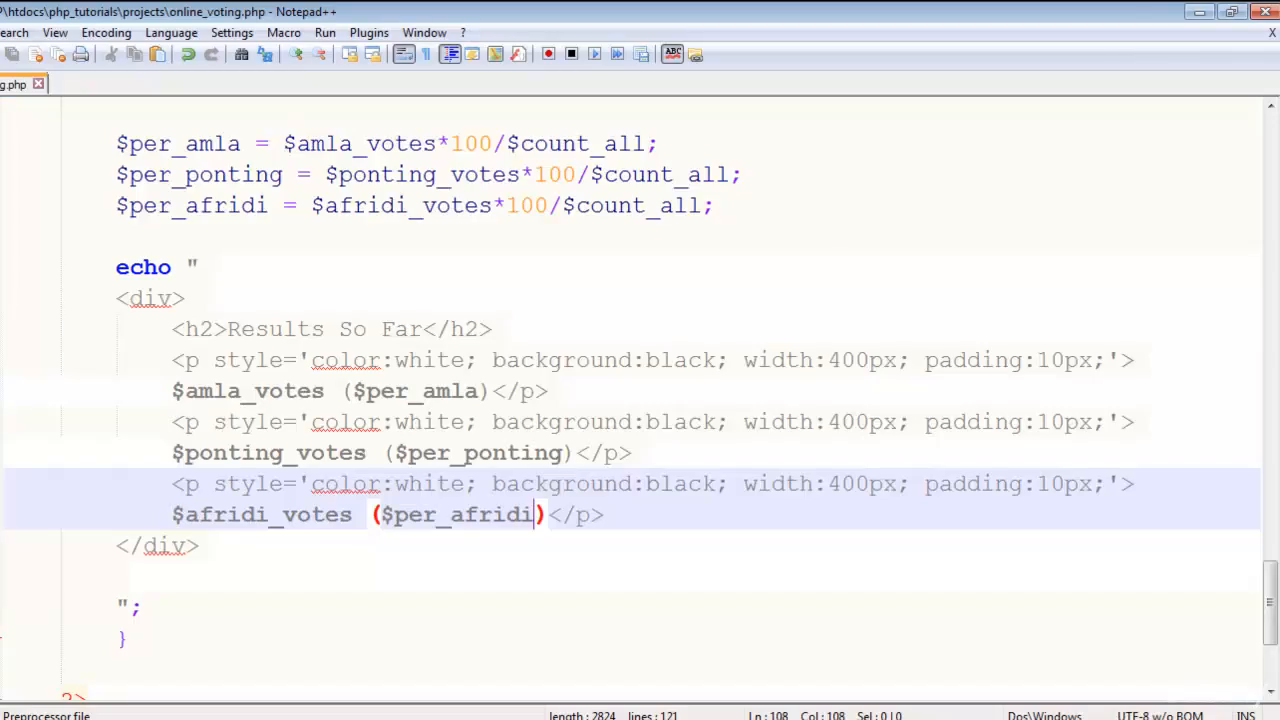
Step: Add align='center' to the results div on line 104 and check it in Chrome
left_click(185, 298)
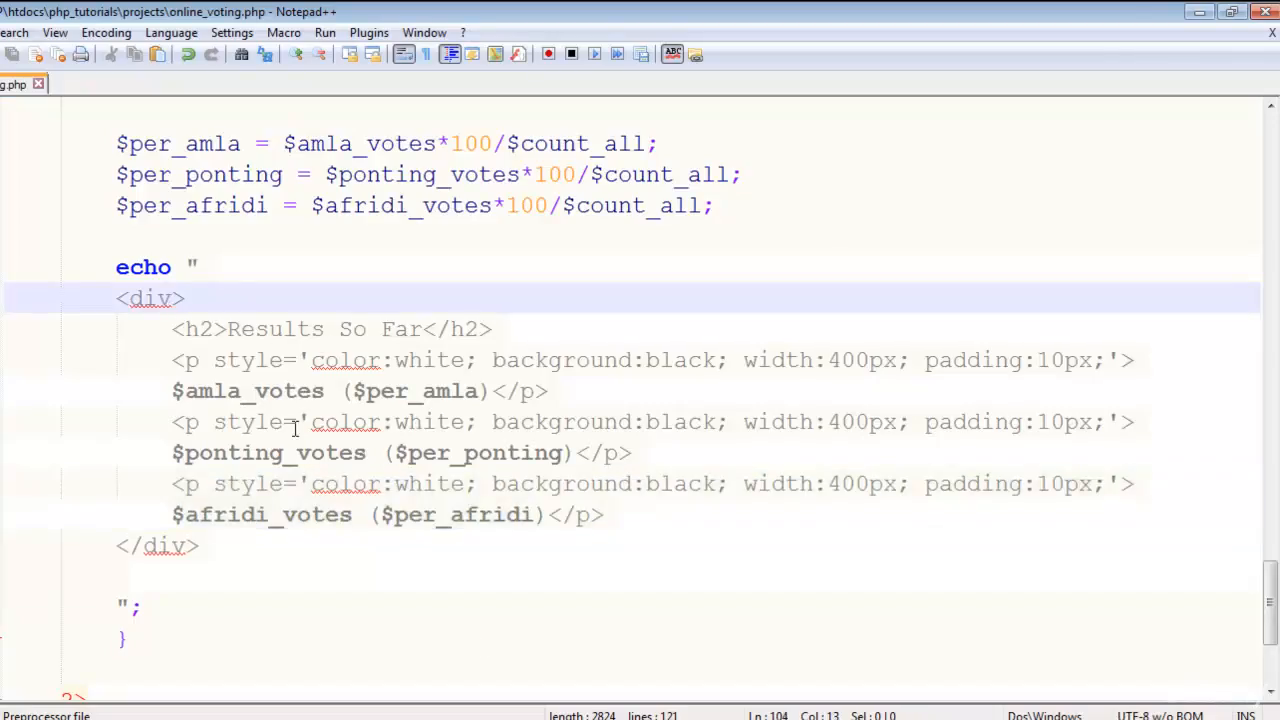
type("align='center")
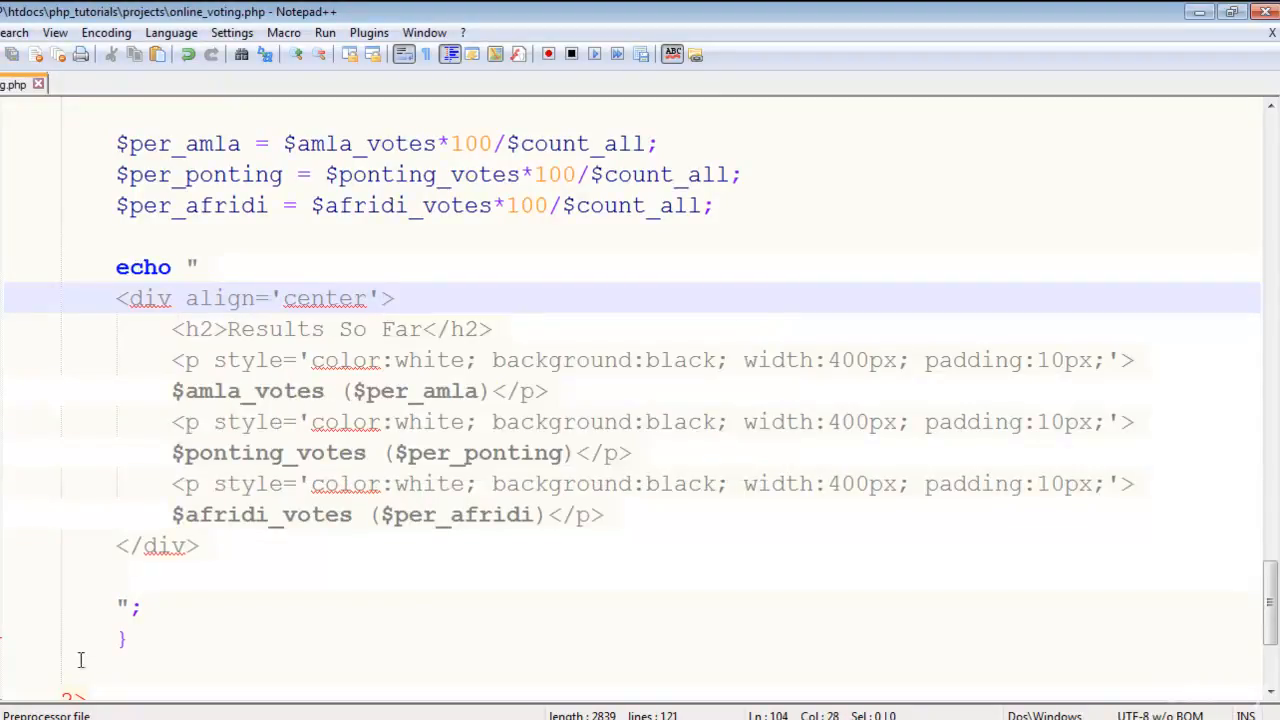
left_click(210, 13)
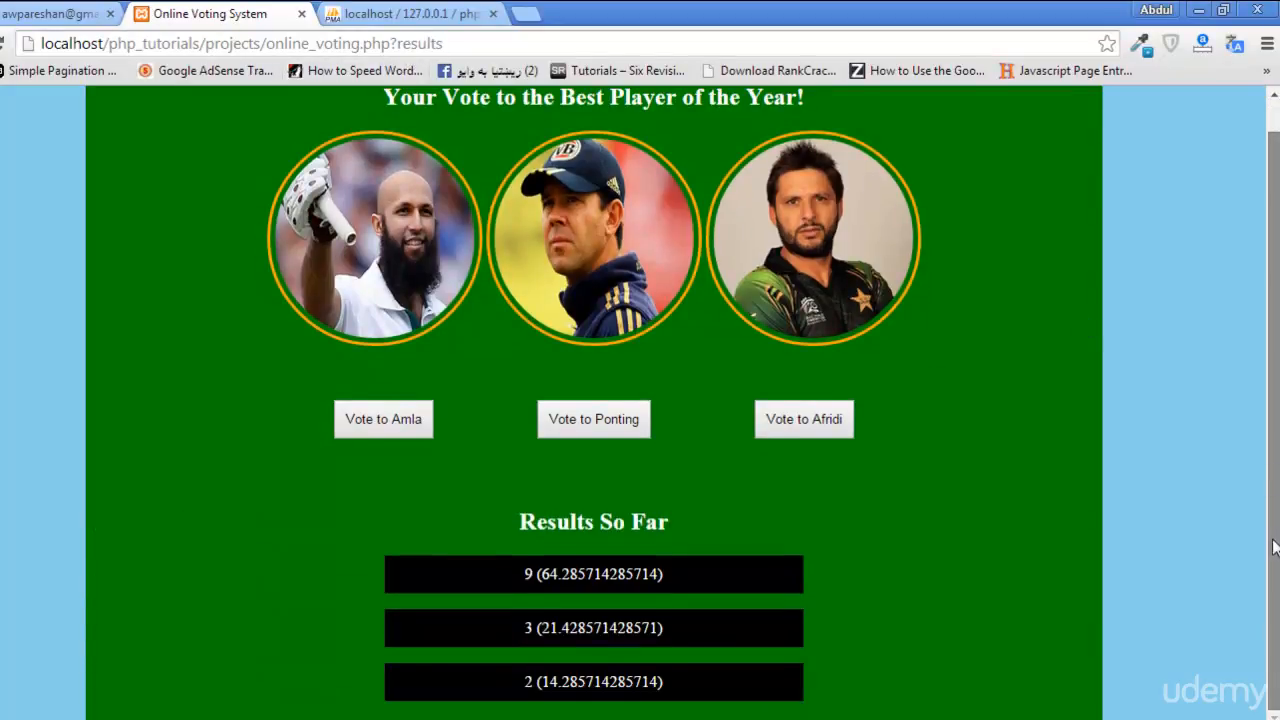
mouse_move(555, 665)
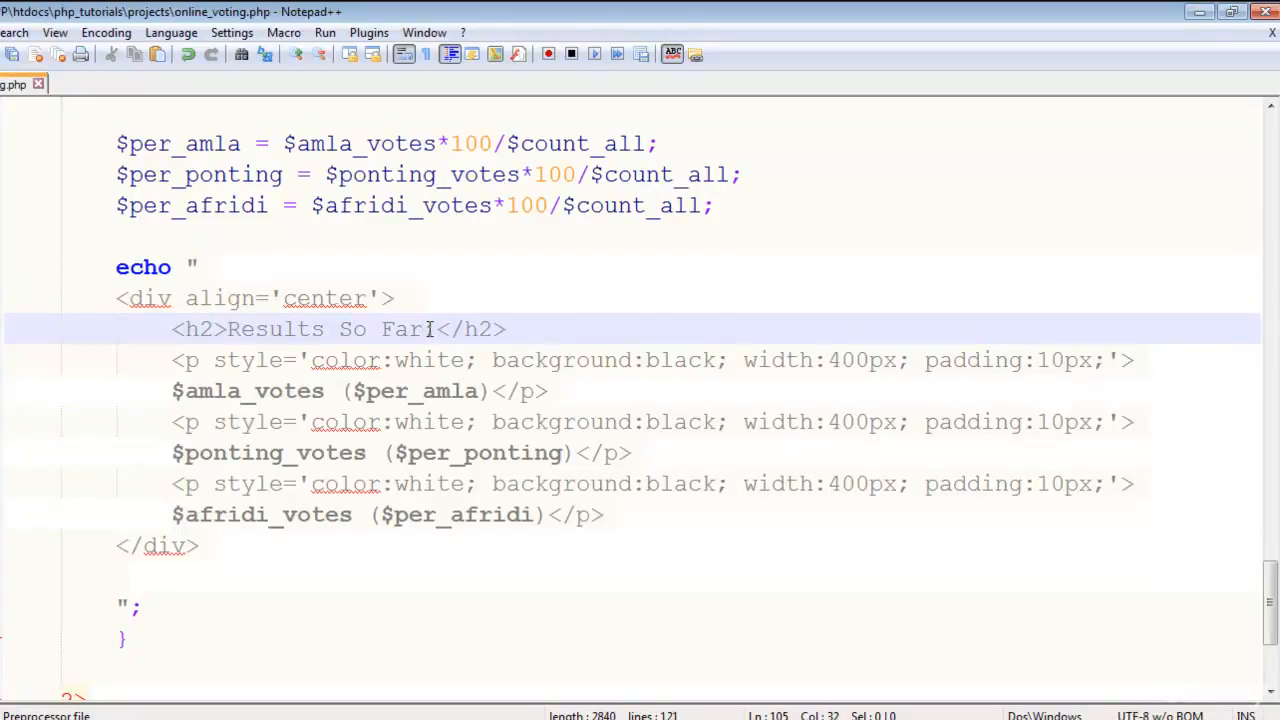
Step: Append a colon so the heading reads 'Results So Far:'
type(":")
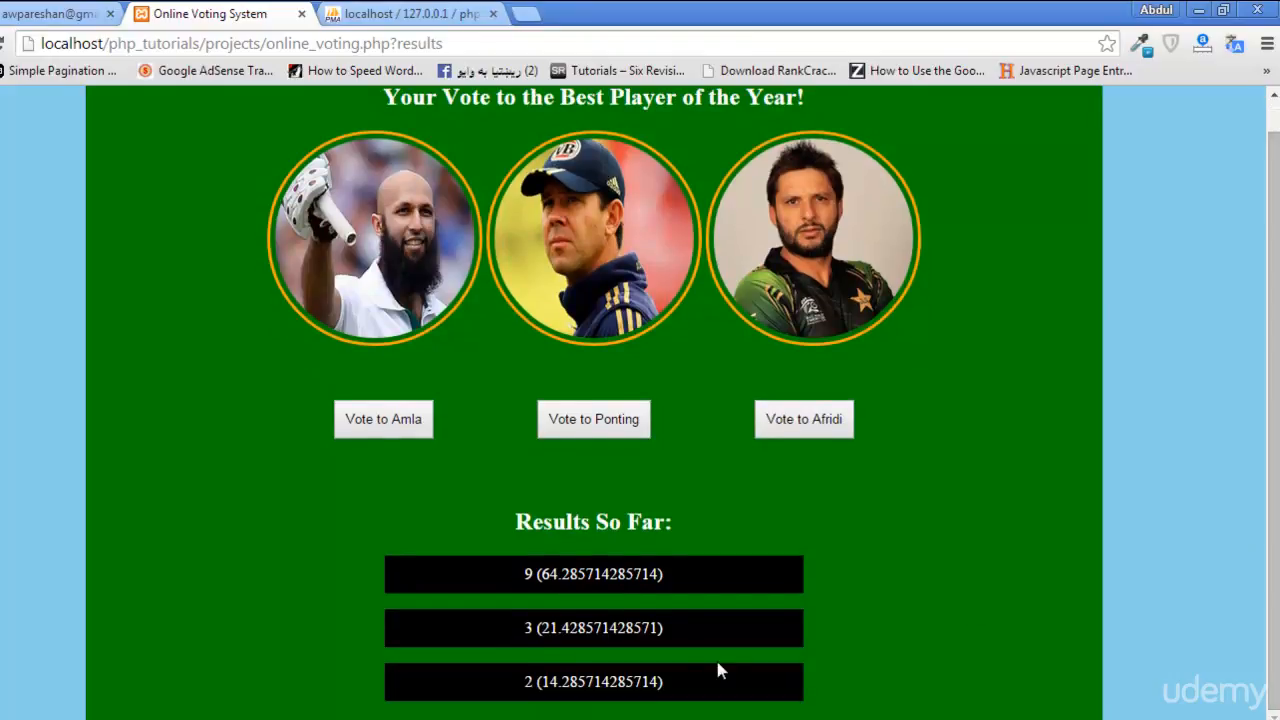
mouse_move(620, 575)
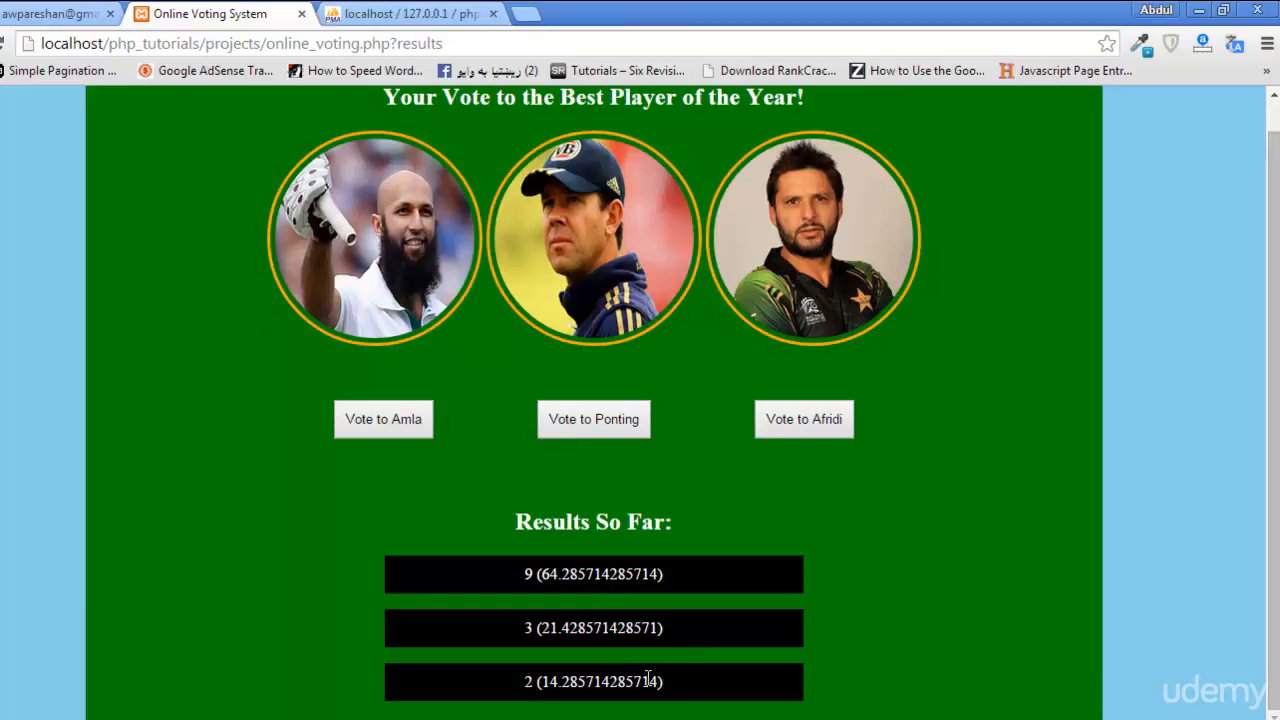
mouse_move(476, 612)
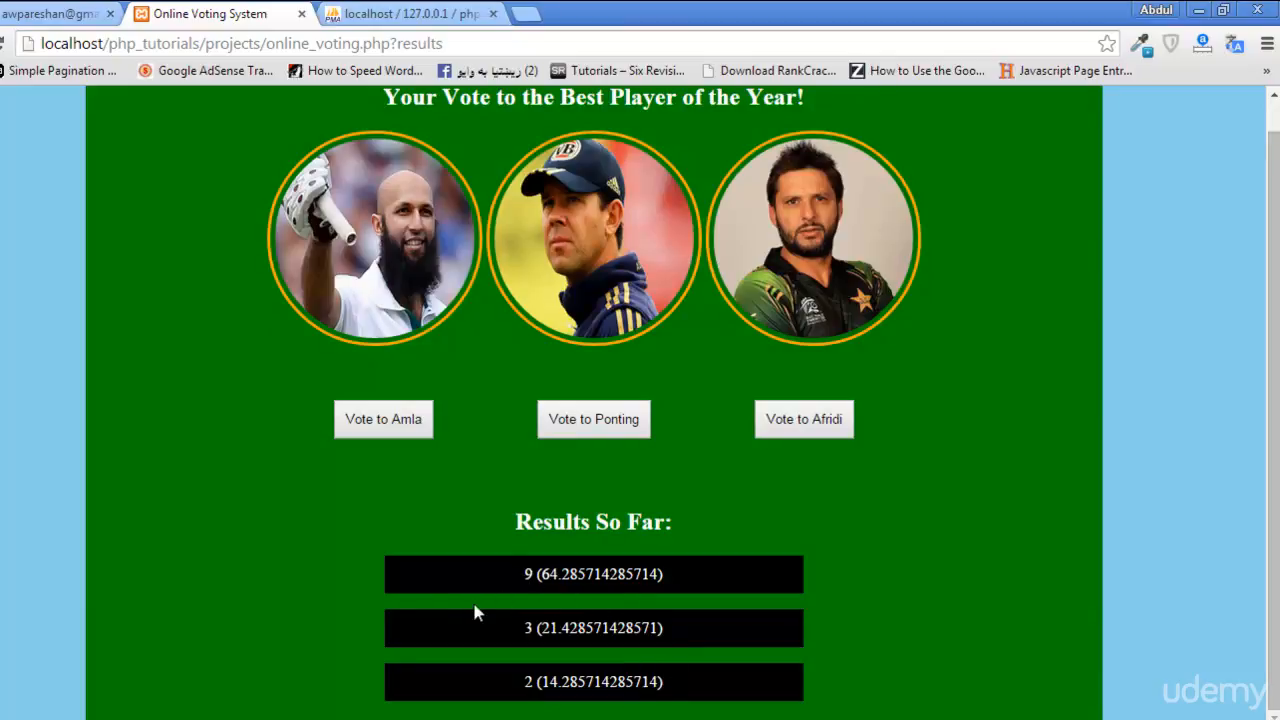
mouse_move(525, 643)
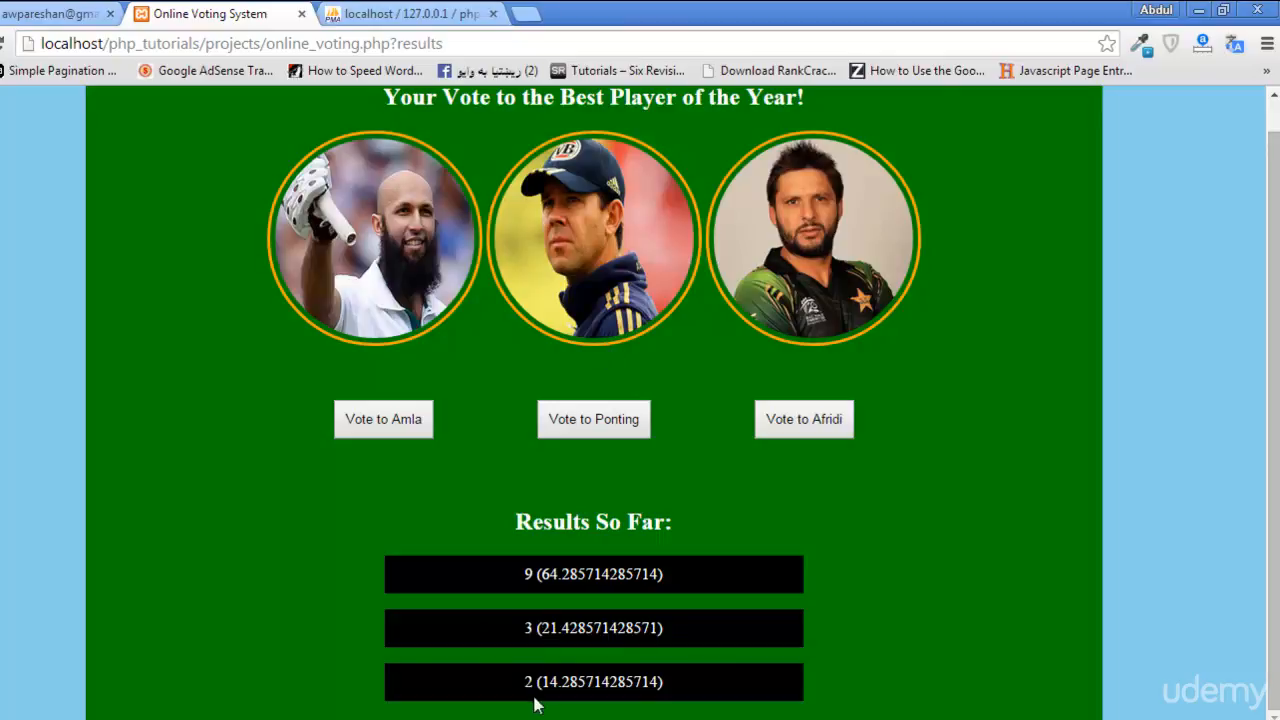
mouse_move(550, 603)
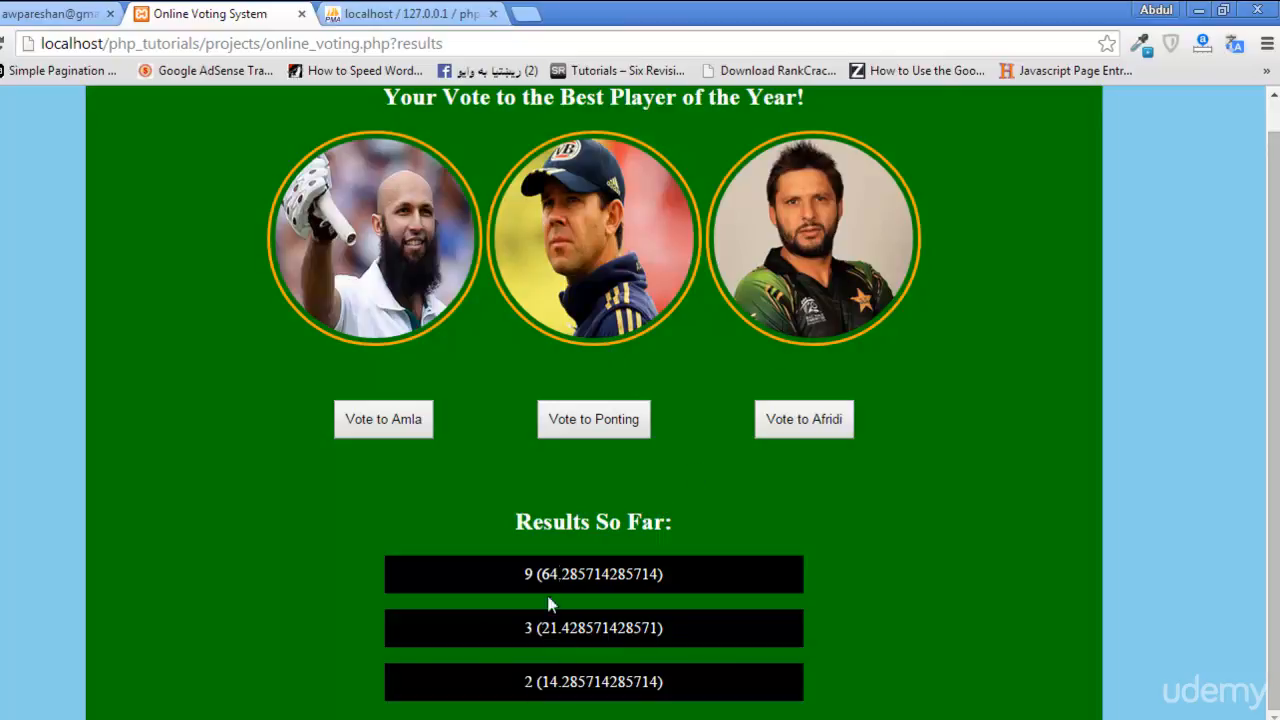
mouse_move(487, 585)
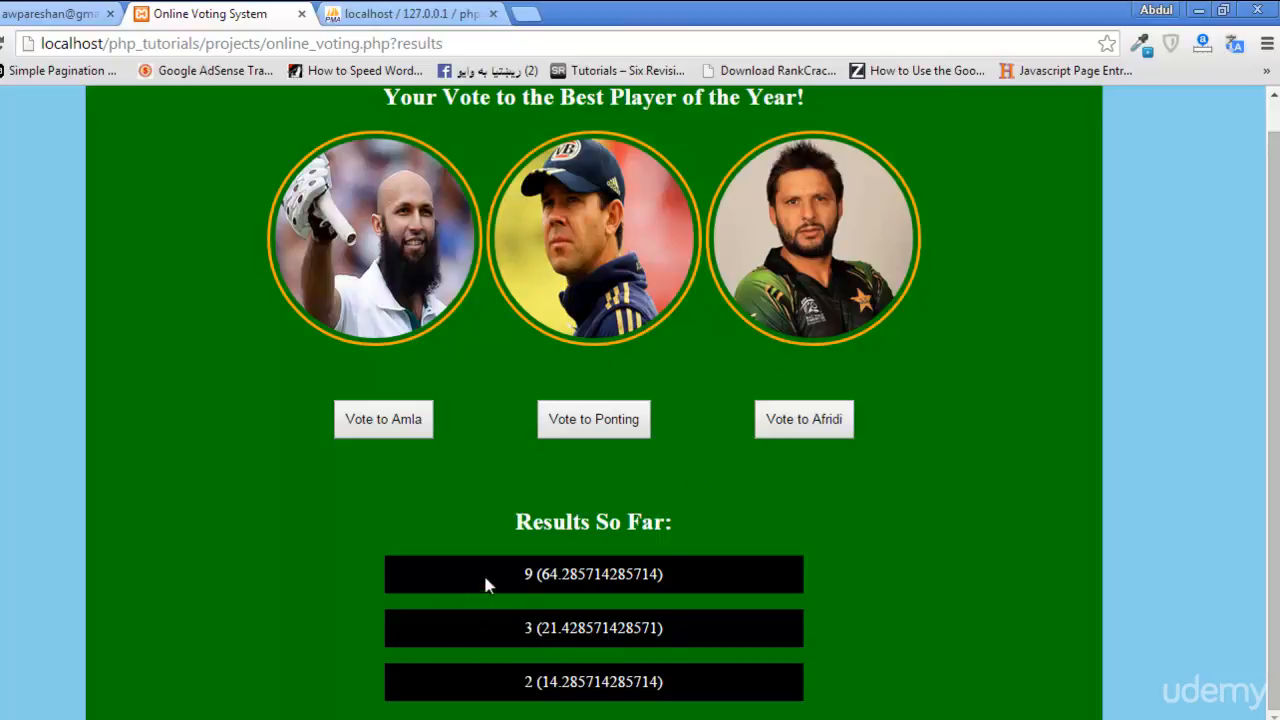
mouse_move(470, 584)
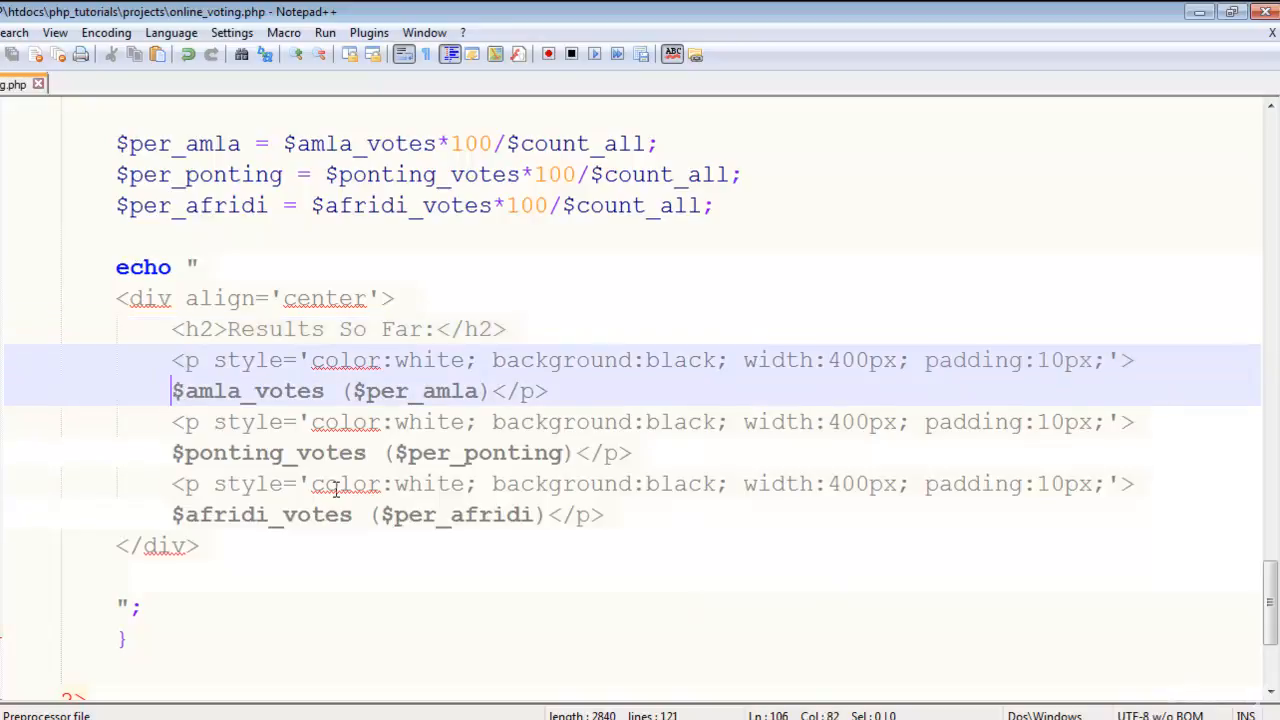
Step: Label the bars 'Hashim Amala:', 'Ricky Ponting:', 'Shahid Afridi:' with 'Votes' after each count
type("Has")
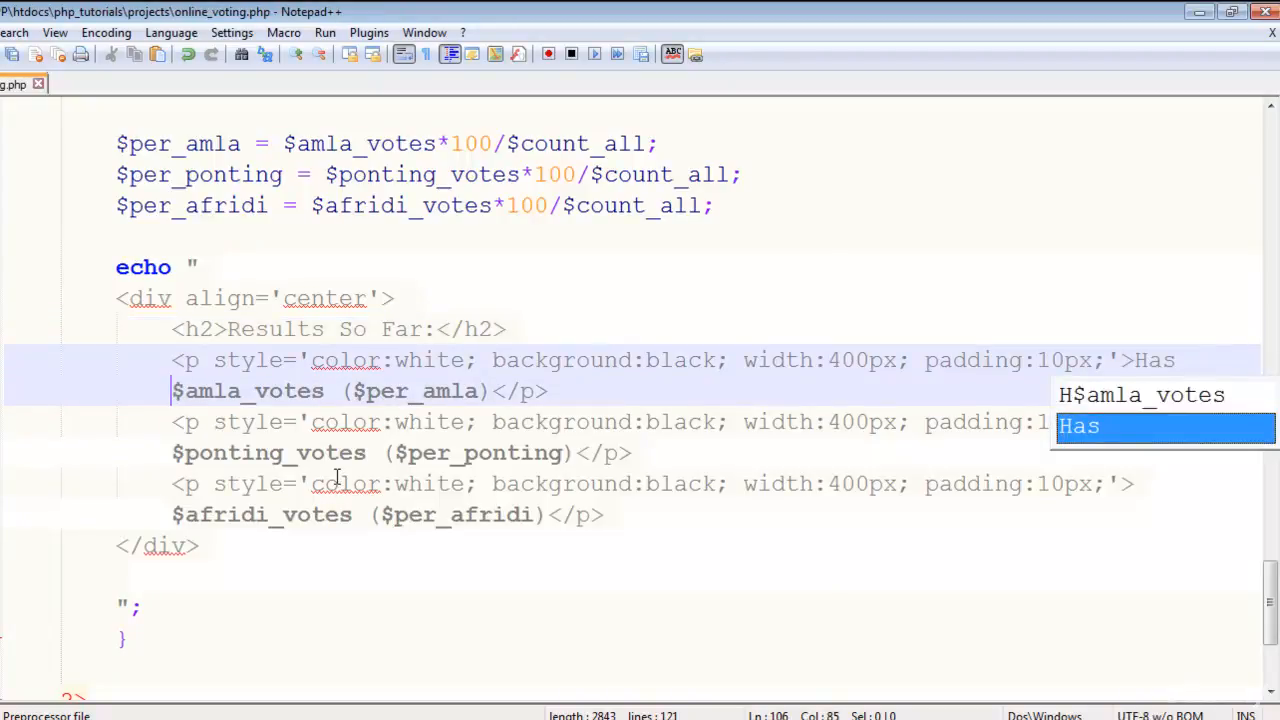
type("him")
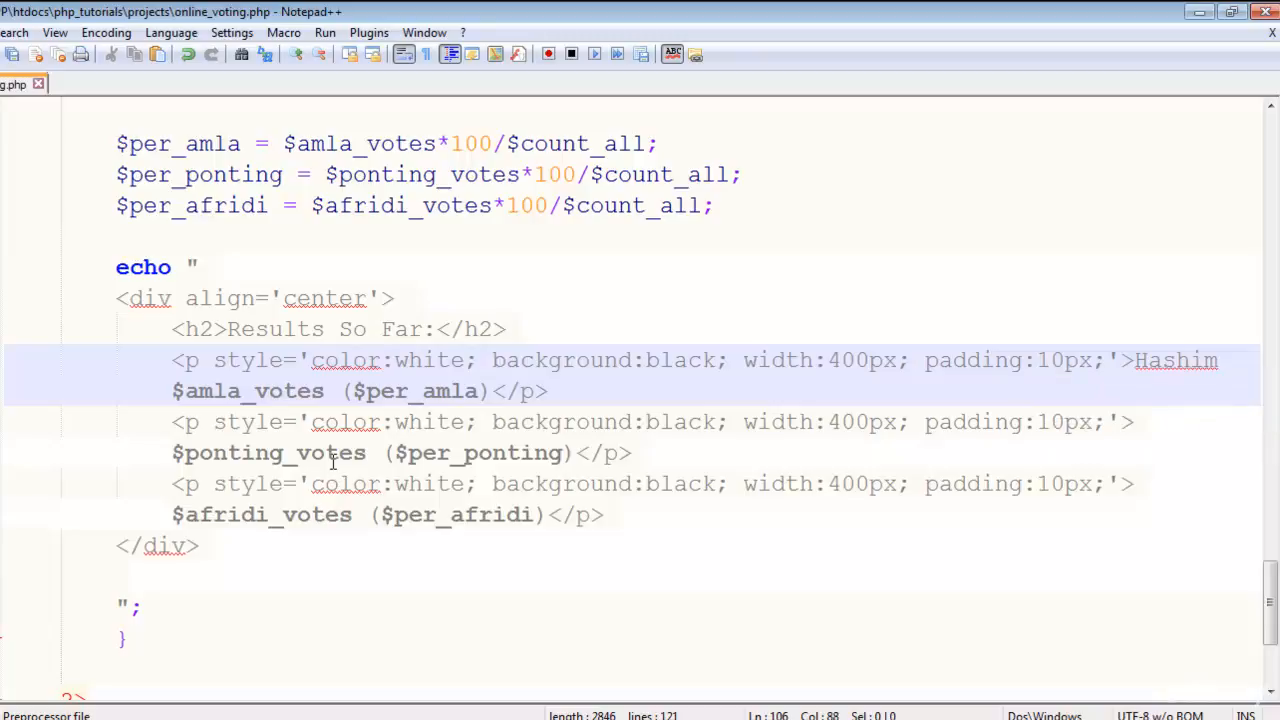
type("Amala:")
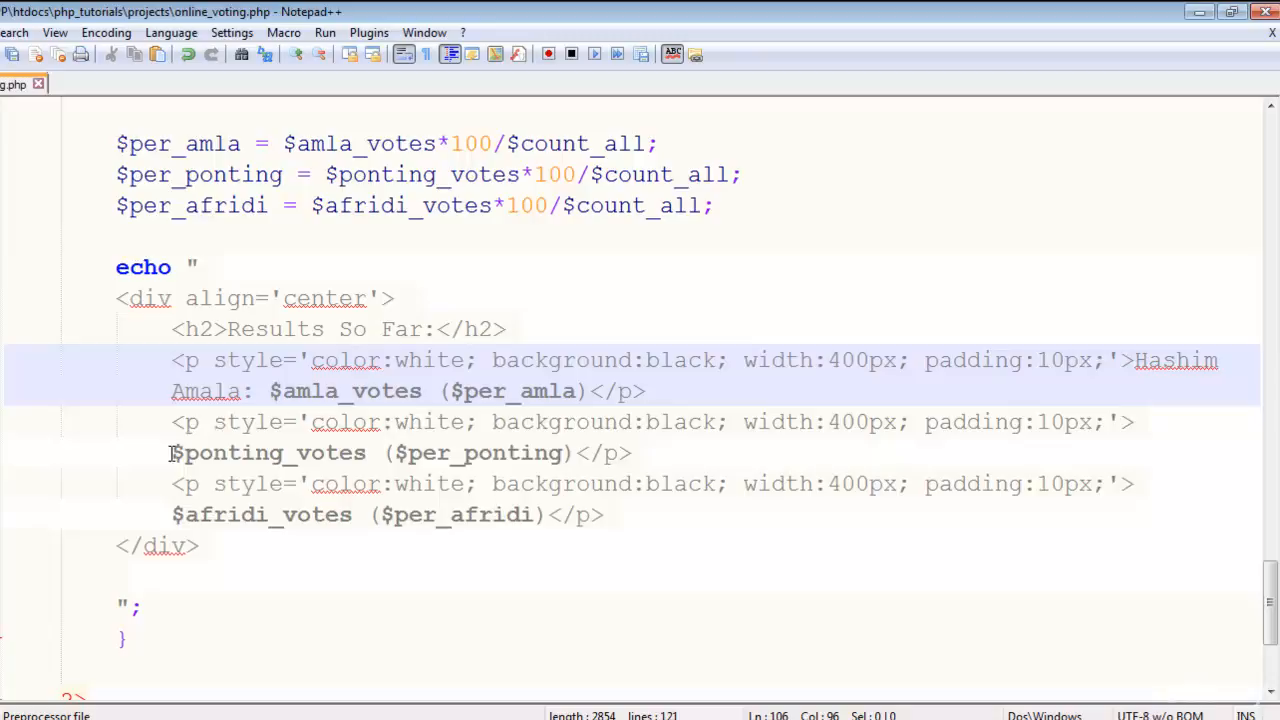
type("Ricky Ponting:")
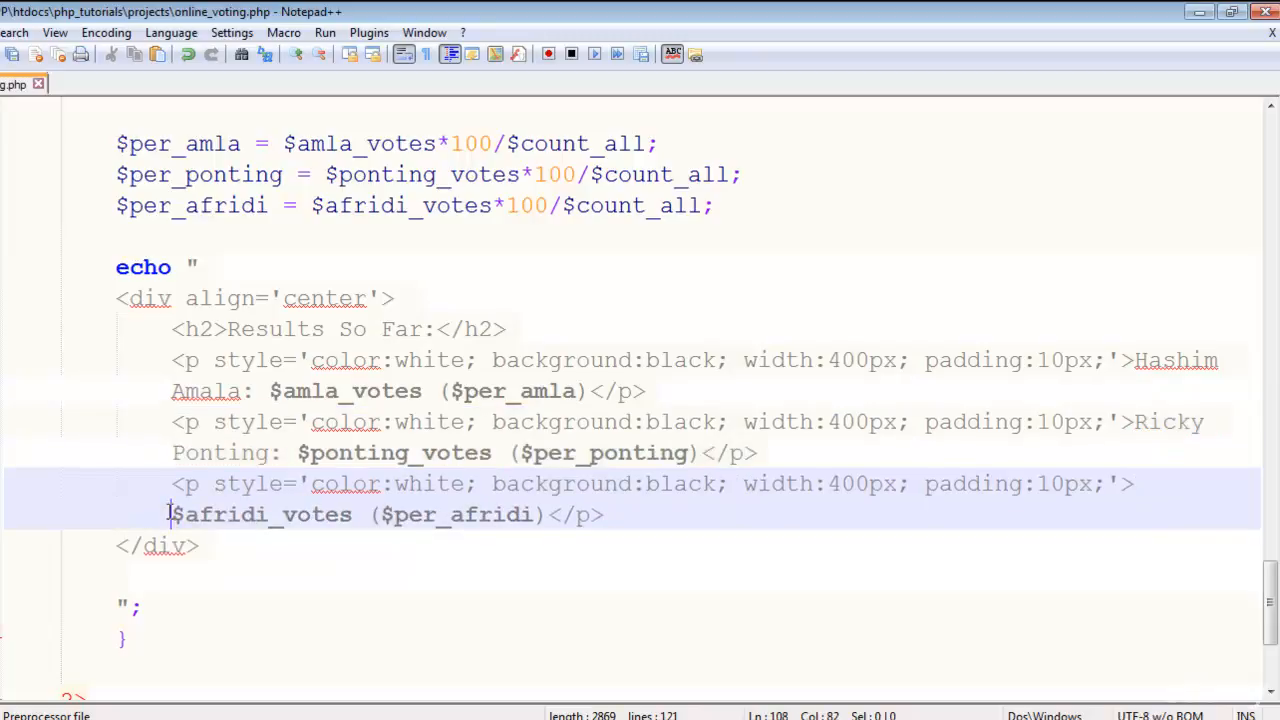
type("Shahid")
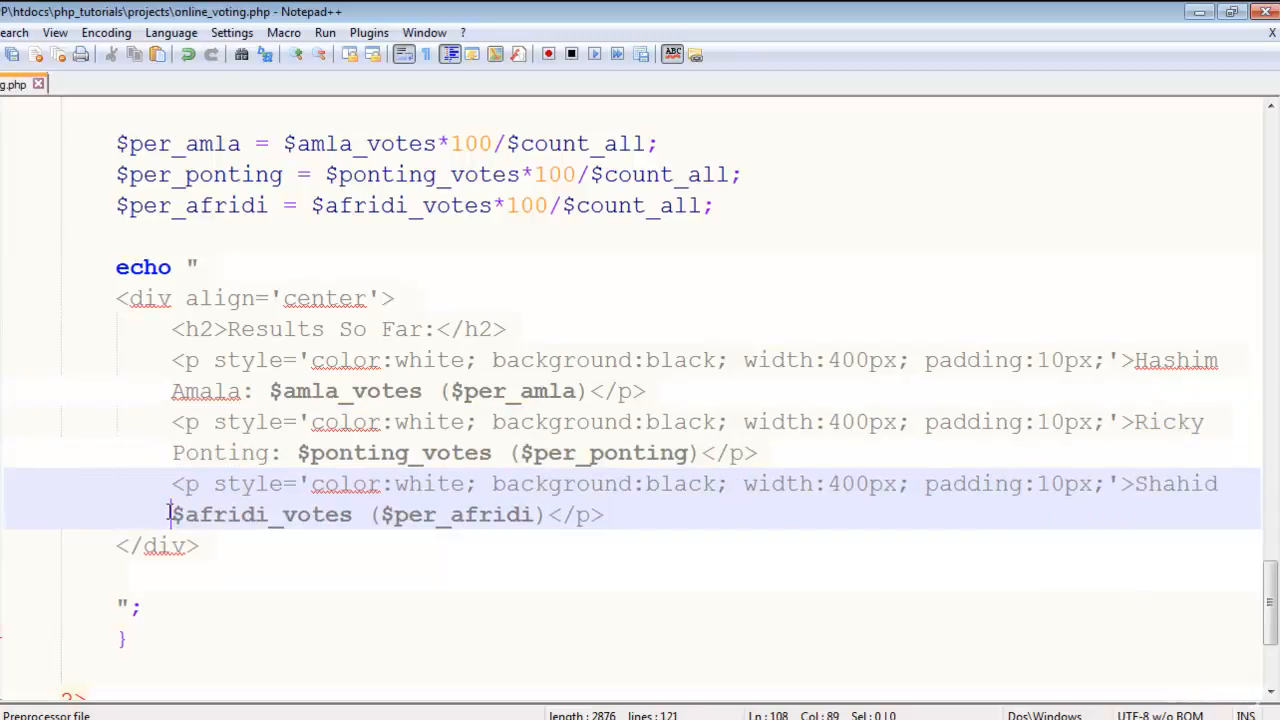
type("Afridi:")
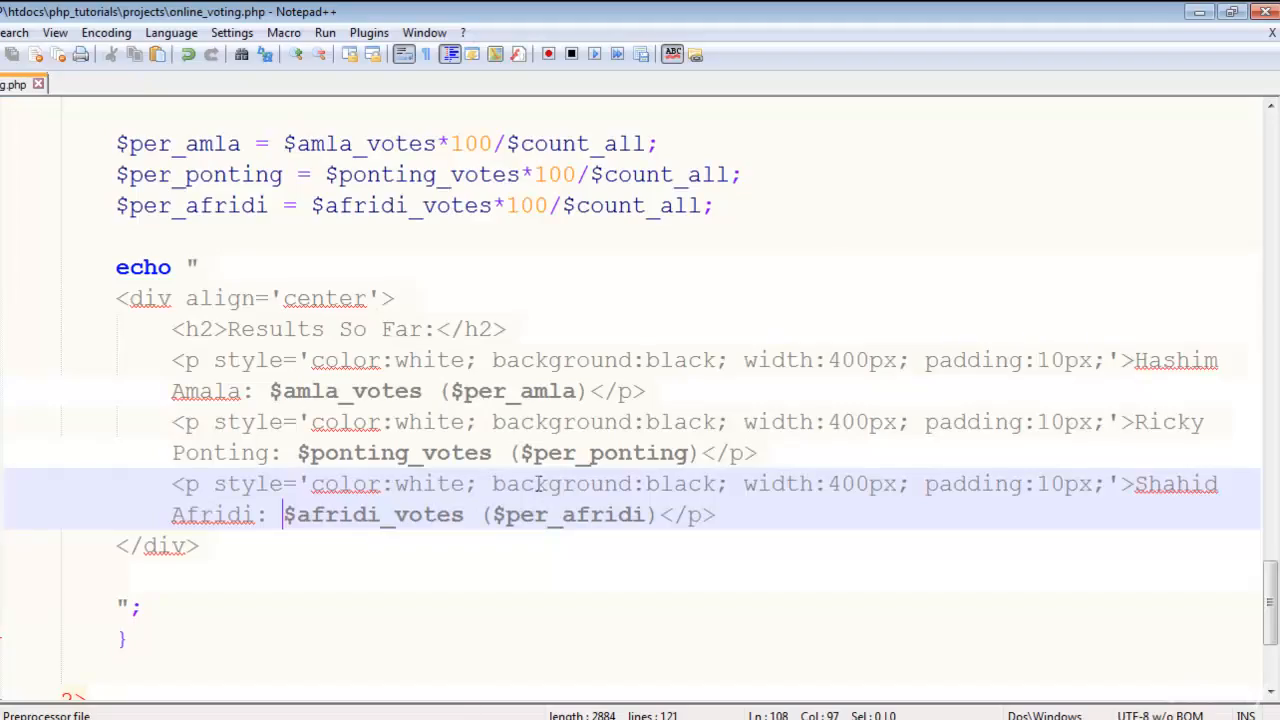
left_click(507, 453)
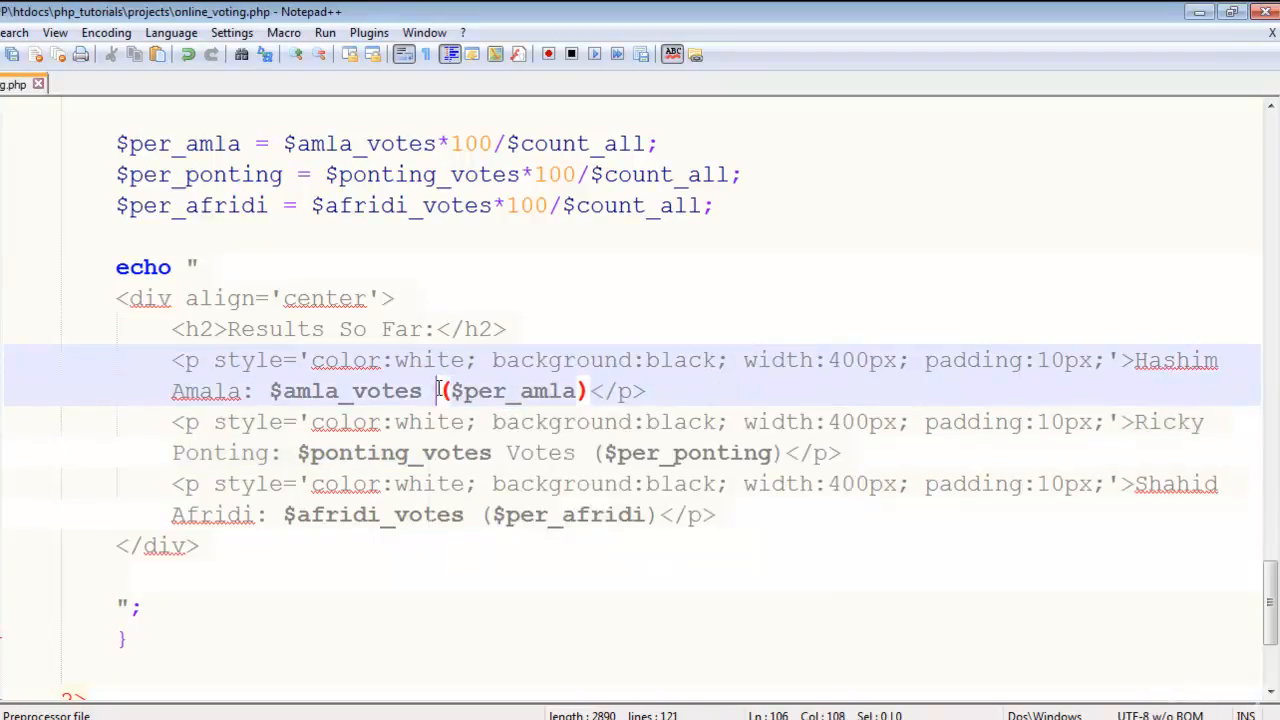
type("Votes")
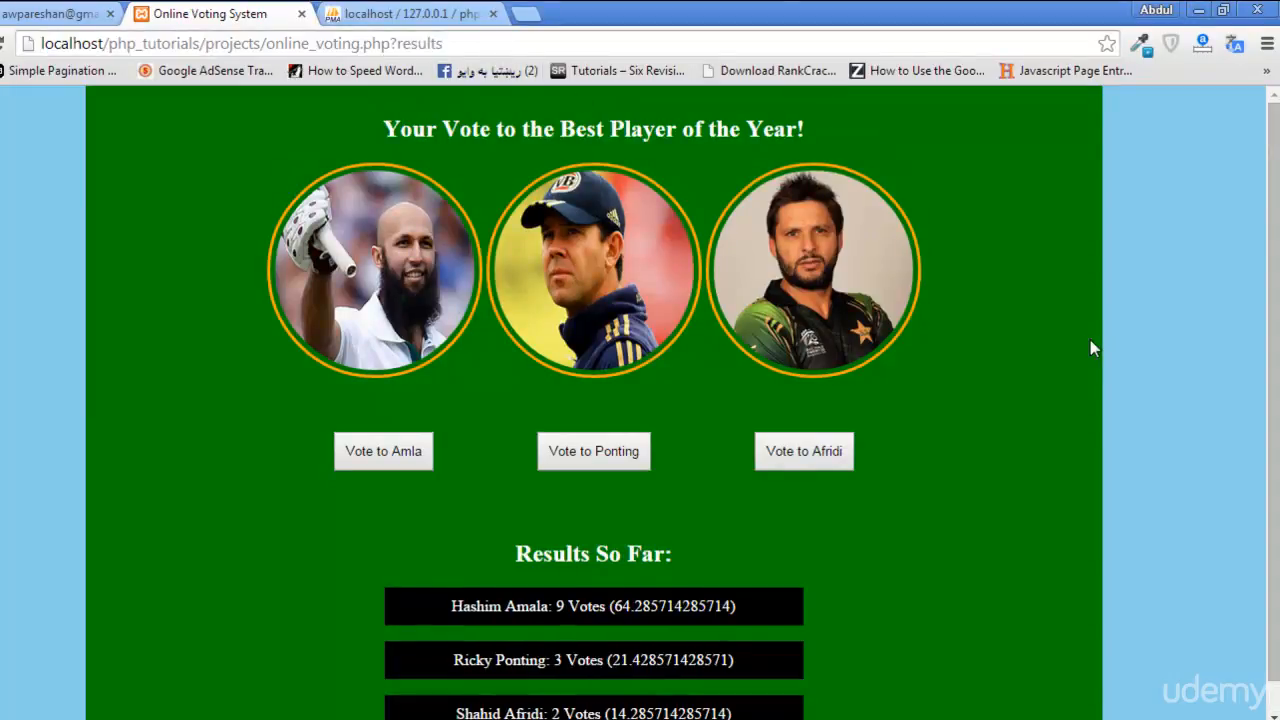
scroll("down", 3)
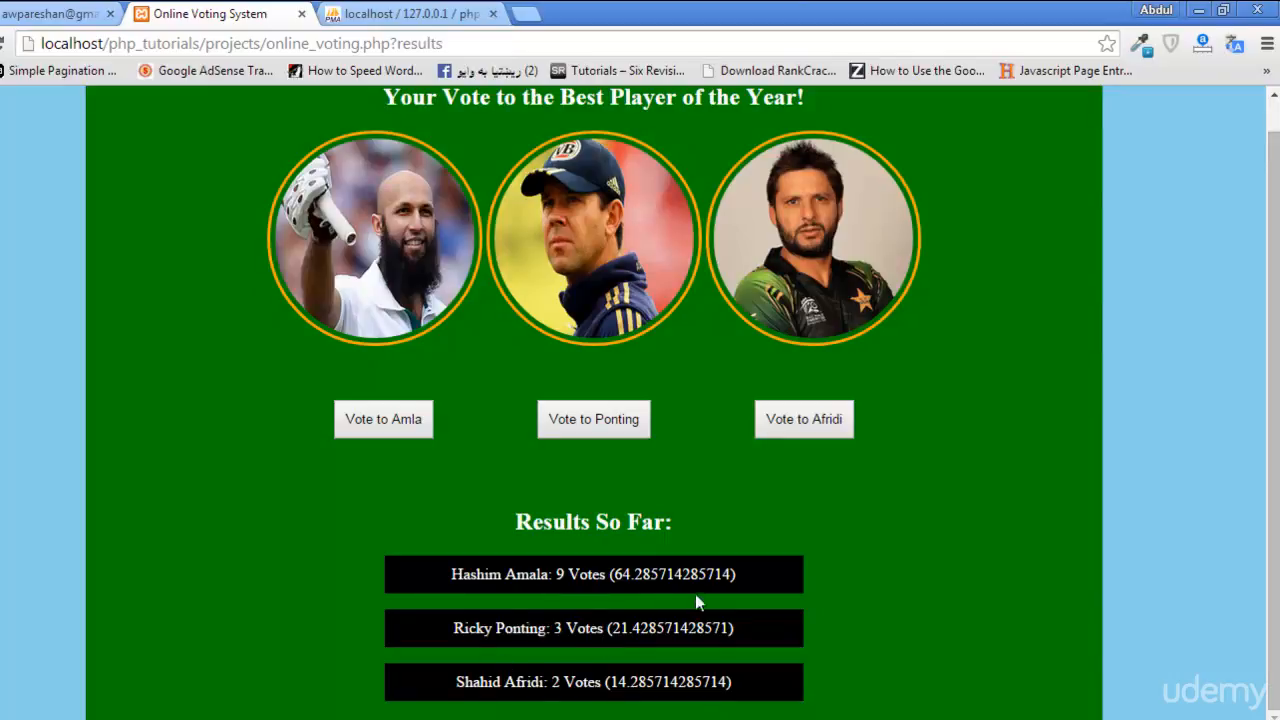
left_click_drag(660, 574, 730, 574)
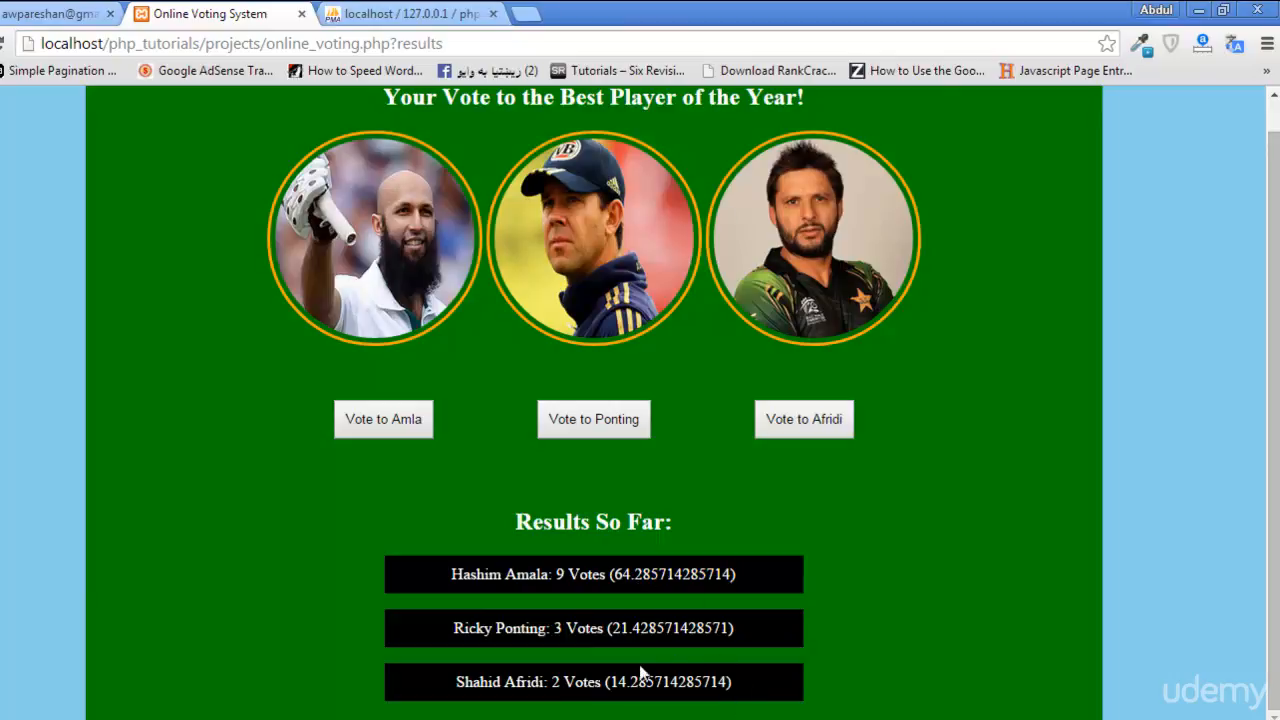
mouse_move(689, 617)
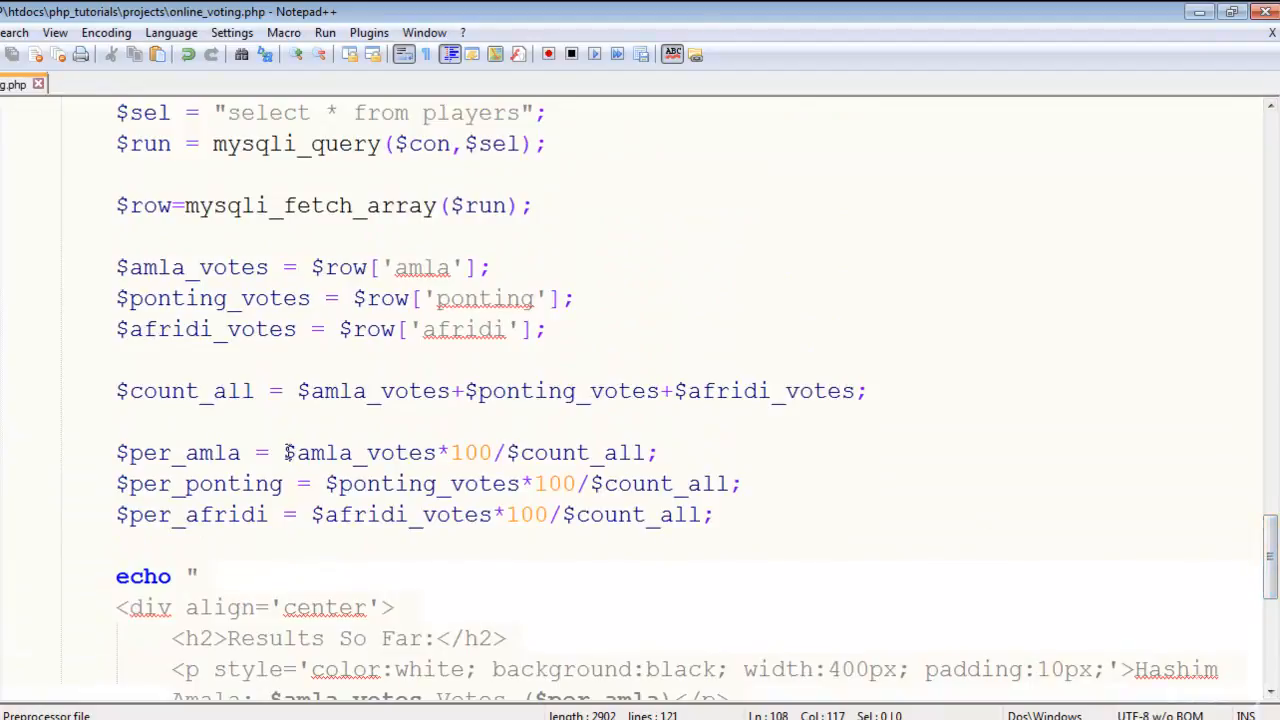
Step: Wrap the Amla, Ponting and Afridi percentage calculations in round() and append . "%"
type("round(")
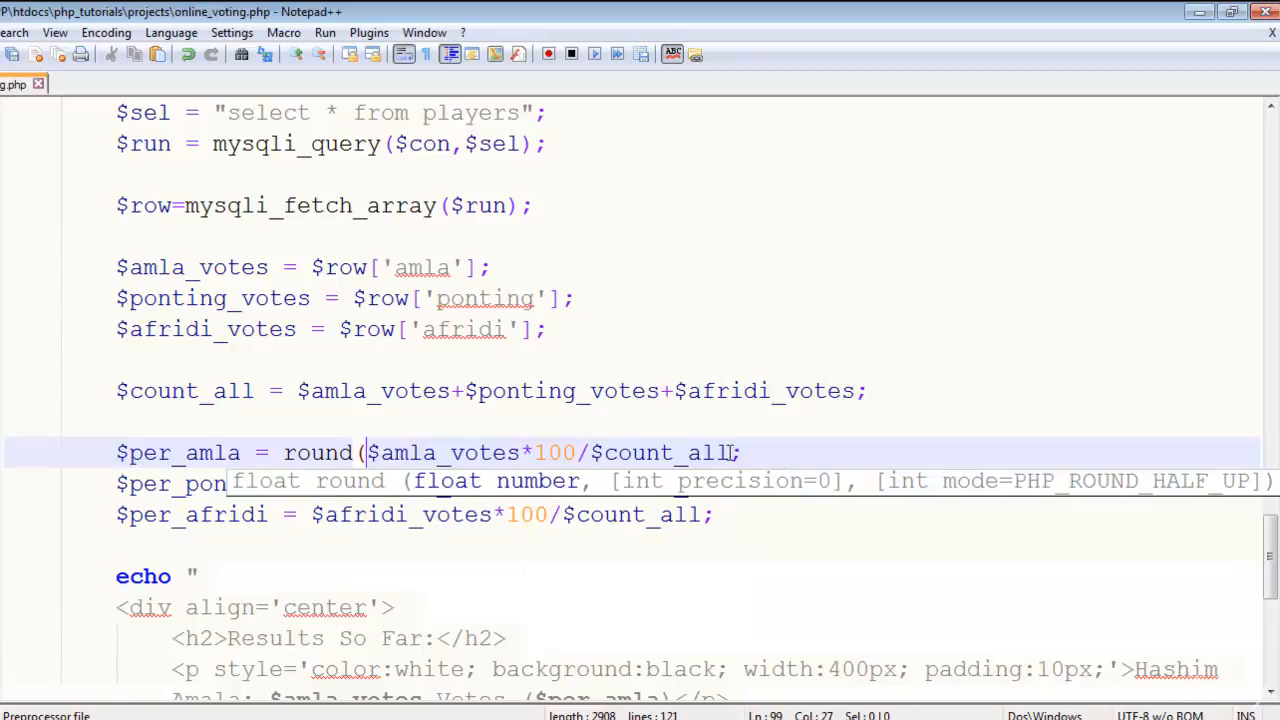
type(")")
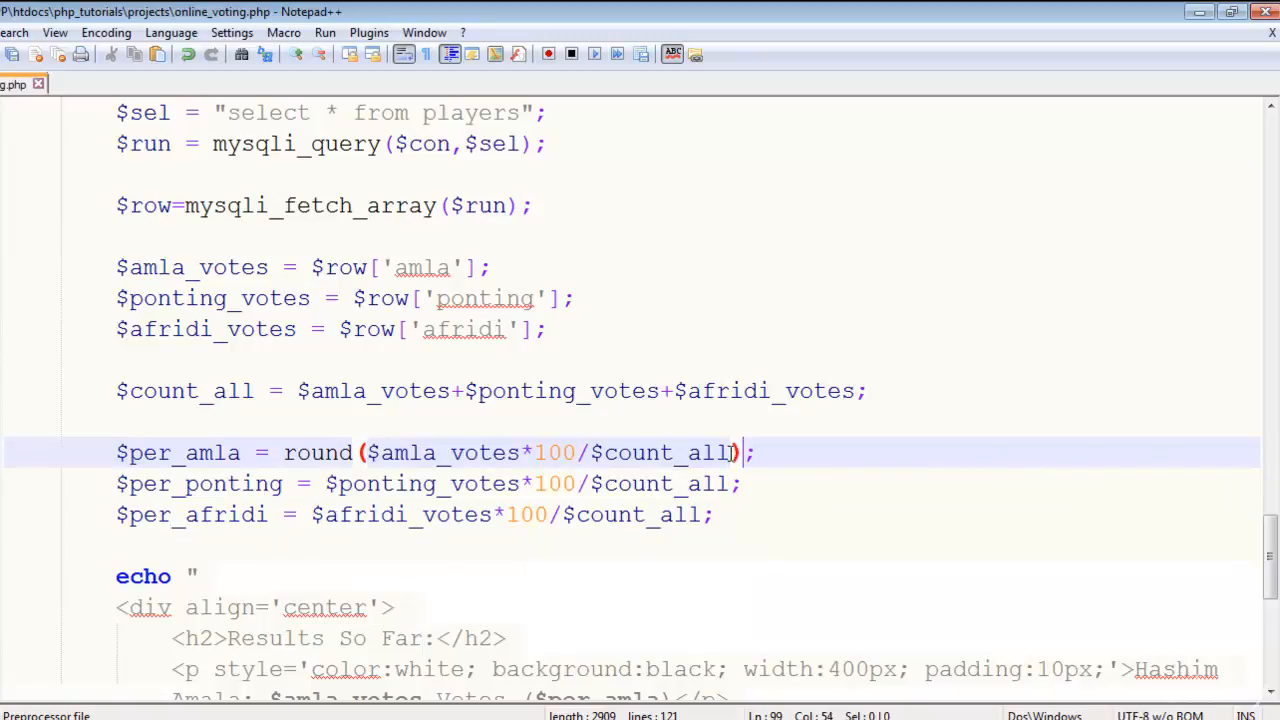
type(".")
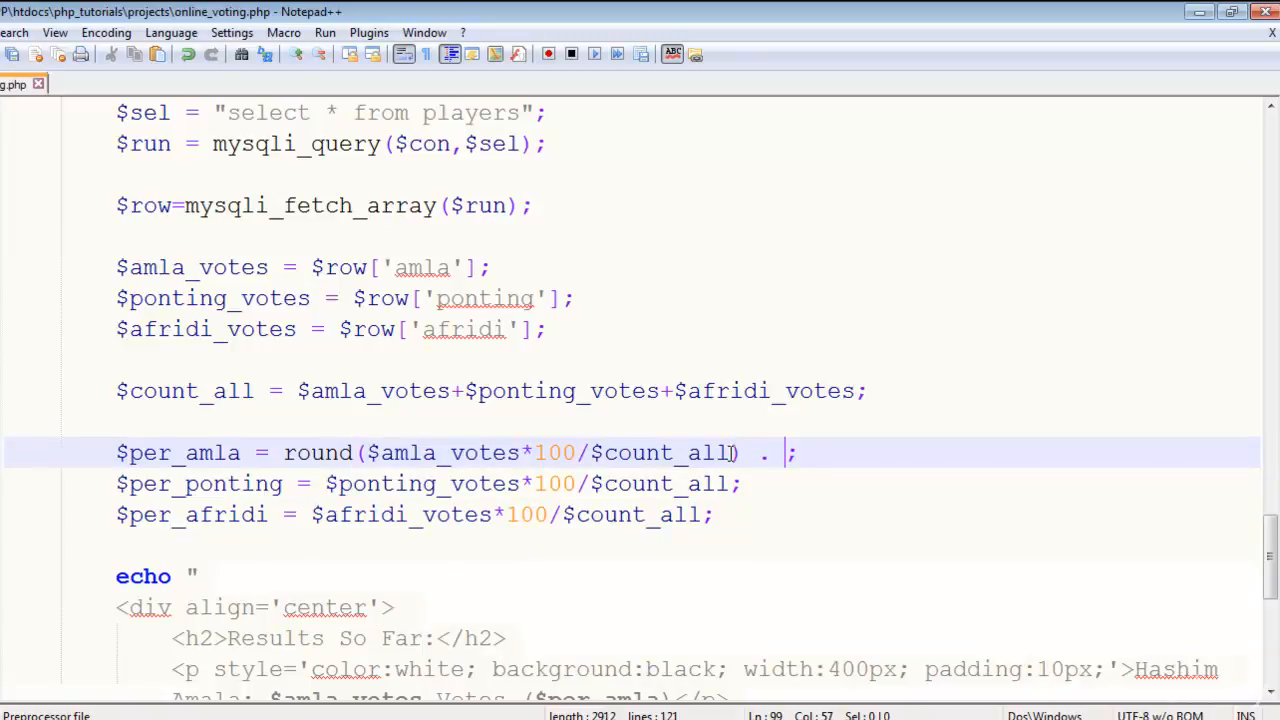
type("\"")
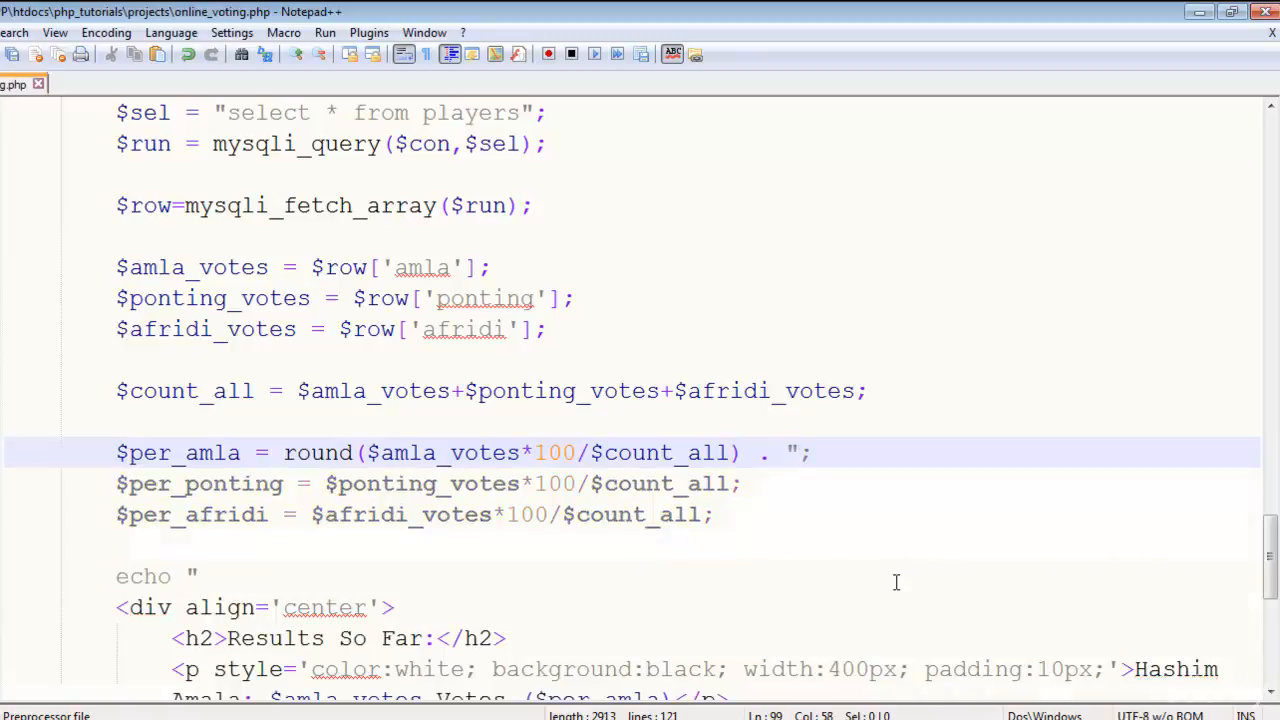
type("%")
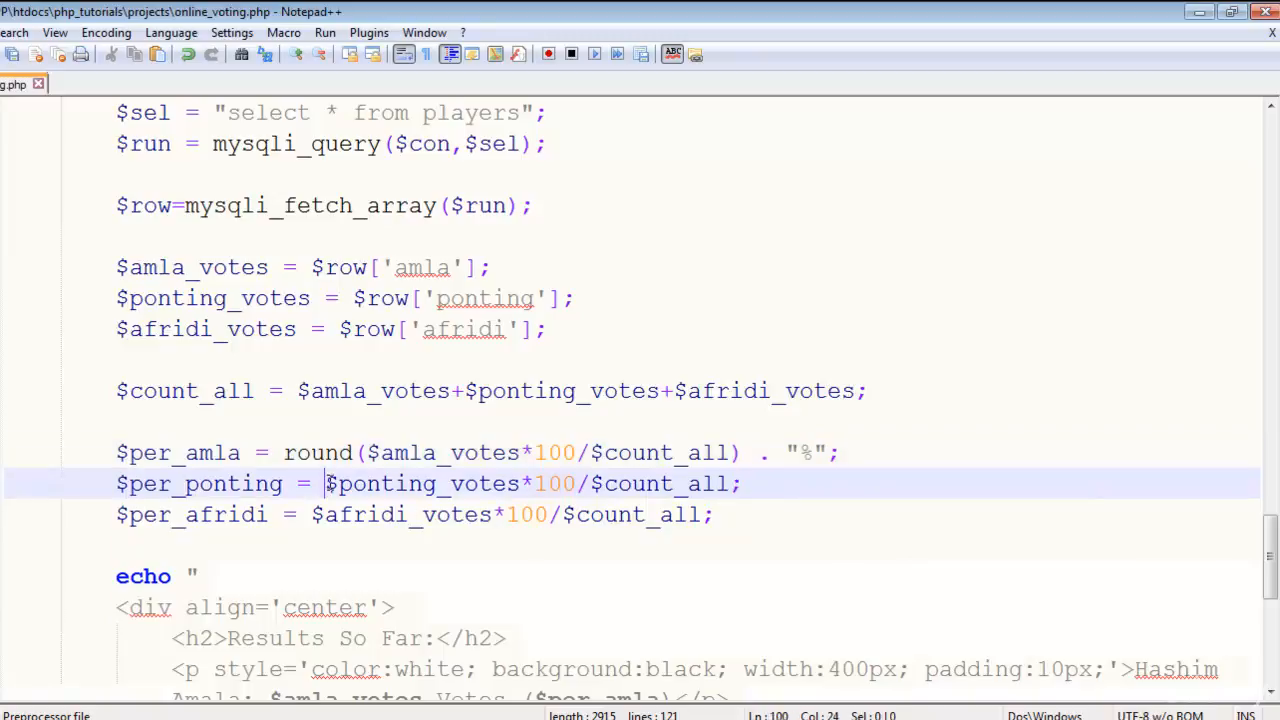
type("round(")
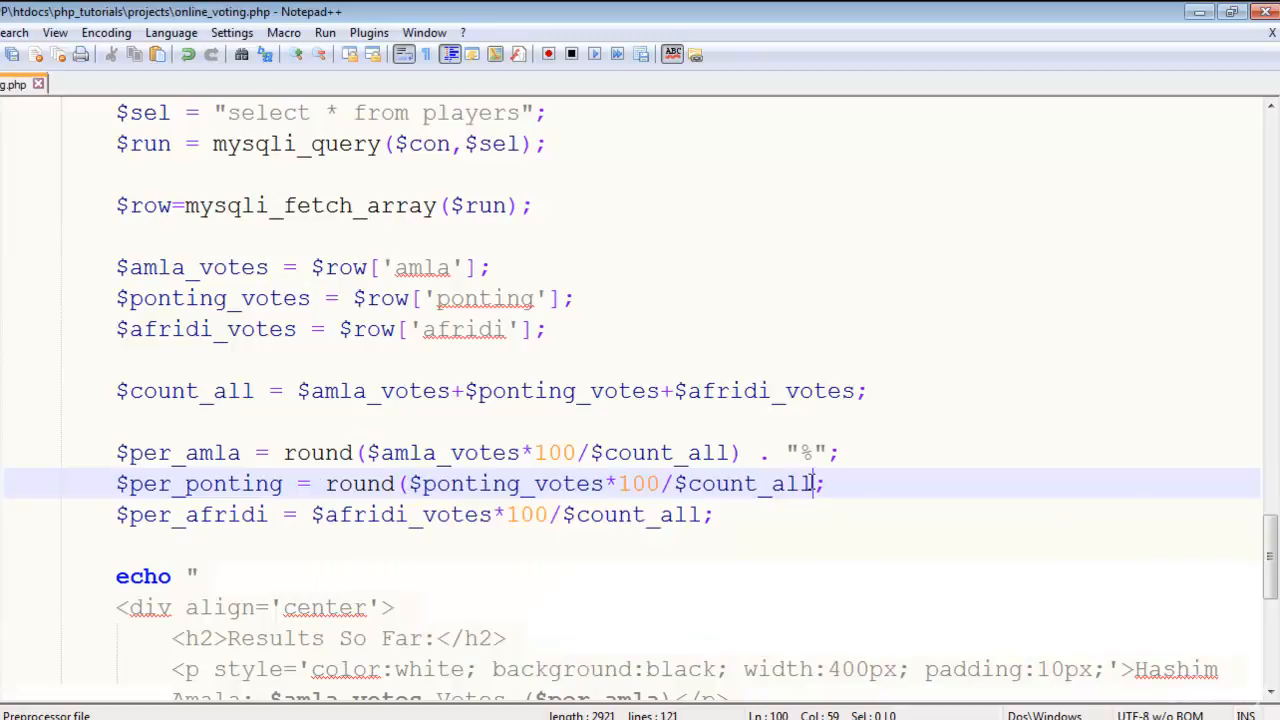
type(".")
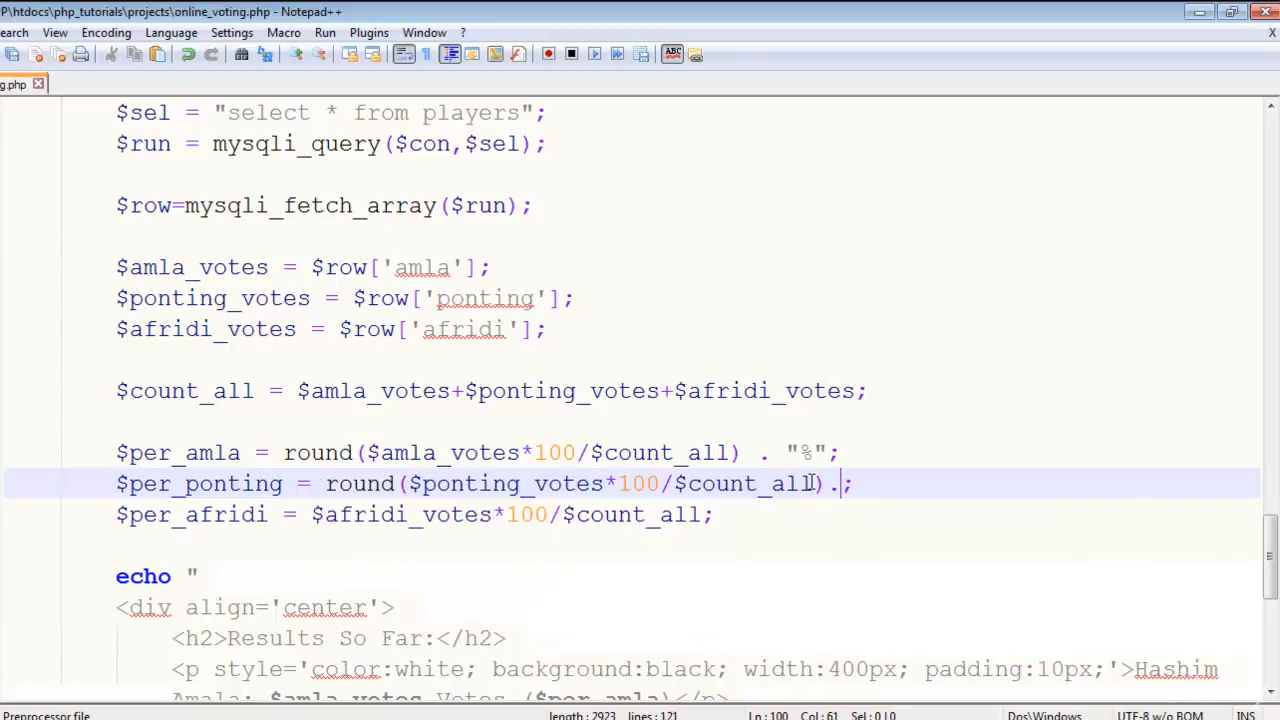
type("\"")
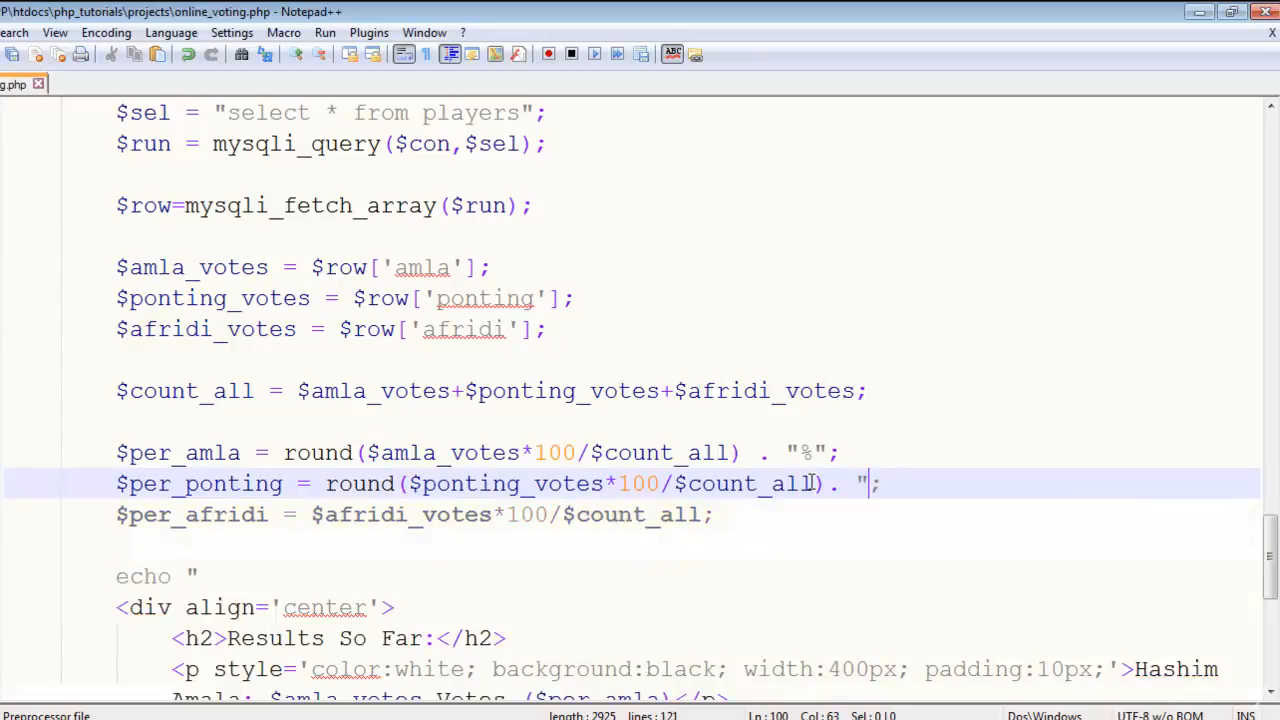
type("%")
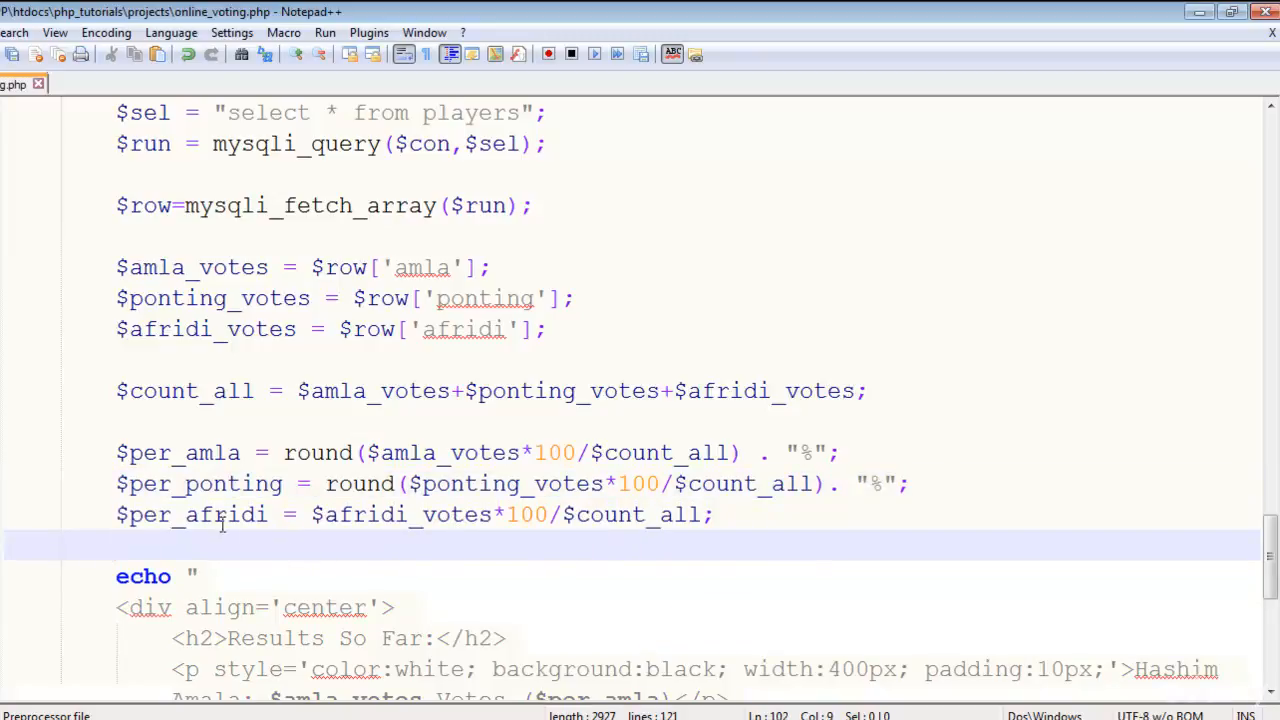
type("round")
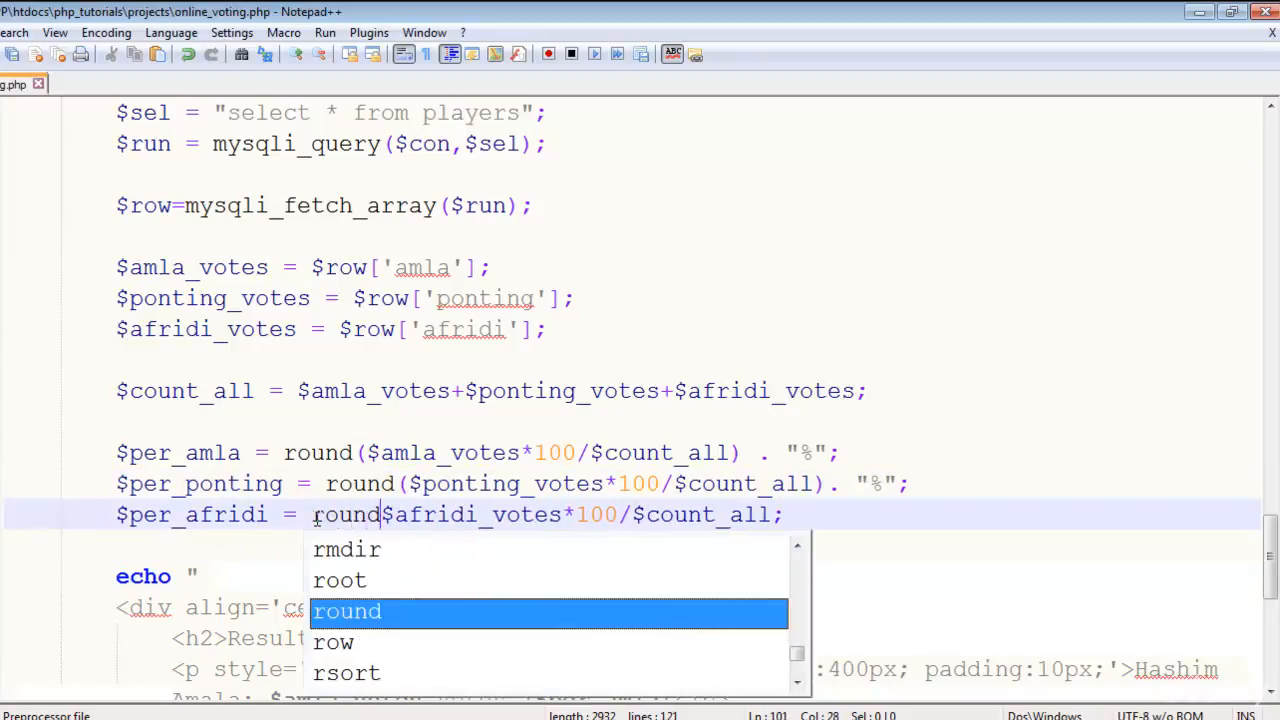
type("(")
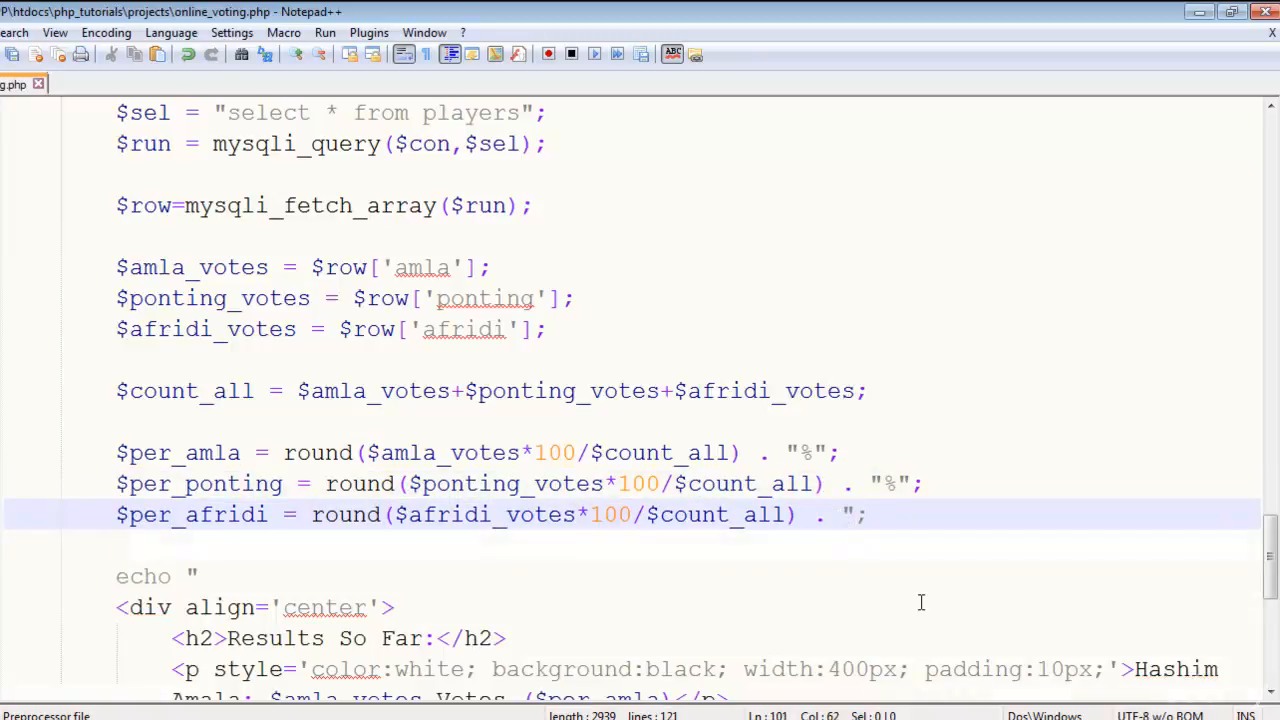
type("%\"")
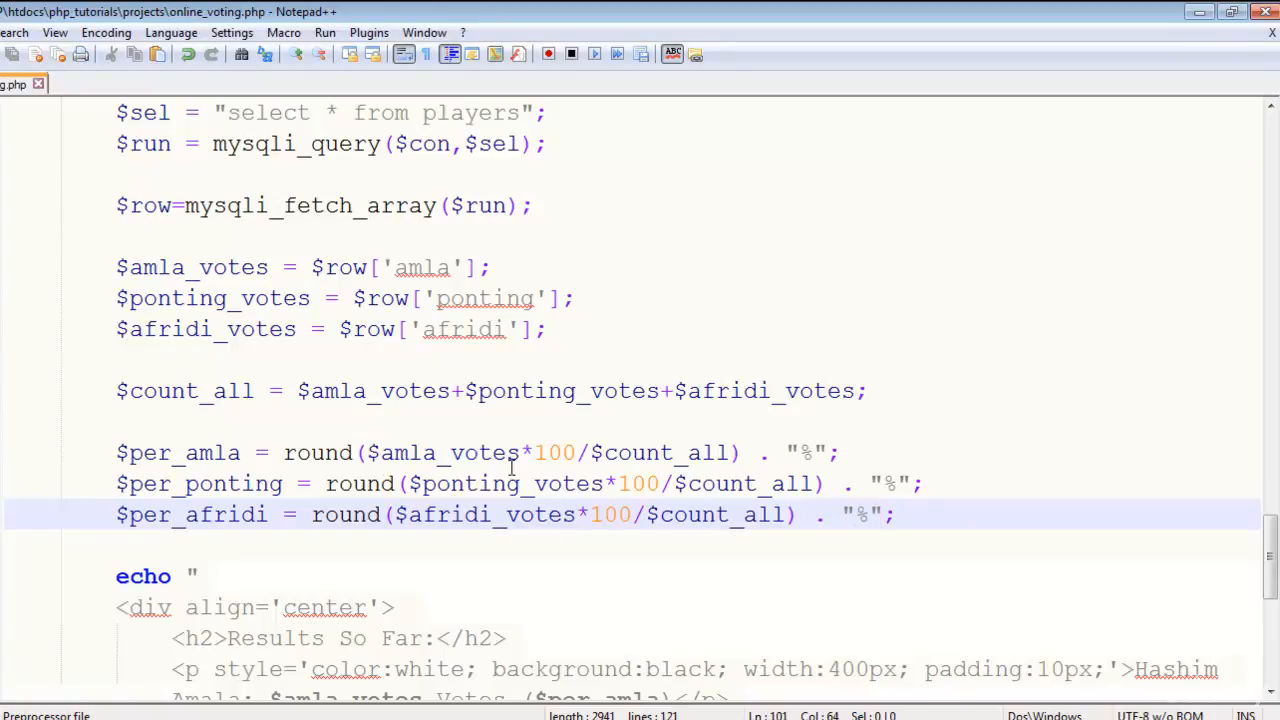
mouse_move(507, 542)
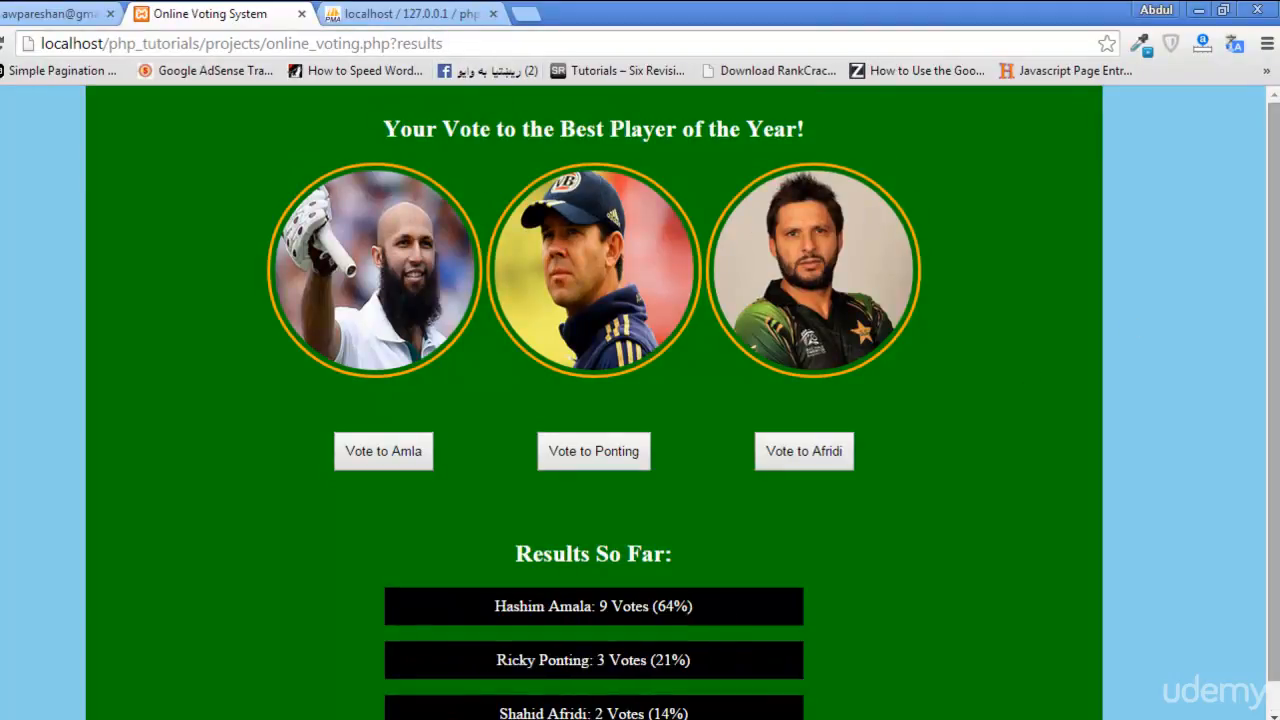
Step: Scroll down the reloaded page to the Results So Far bars showing 64%, 21% and 14%
scroll("down", 3)
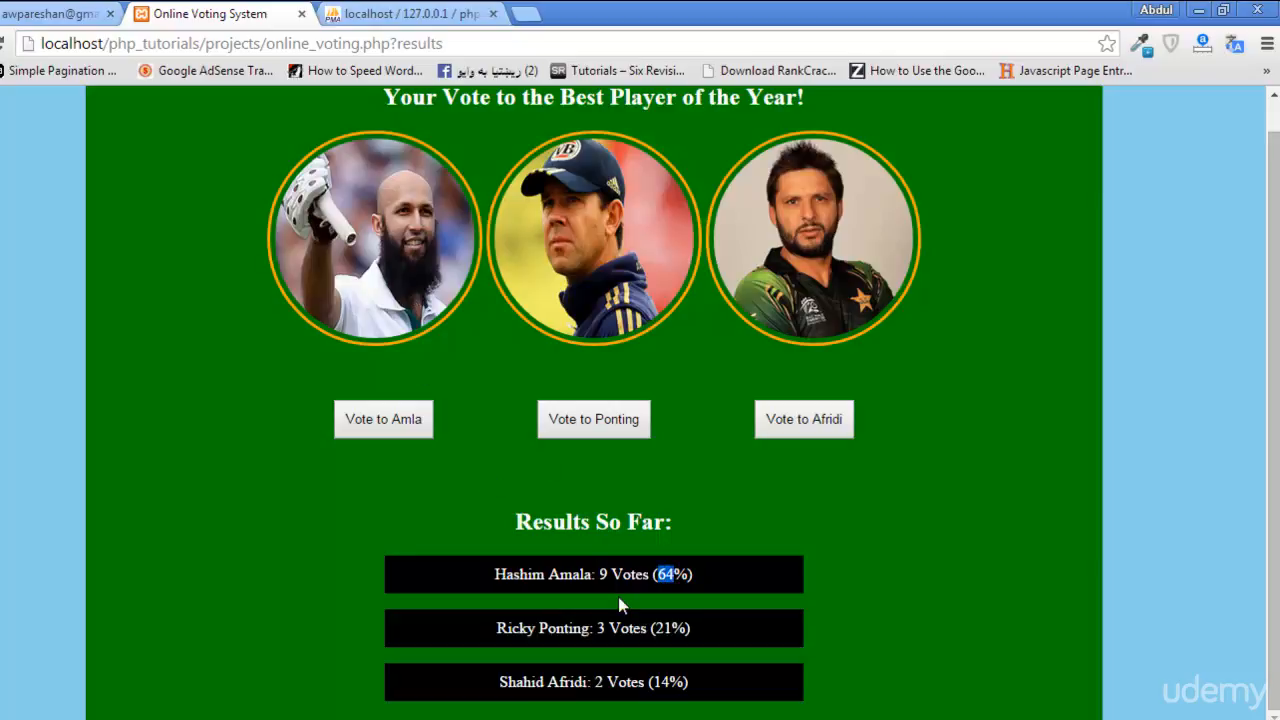
mouse_move(670, 590)
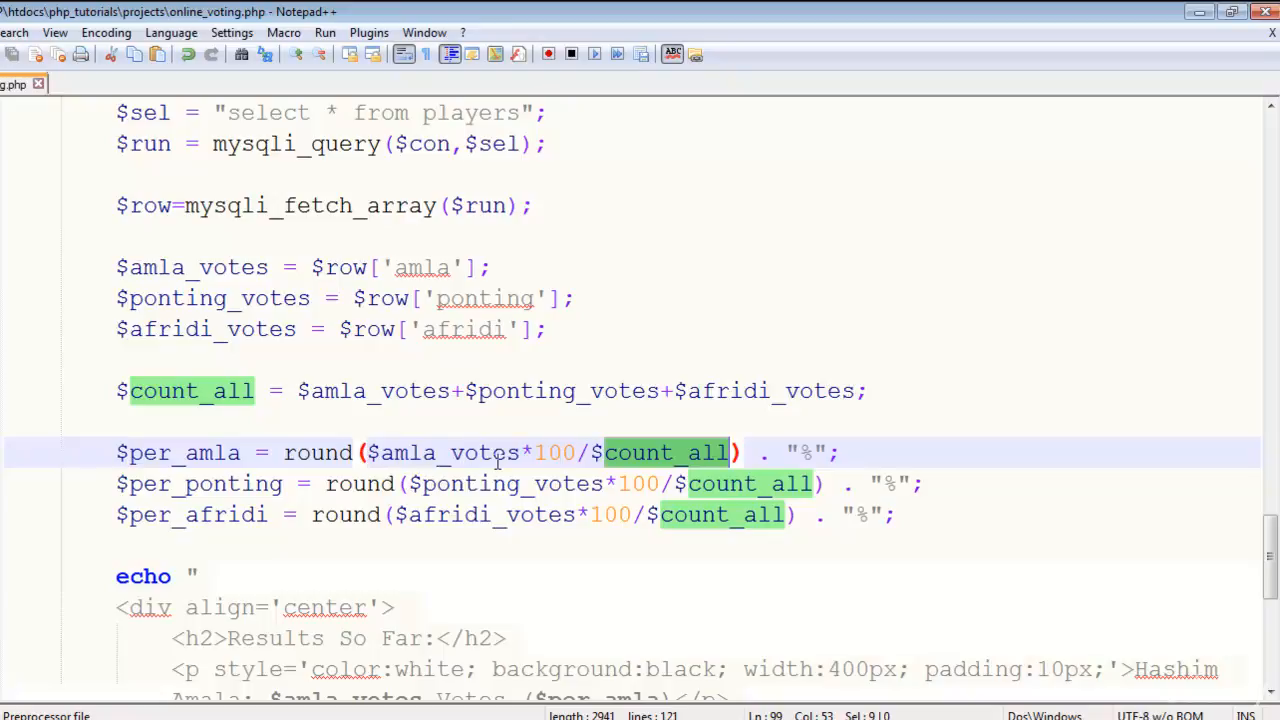
mouse_move(522, 491)
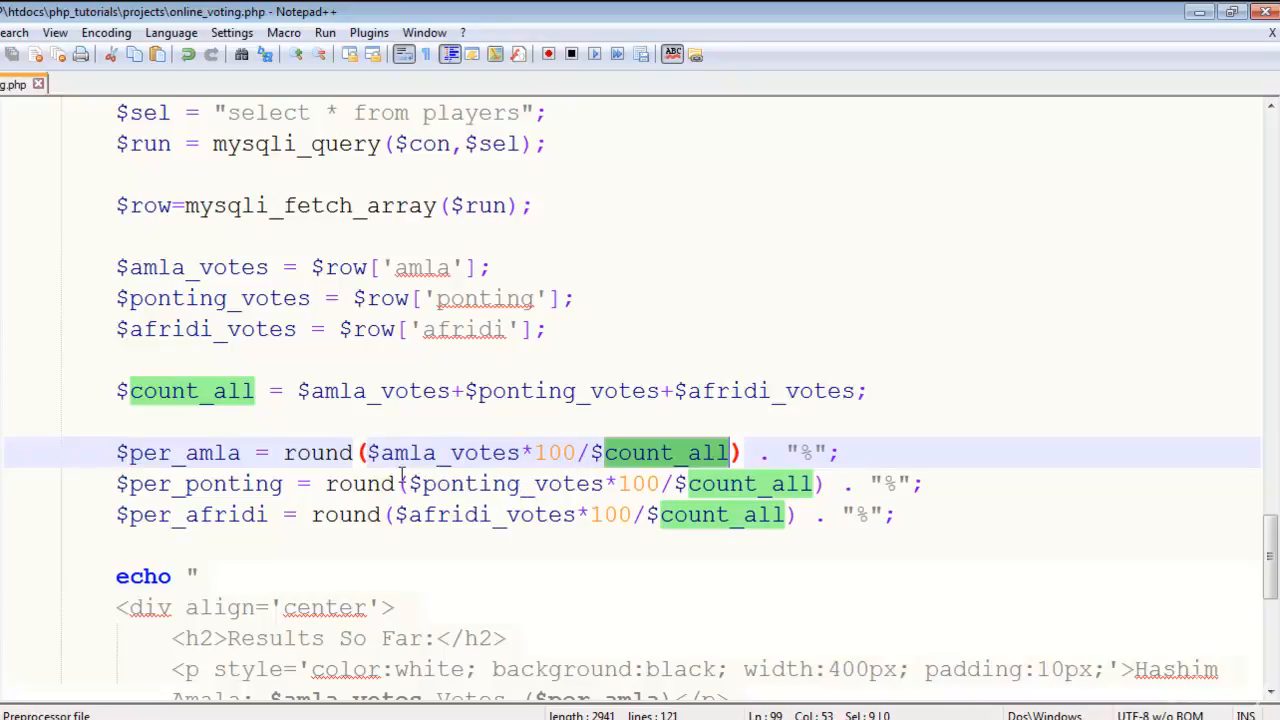
mouse_move(518, 484)
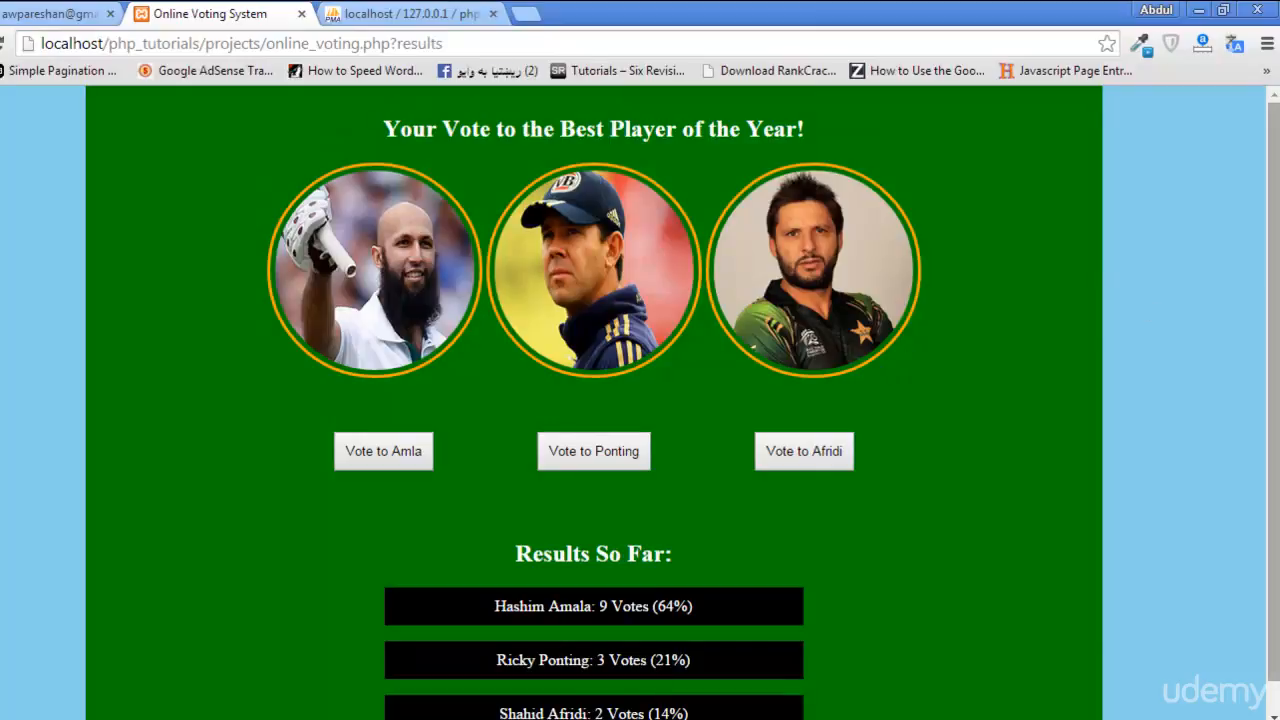
Step: Cast another vote for Hashim Amla on the voting page
scroll("down", 3)
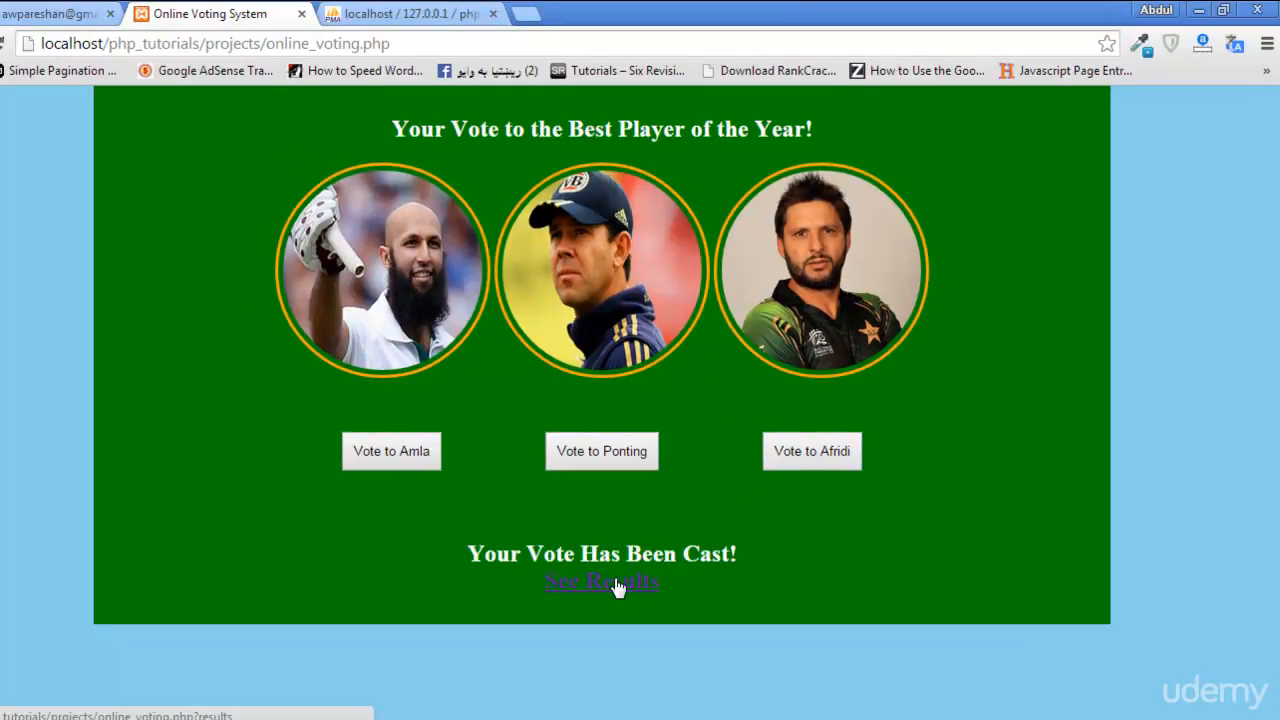
left_click(601, 582)
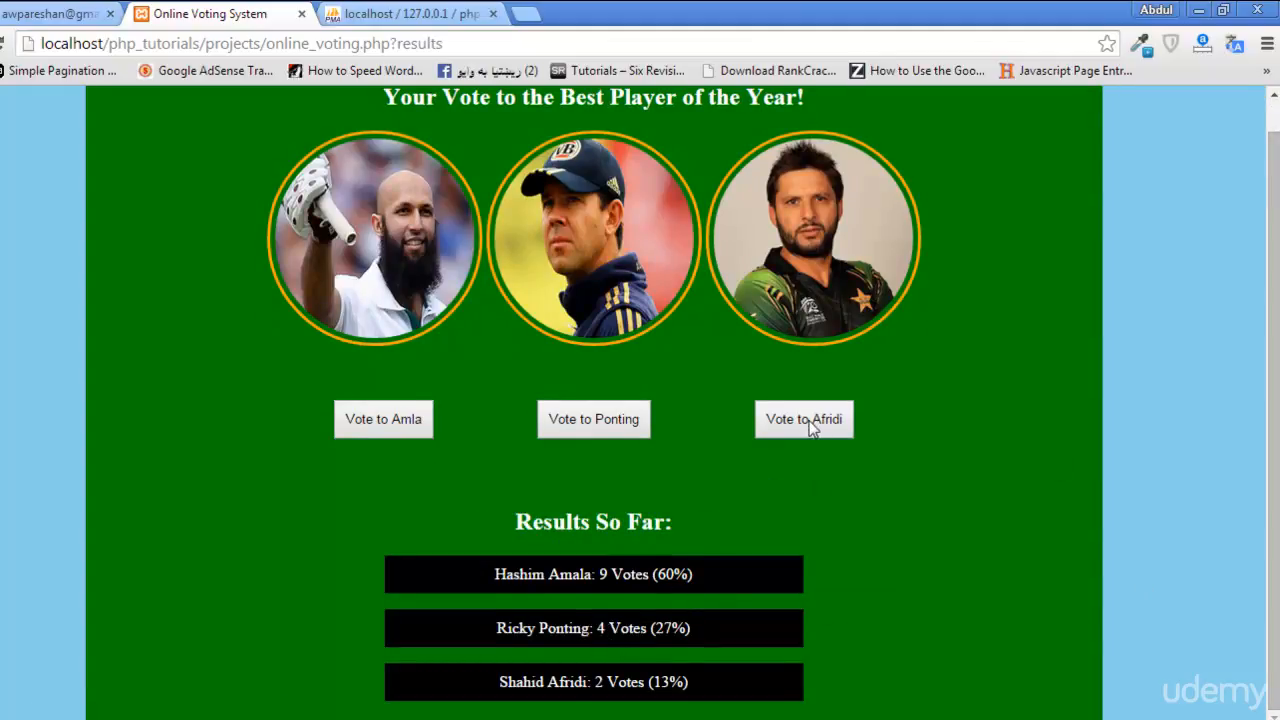
left_click(804, 419)
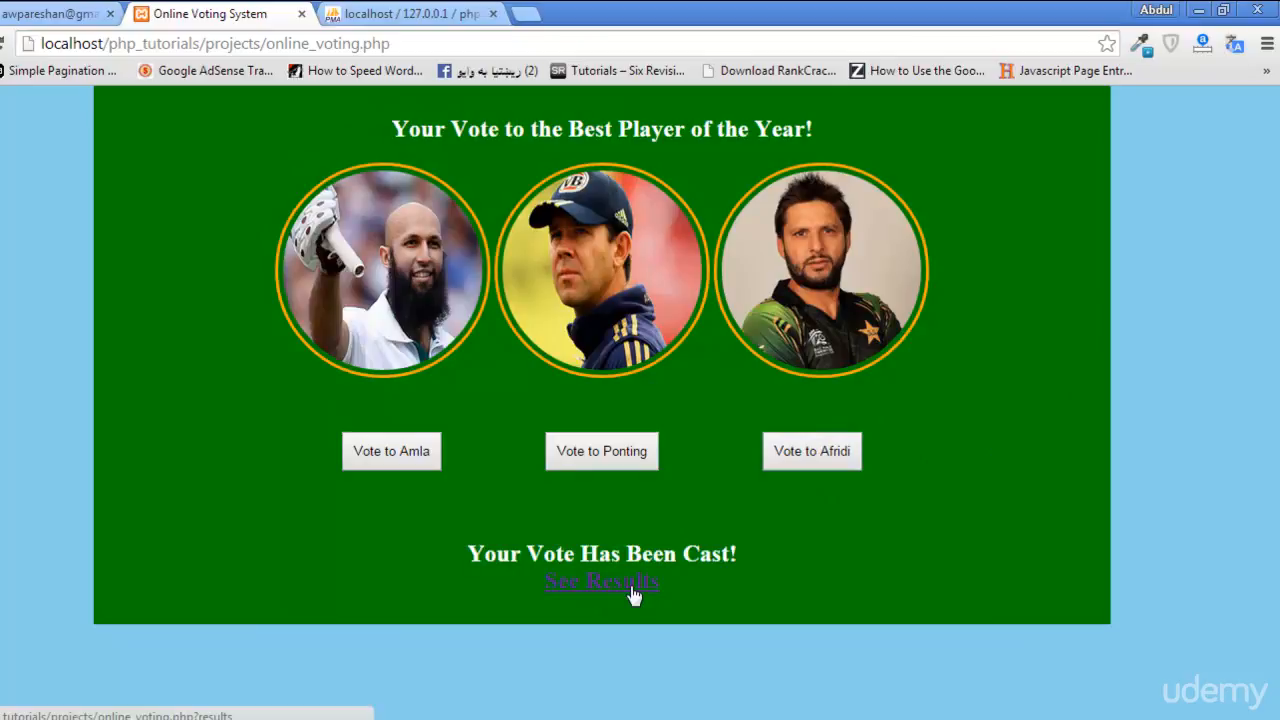
left_click(601, 582)
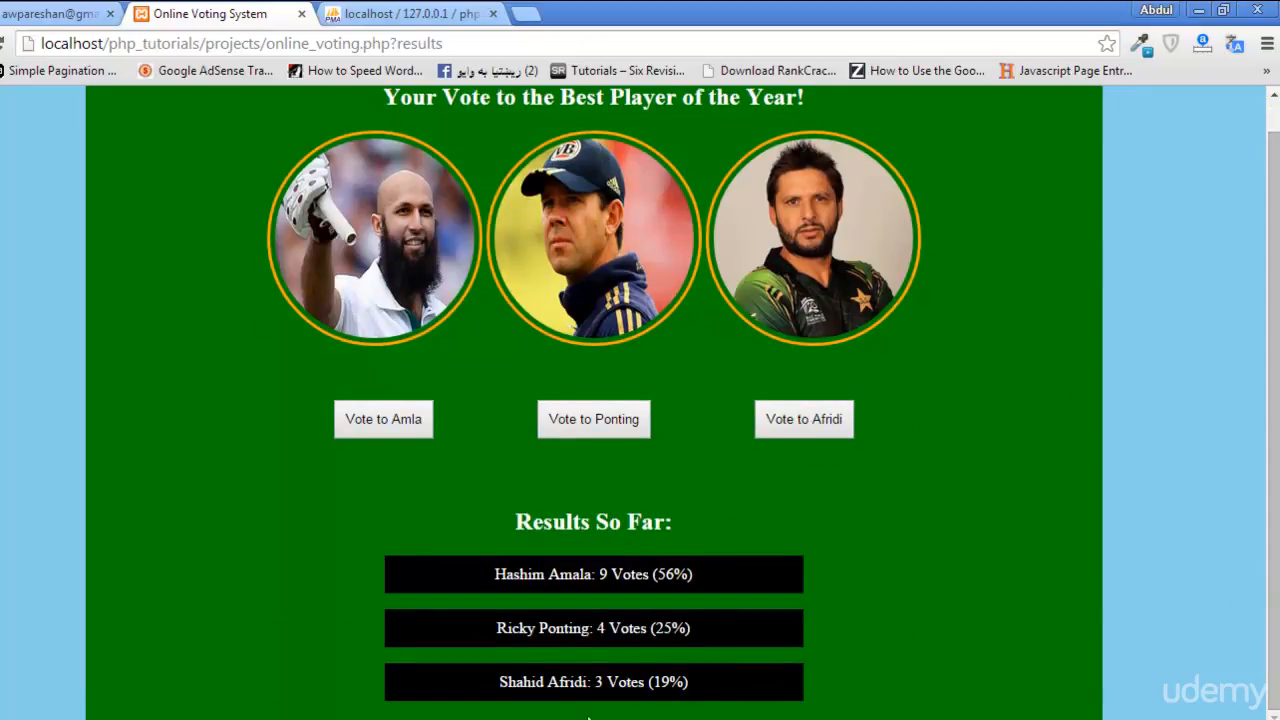
mouse_move(492, 538)
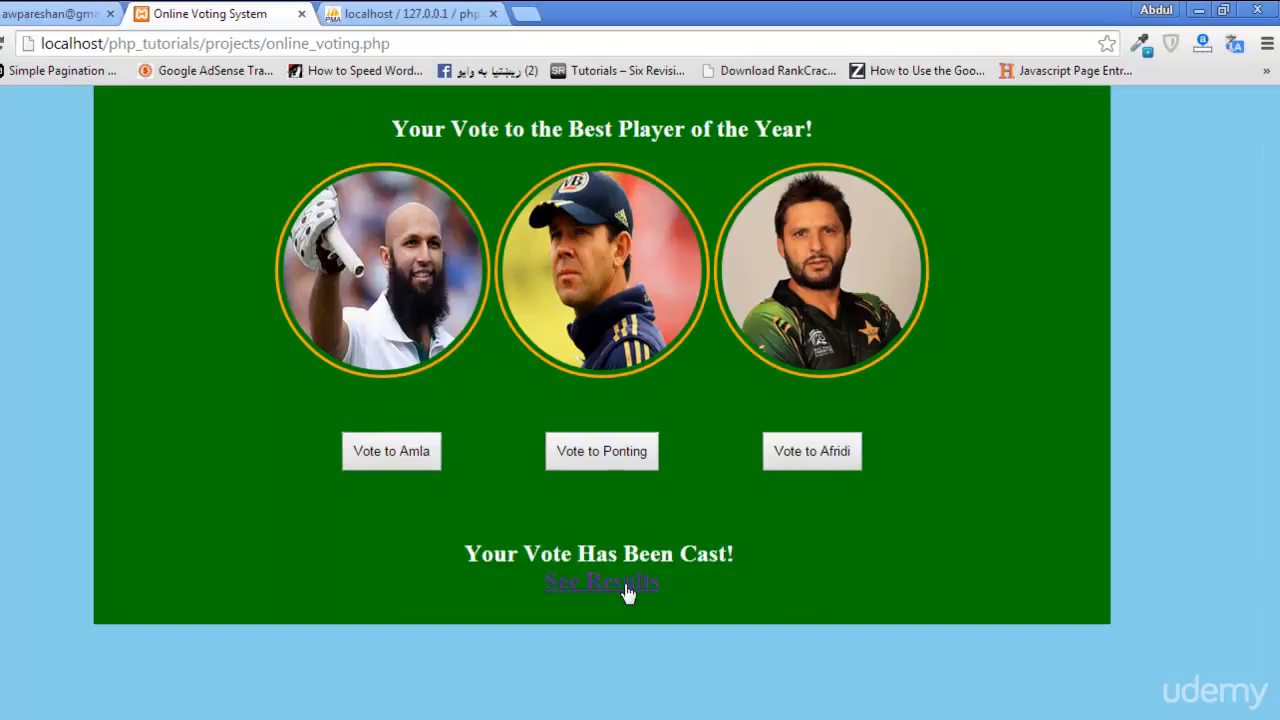
Step: Open the updated results and scroll to bars showing 10 (59%), 4 (24%), 3 (18%)
left_click(601, 581)
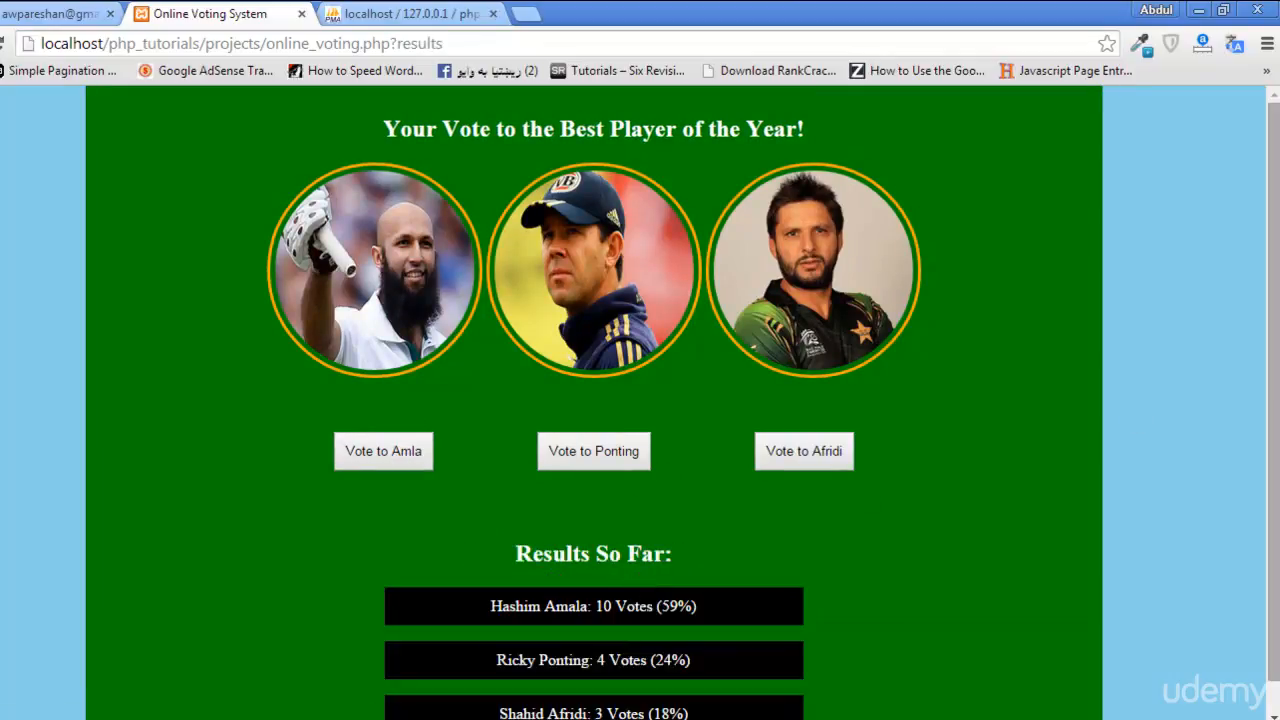
scroll("down", 3)
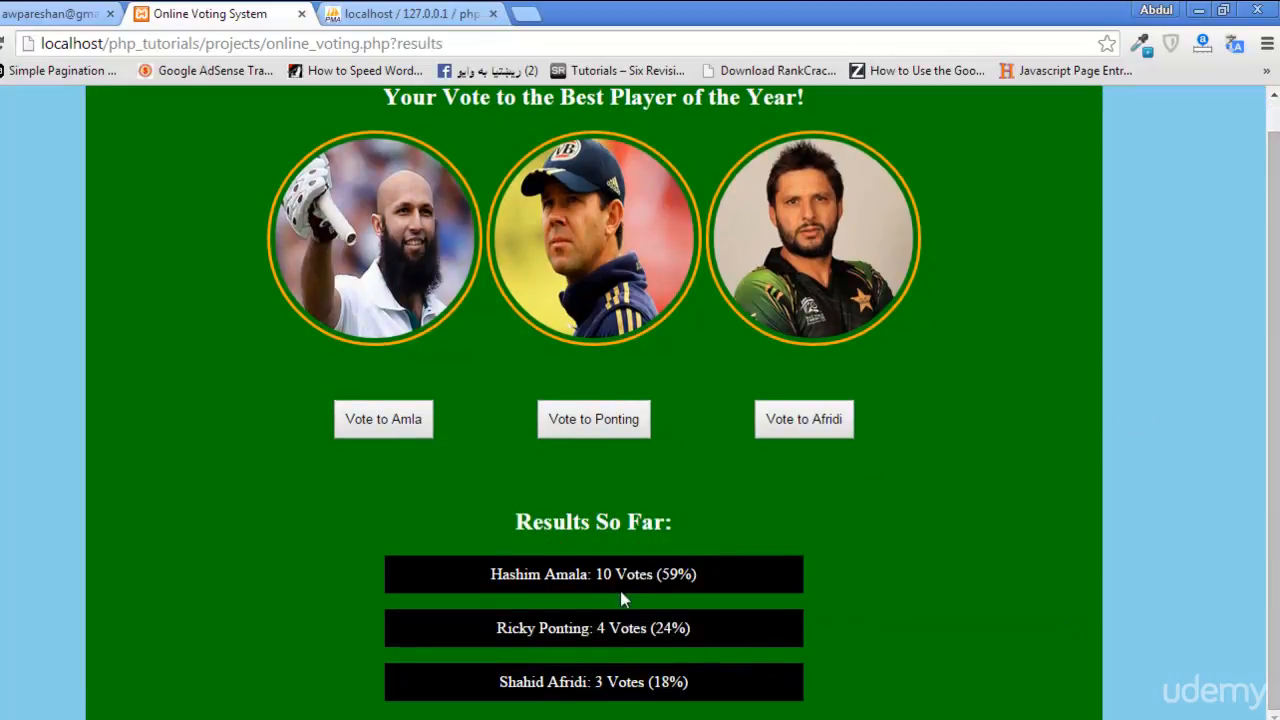
mouse_move(1087, 457)
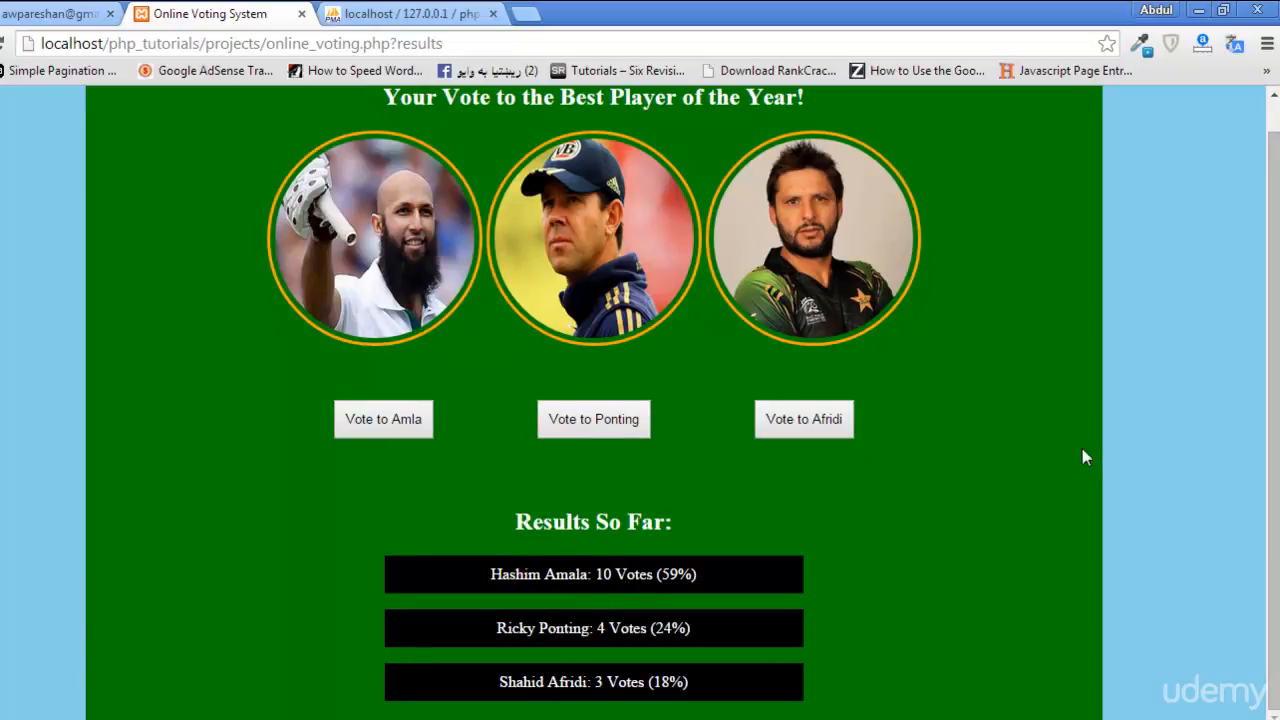
scroll("down", 3)
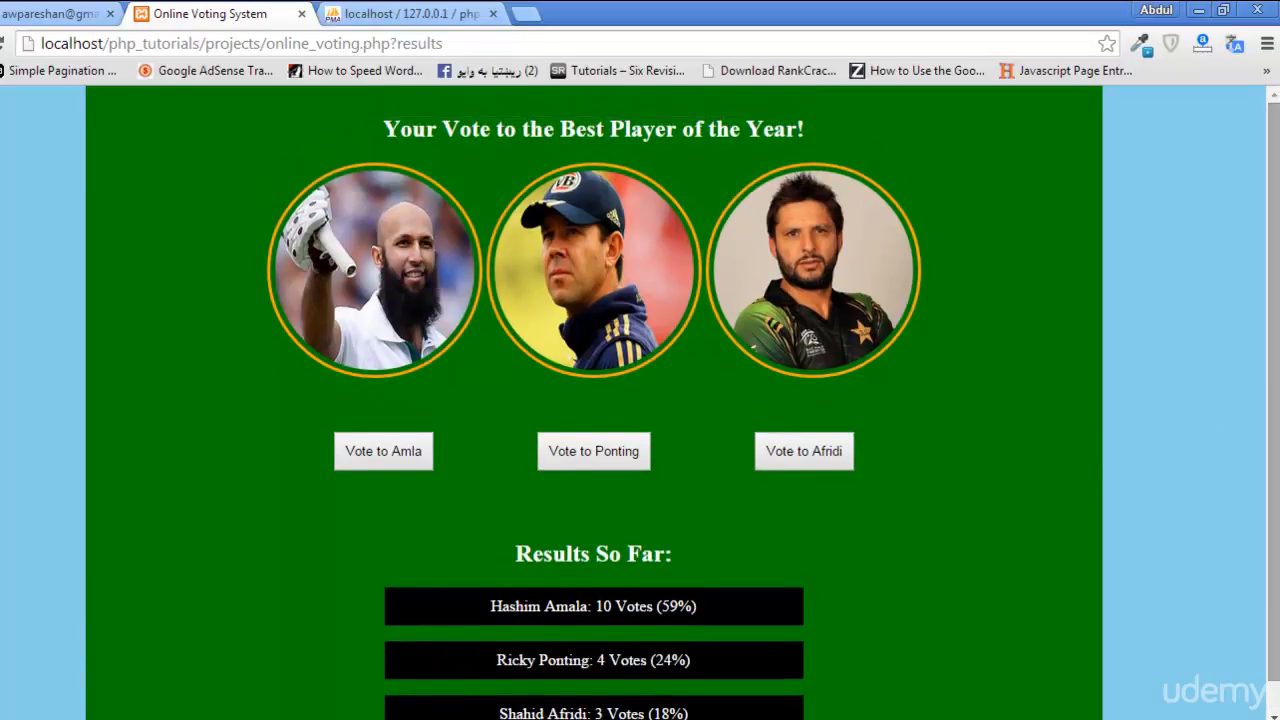
scroll("down", 3)
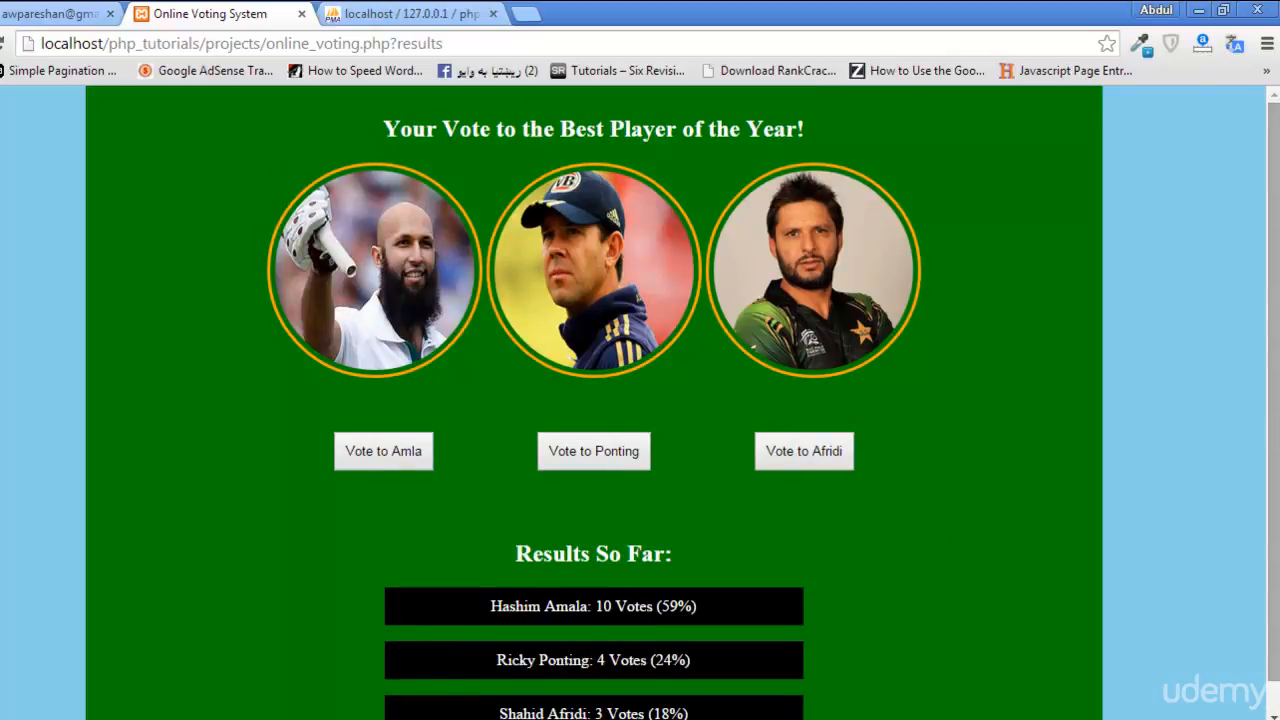
mouse_move(598, 175)
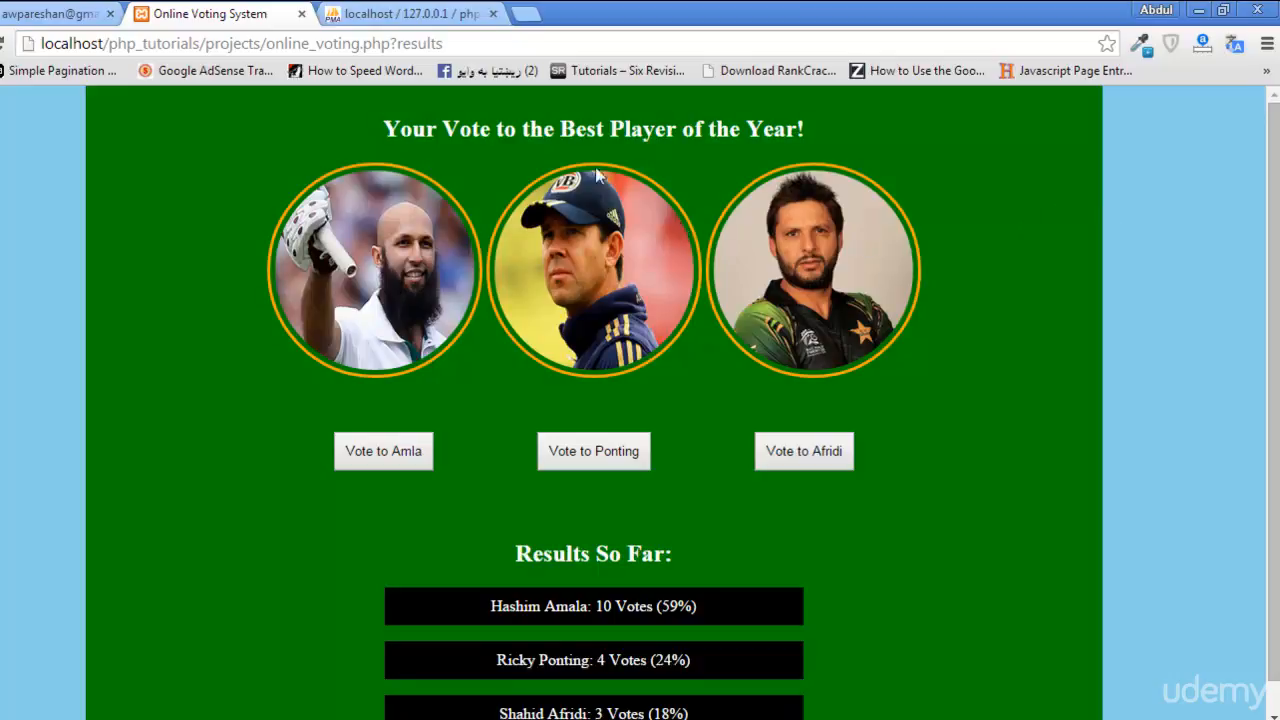
left_click(410, 13)
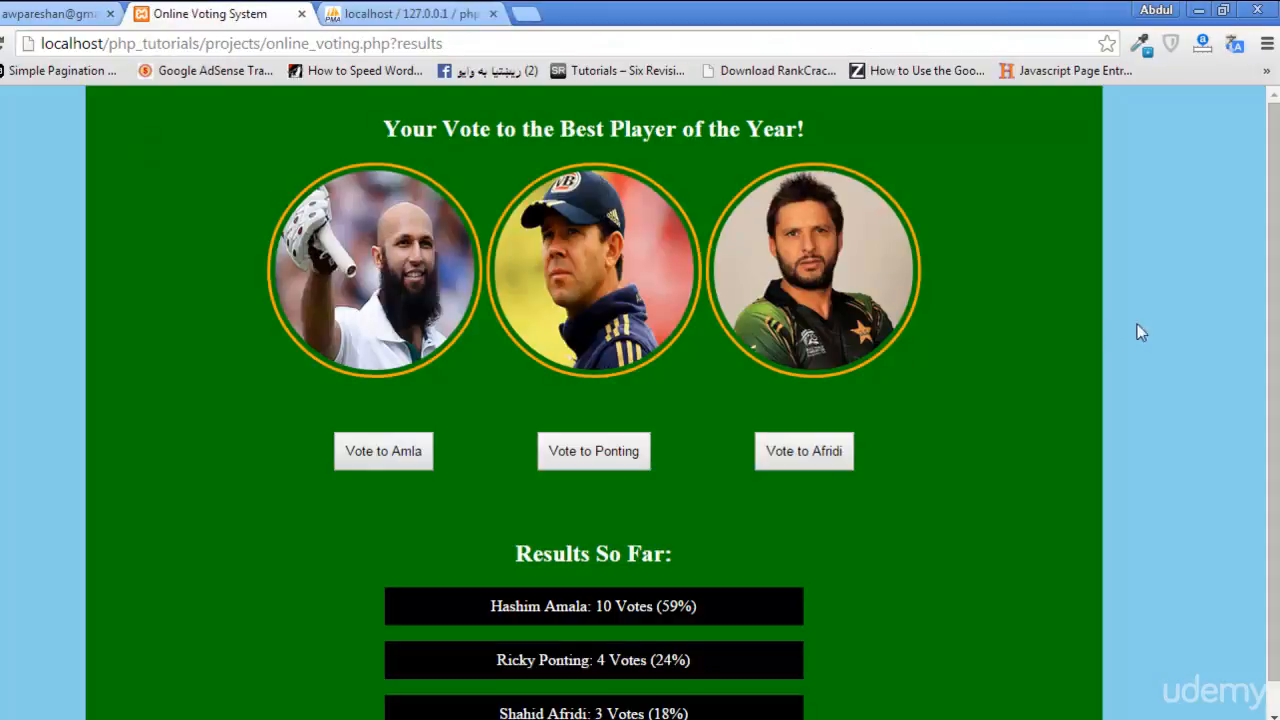
scroll("down", 3)
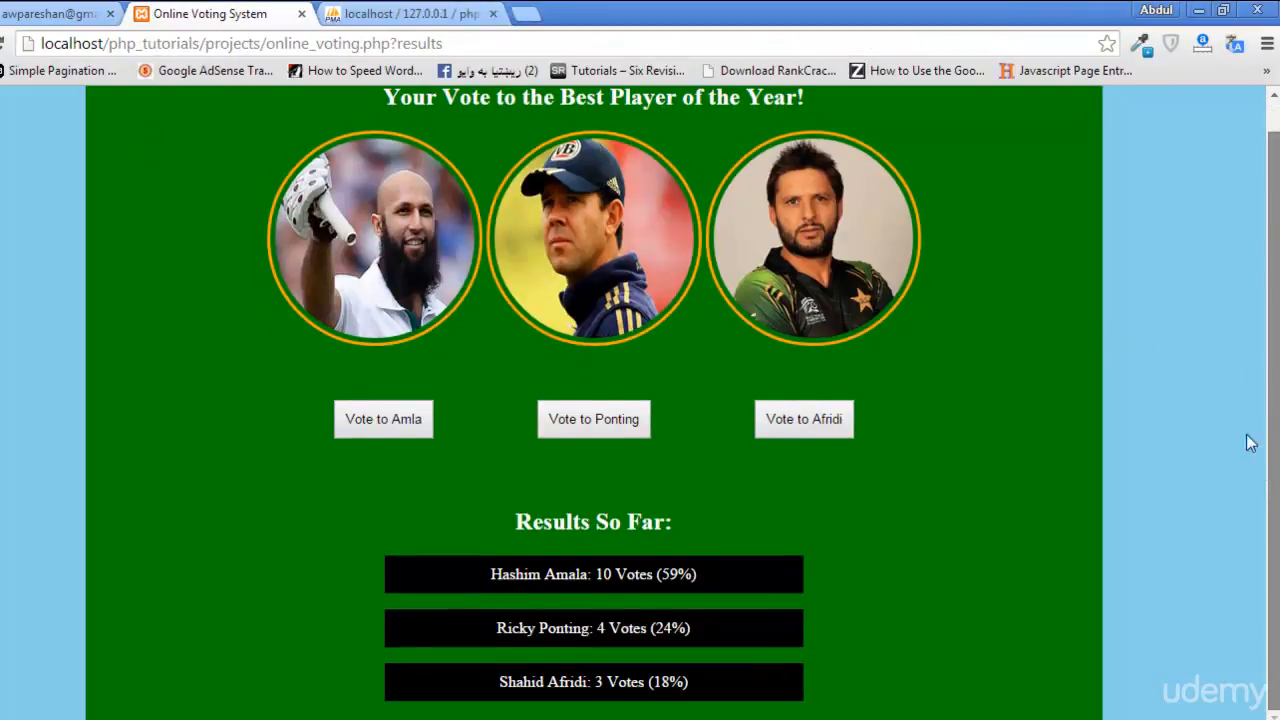
mouse_move(591, 552)
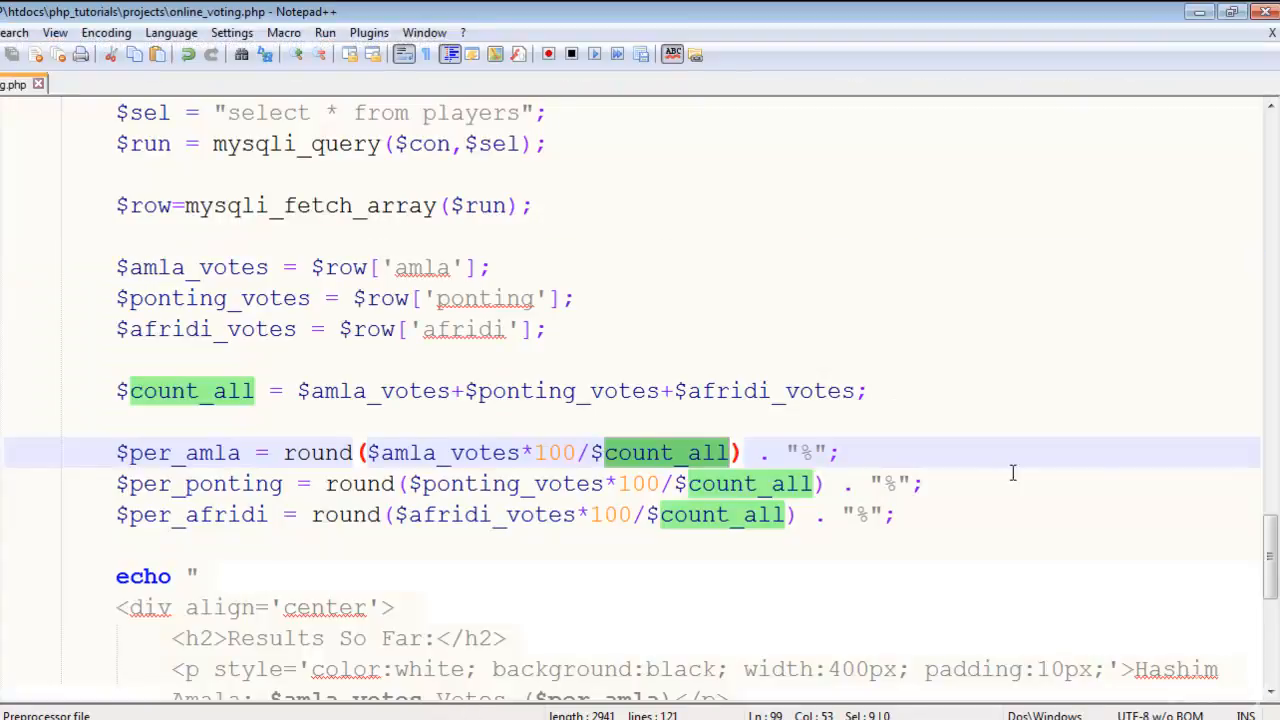
scroll("up", 3)
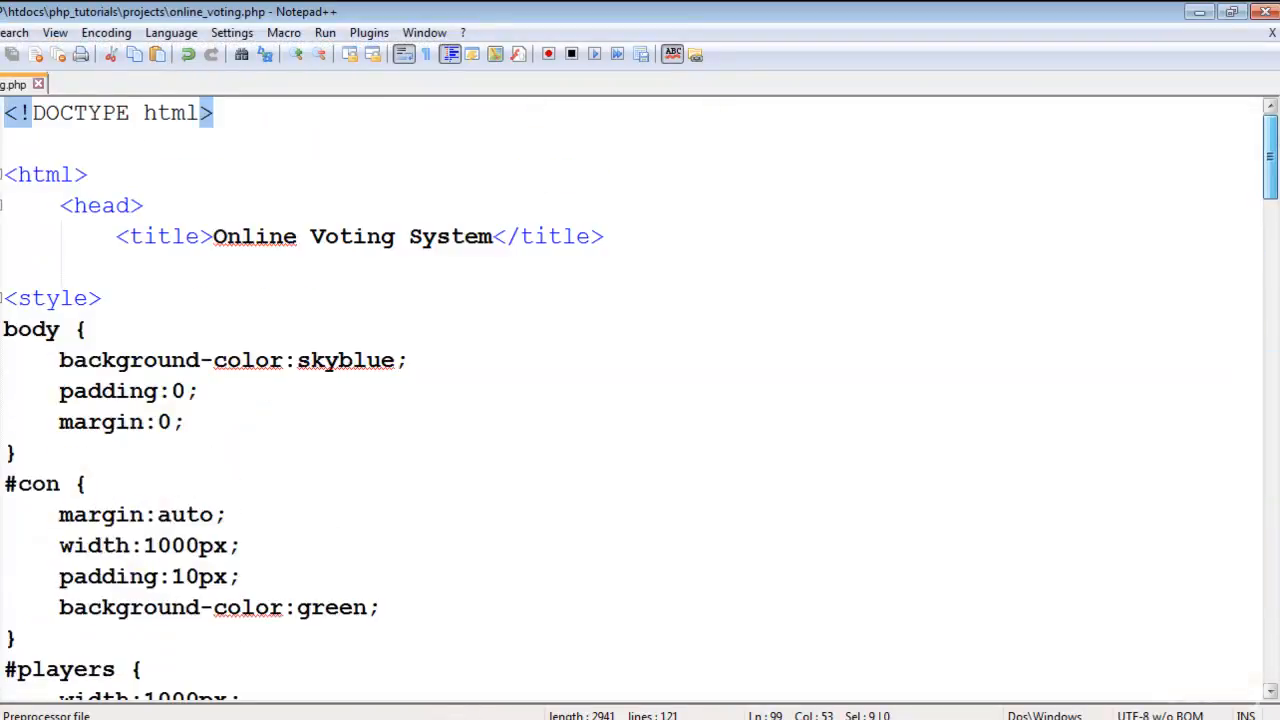
scroll("down", 3)
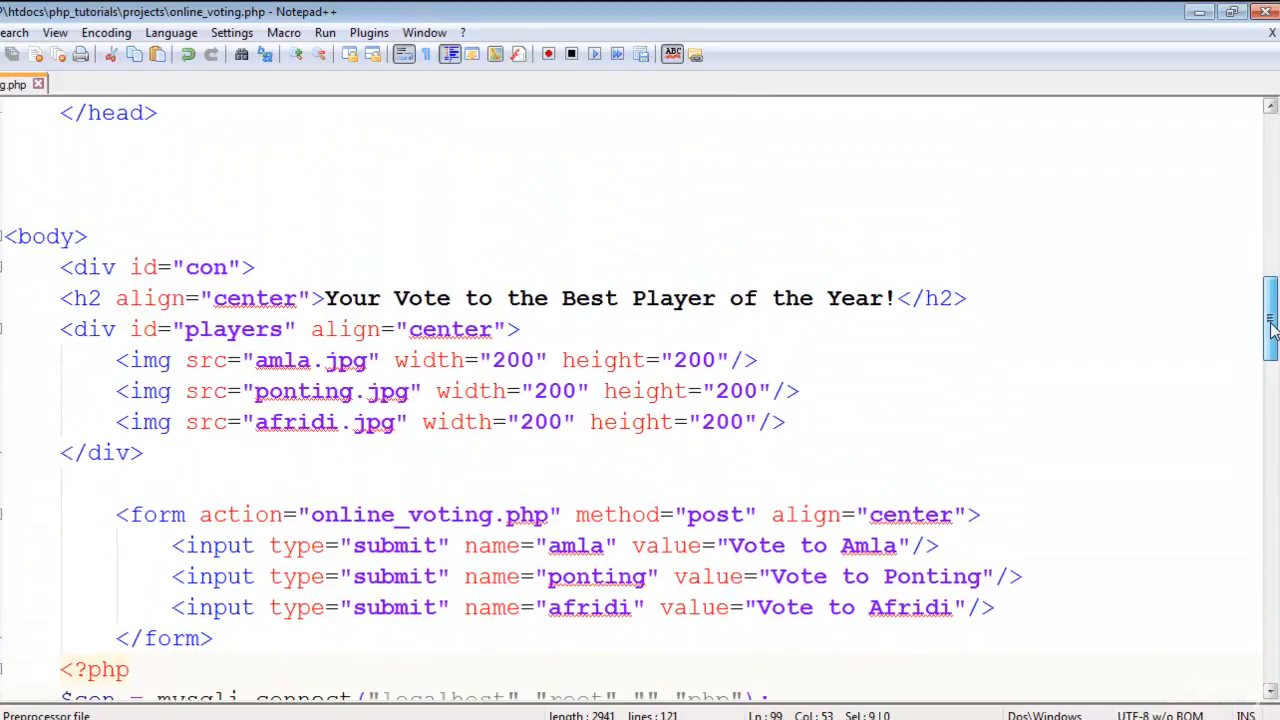
scroll("down", 3)
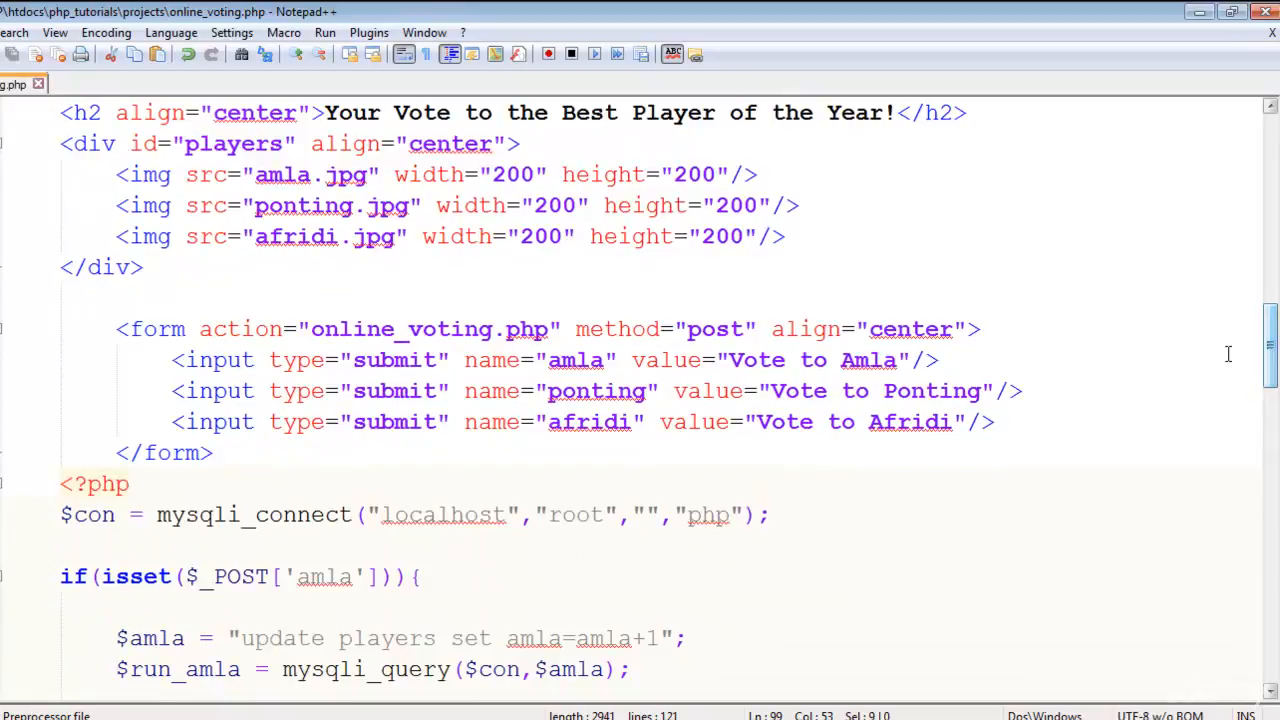
mouse_move(1270, 350)
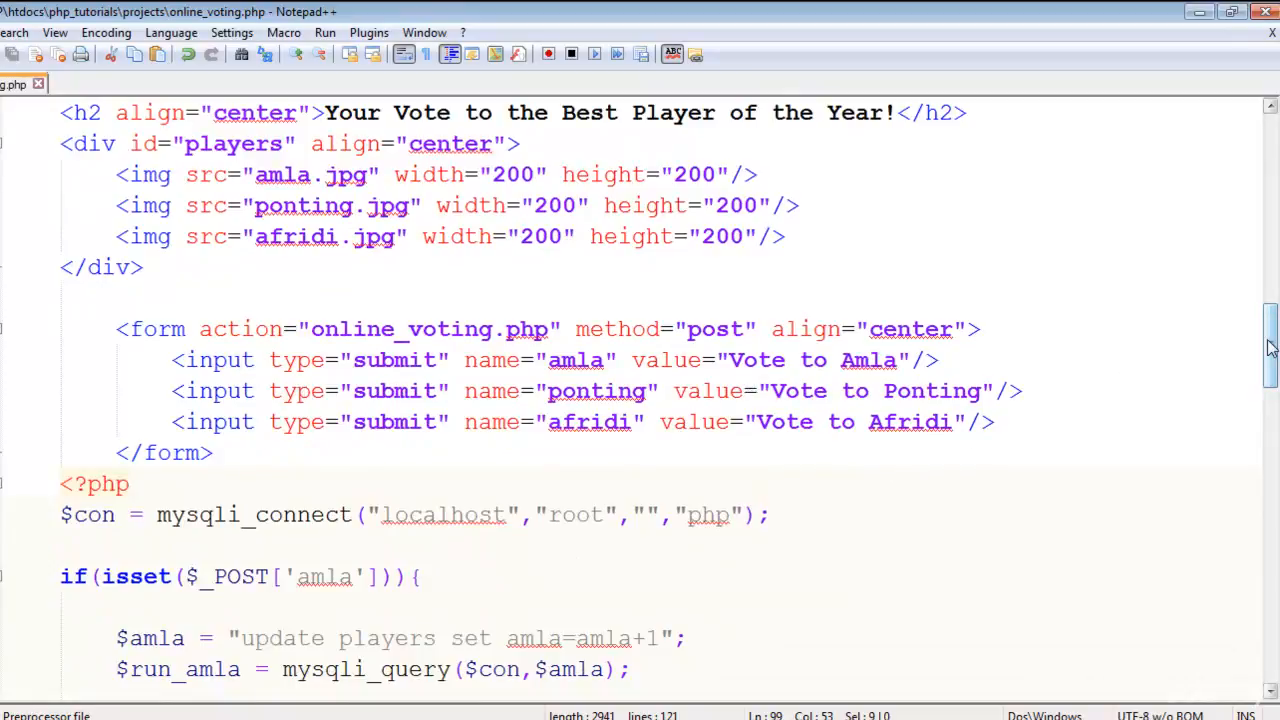
scroll("down", 3)
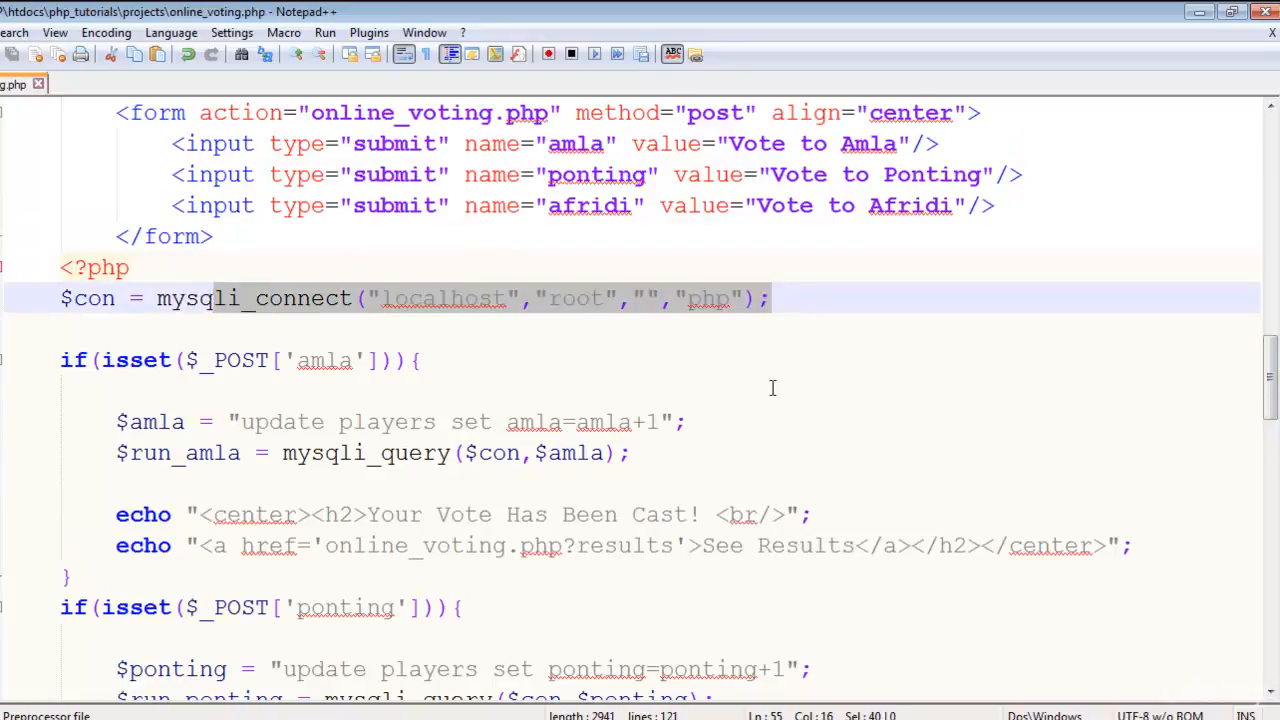
scroll("down", 3)
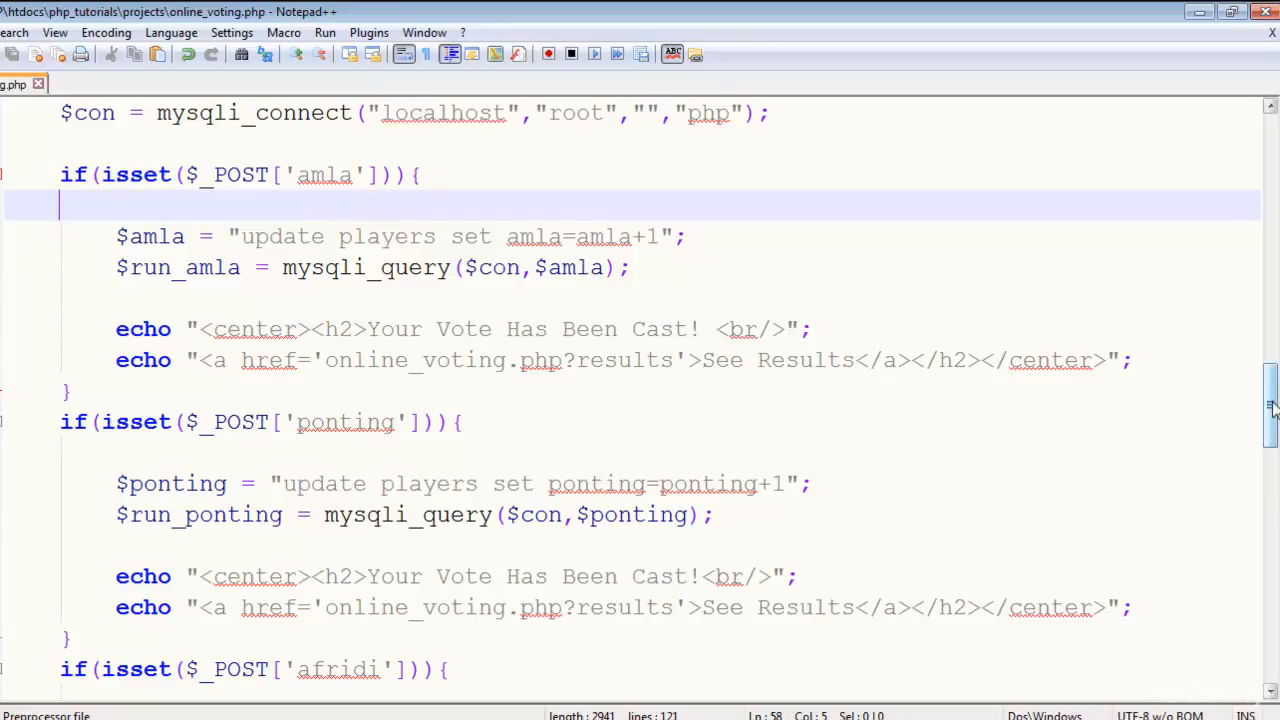
scroll("down", 3)
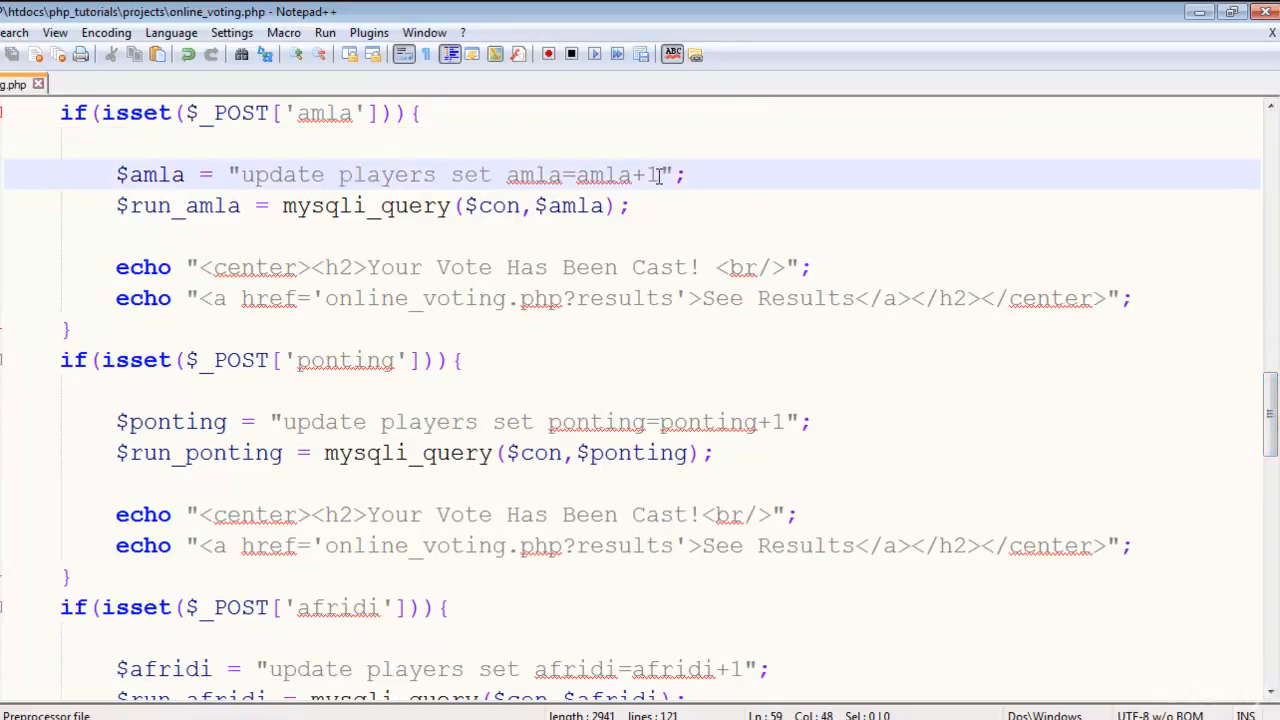
left_click(90, 390)
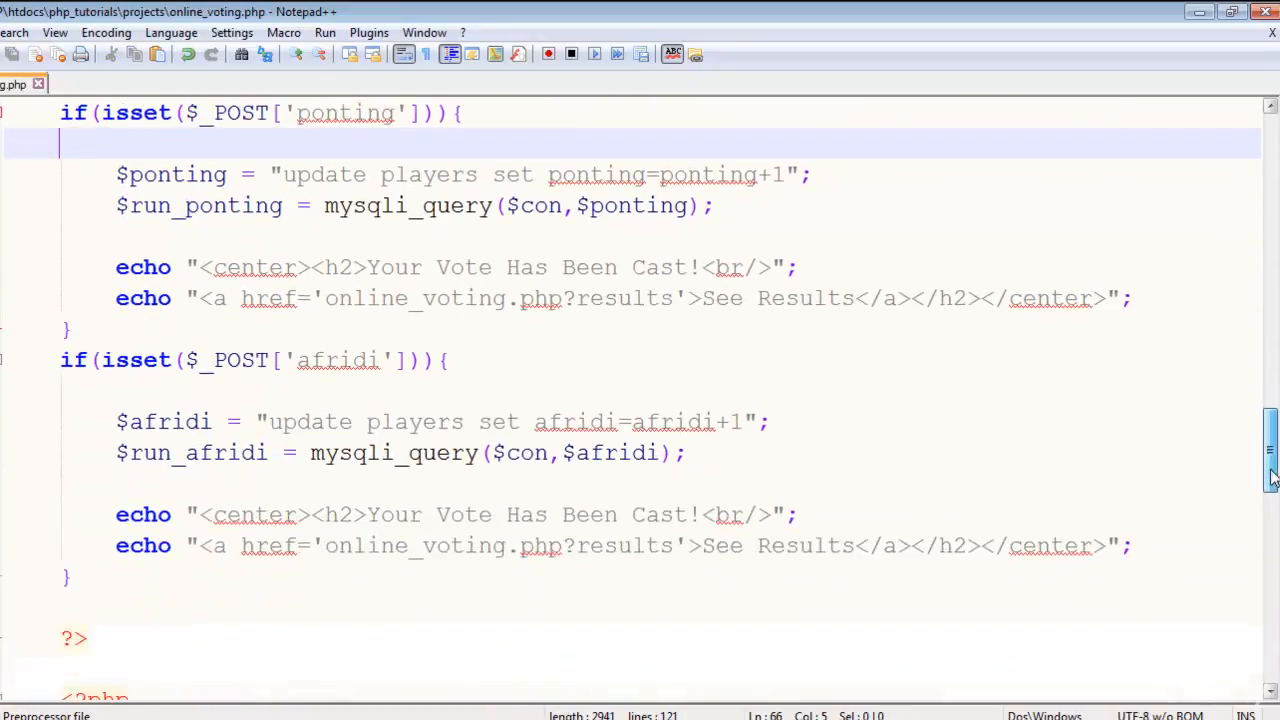
scroll("down", 3)
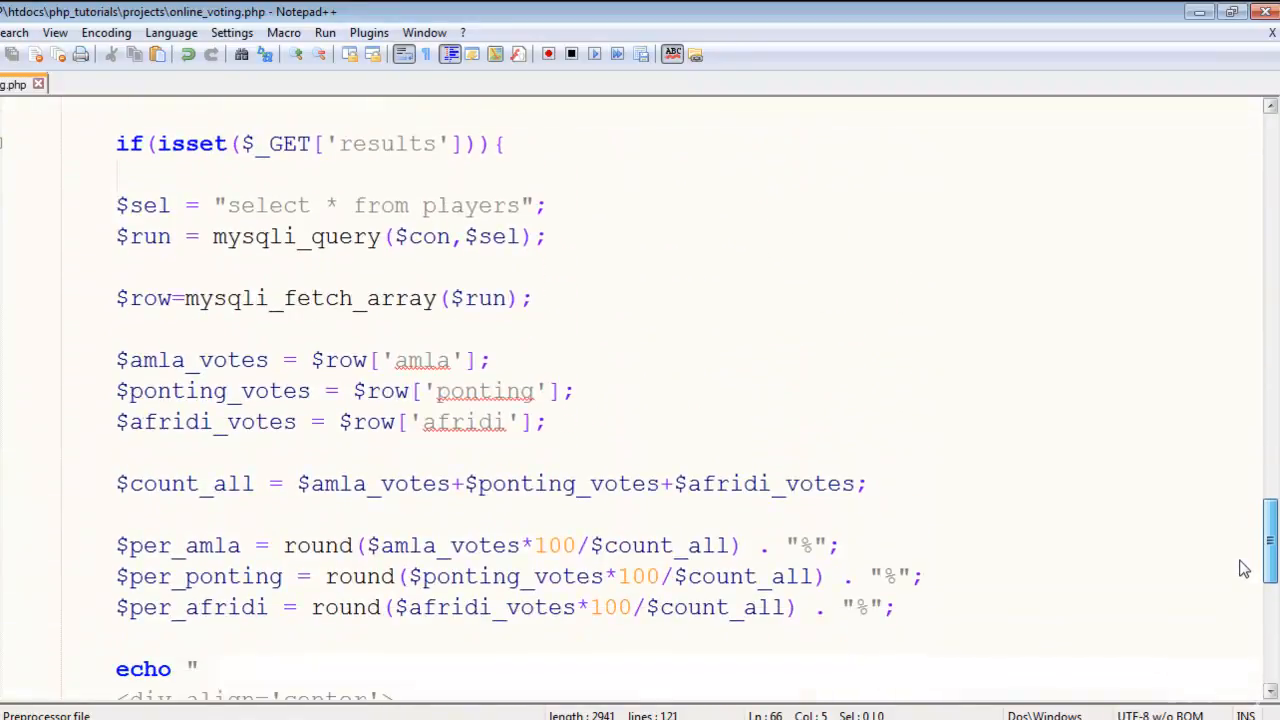
scroll("down", 3)
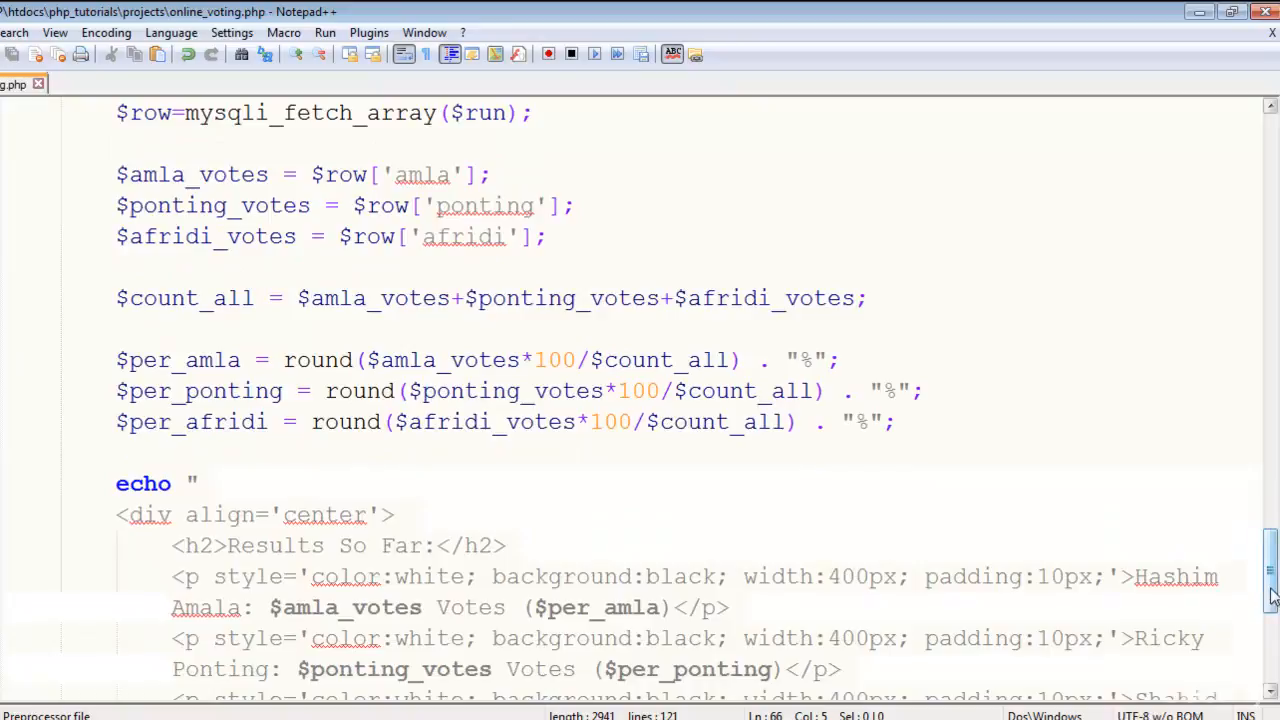
scroll("down", 3)
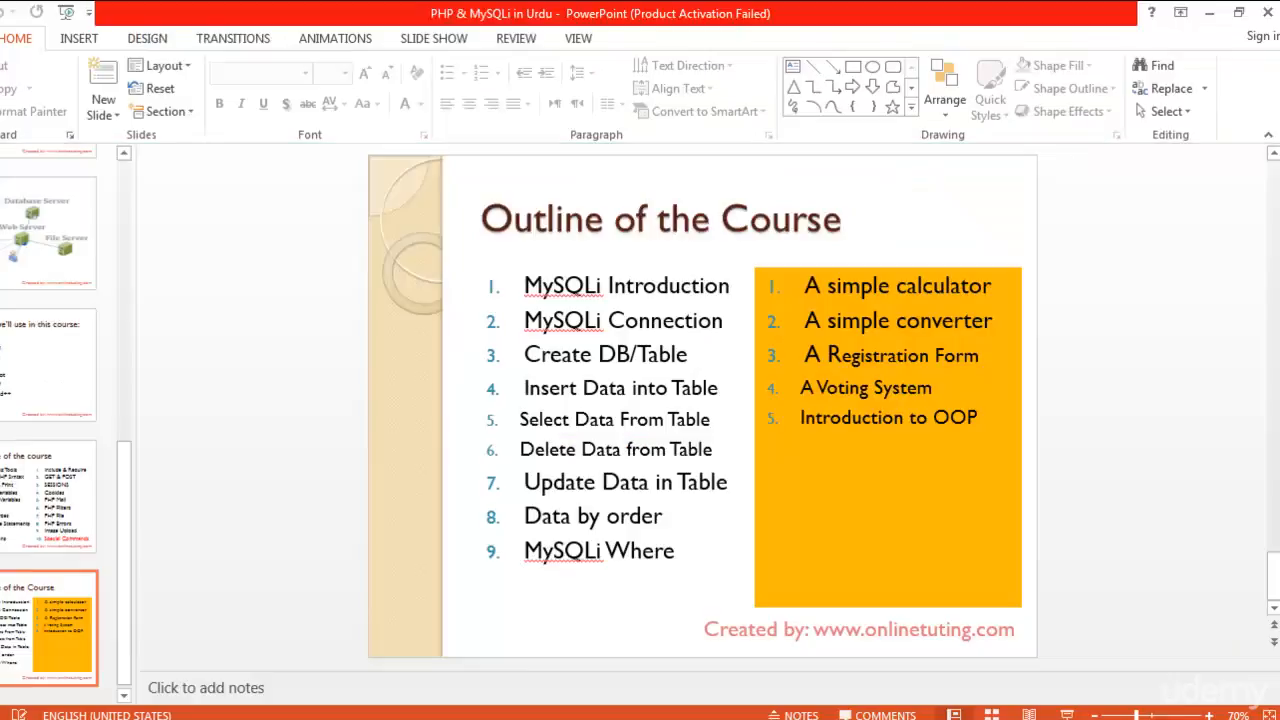
mouse_move(866, 504)
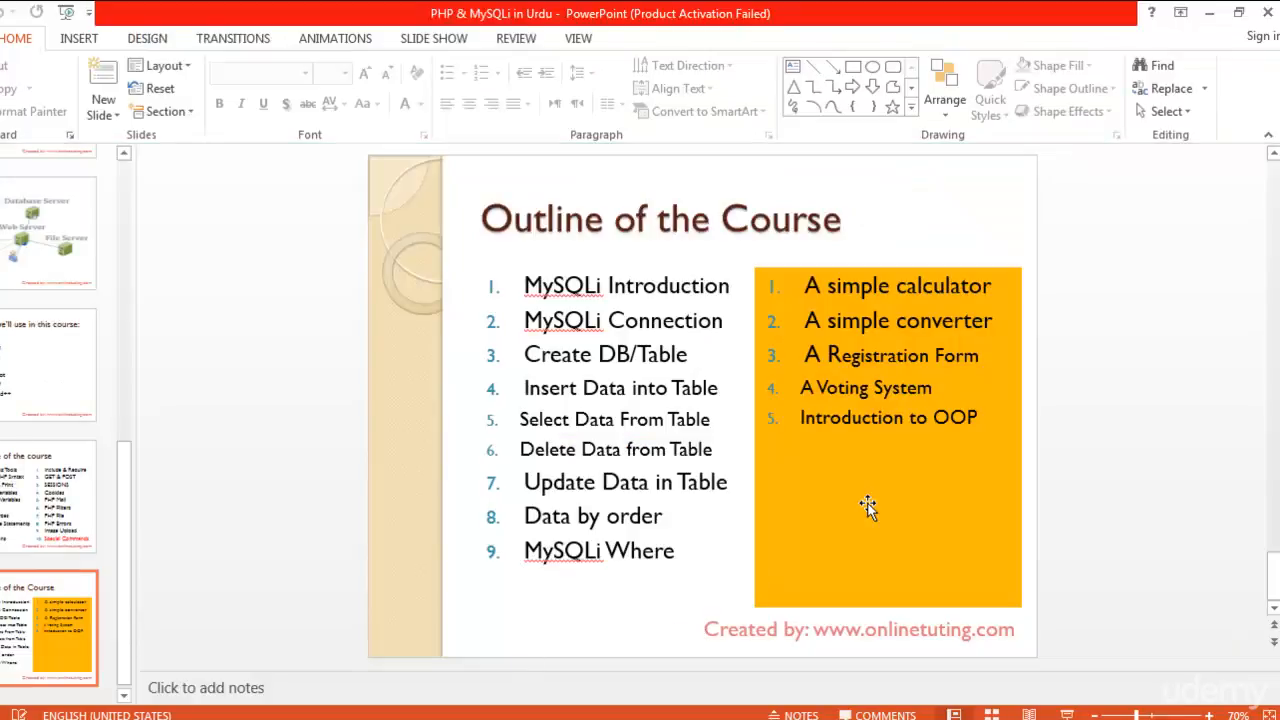
mouse_move(985, 462)
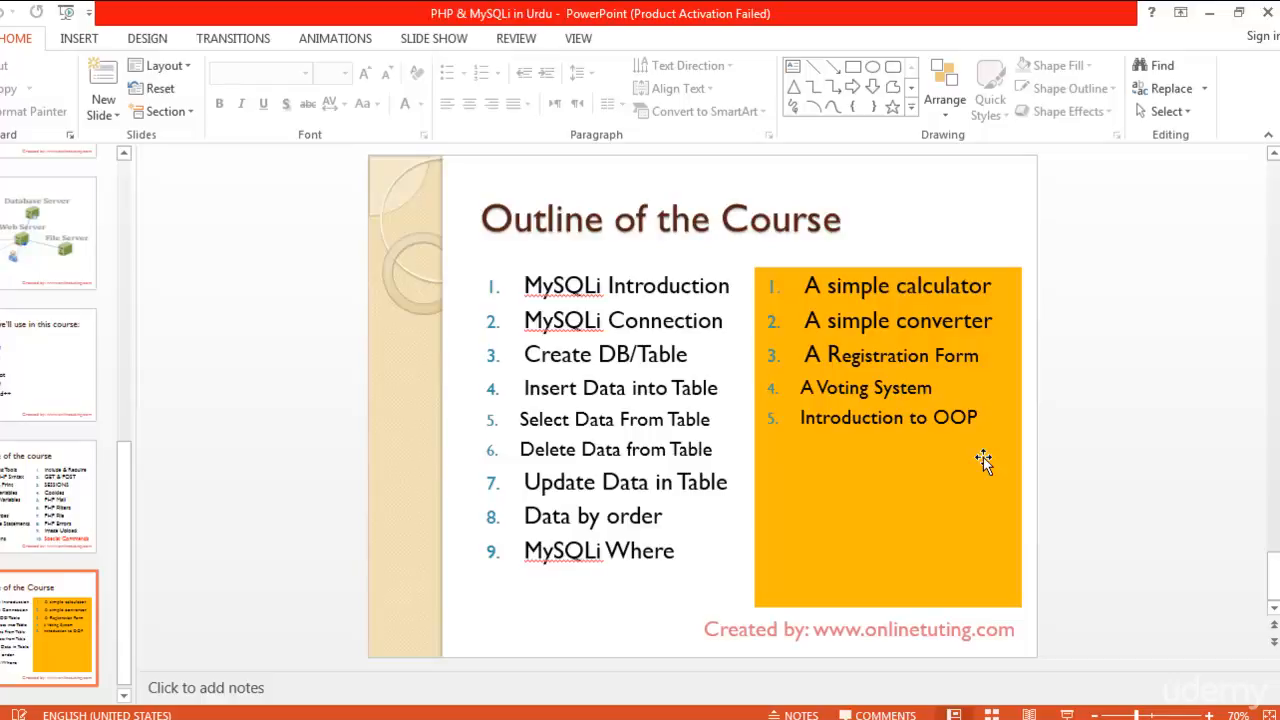
mouse_move(990, 470)
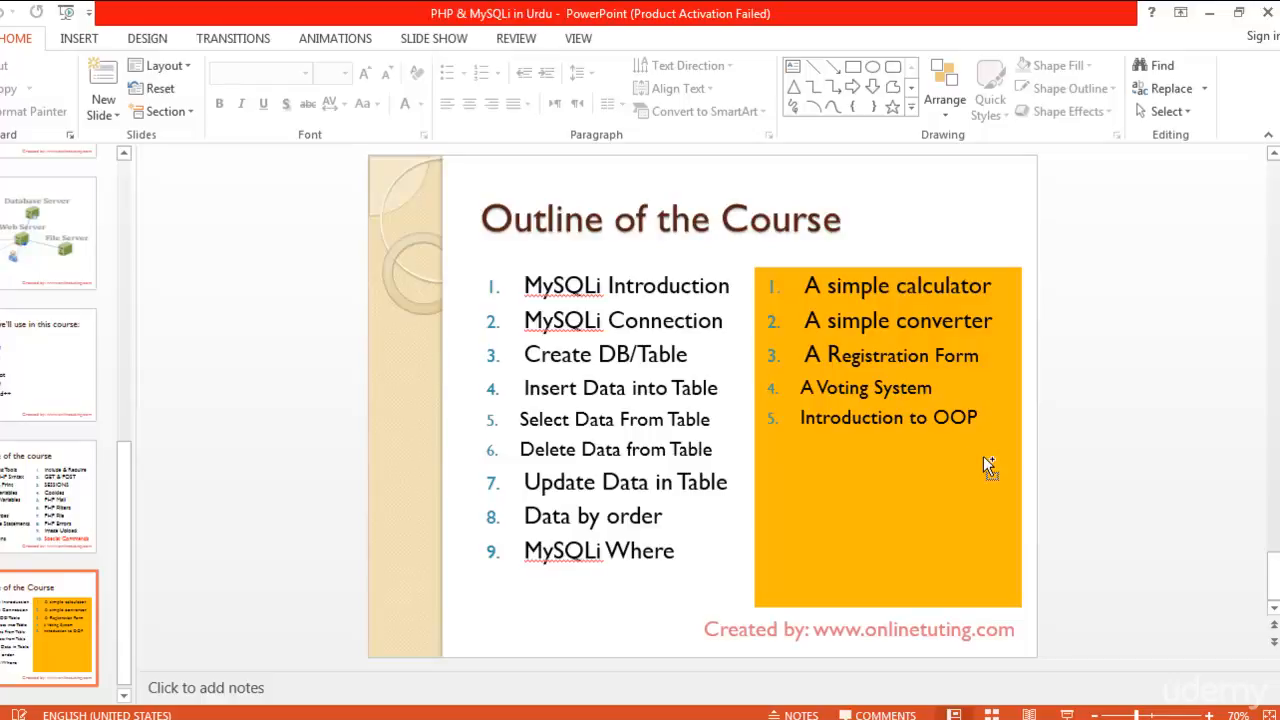